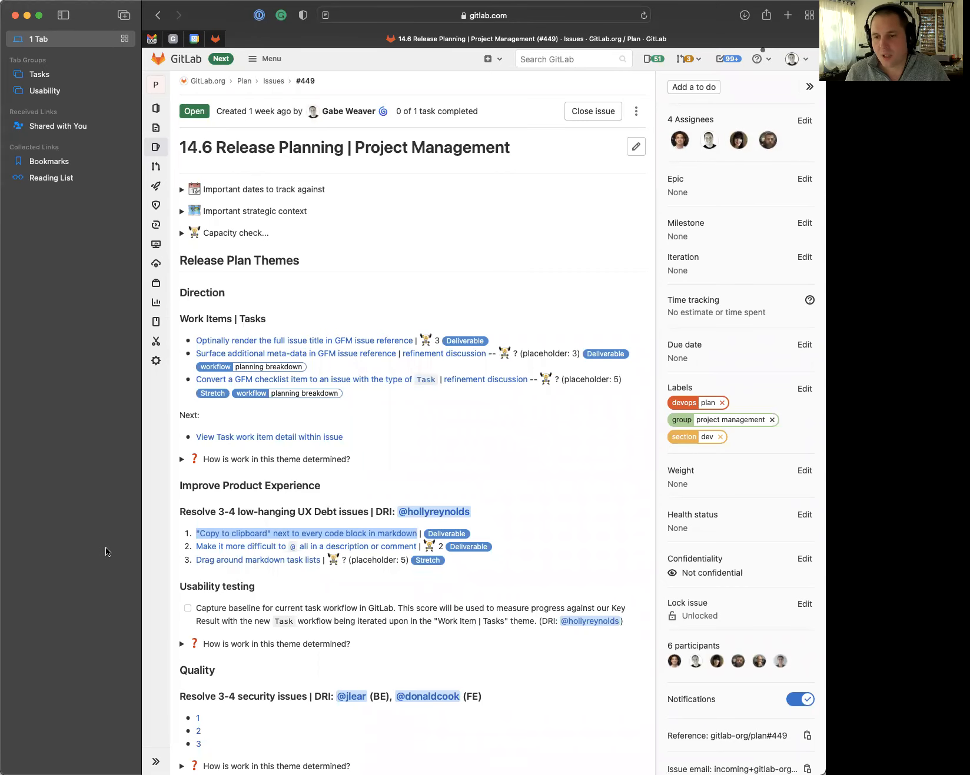
pyautogui.moveTo(109, 540)
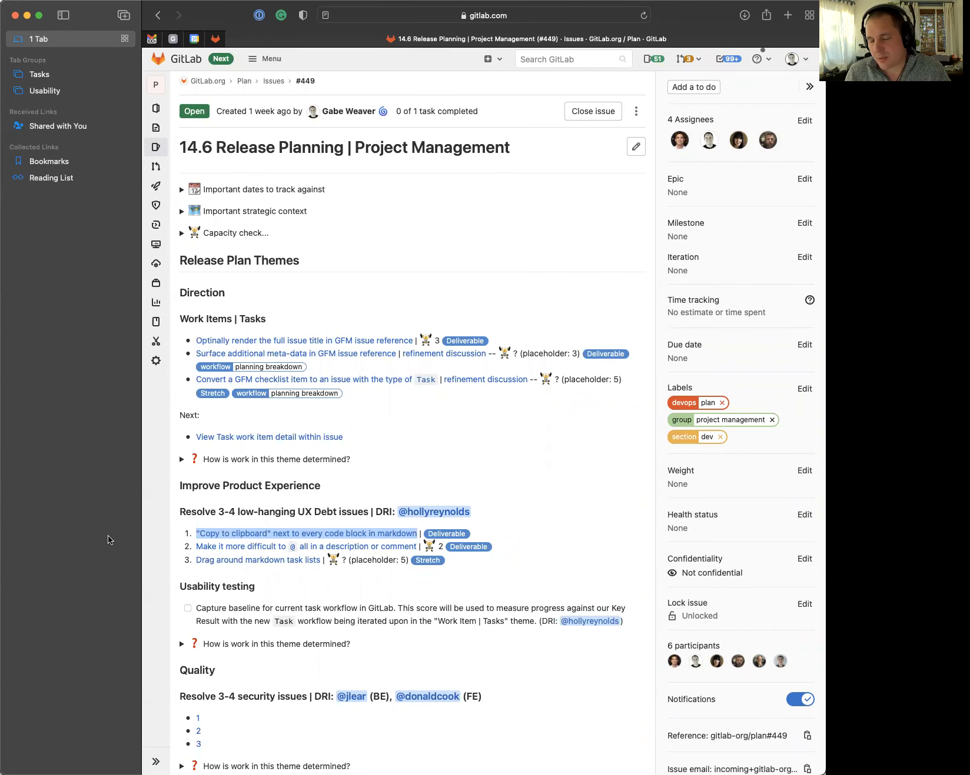
pyautogui.moveTo(115, 539)
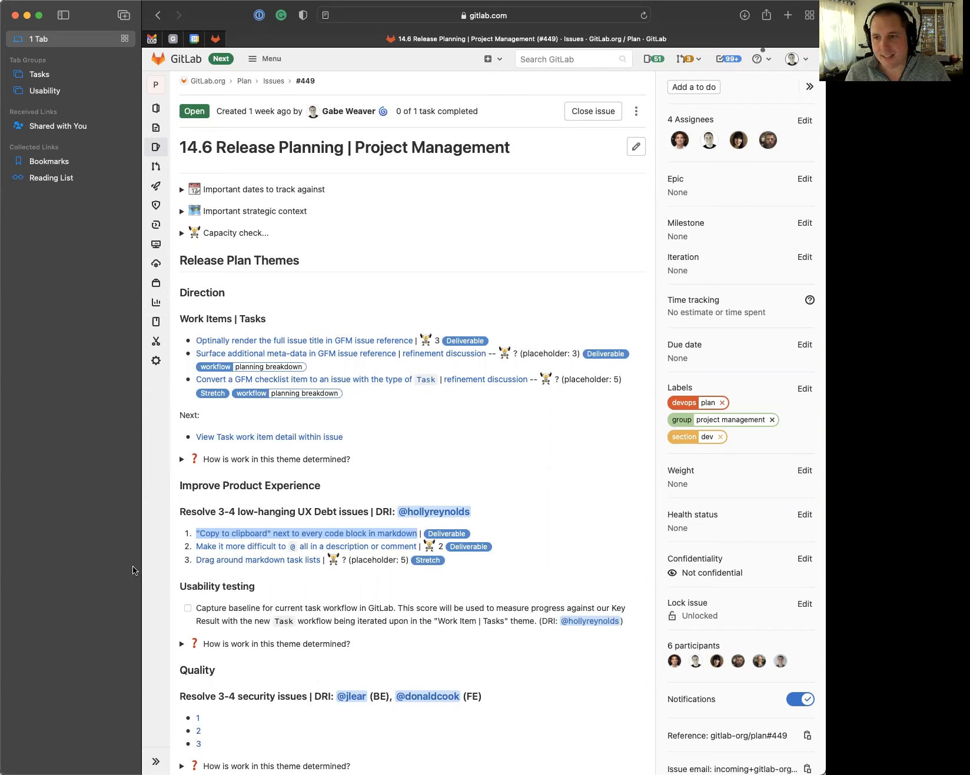
pyautogui.moveTo(492, 563)
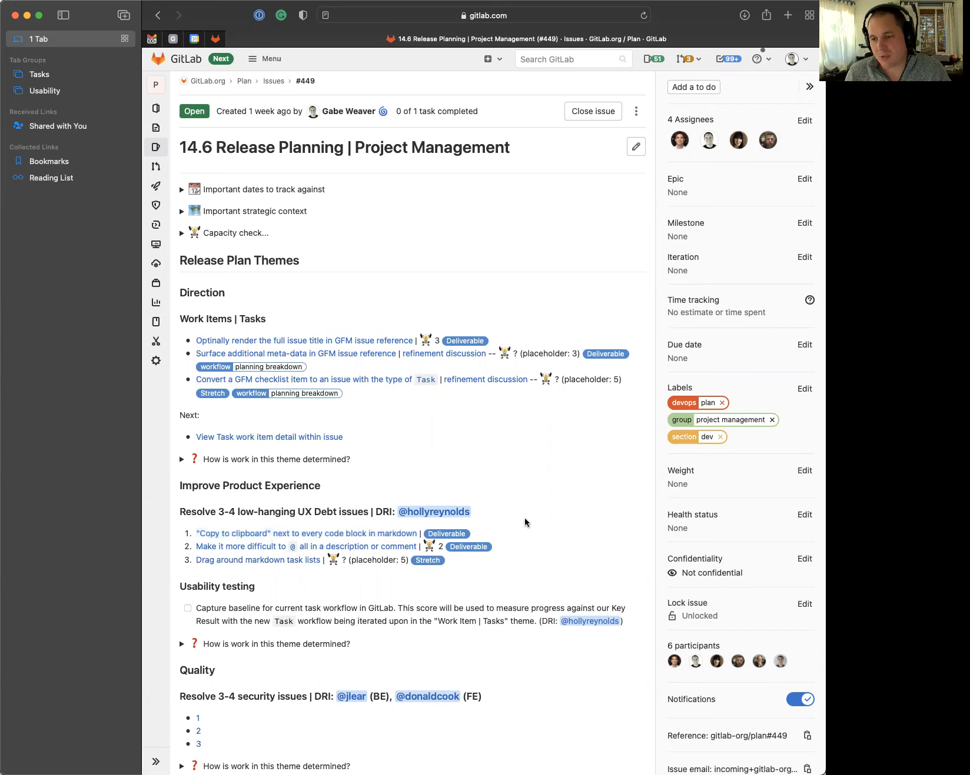
pyautogui.moveTo(523, 441)
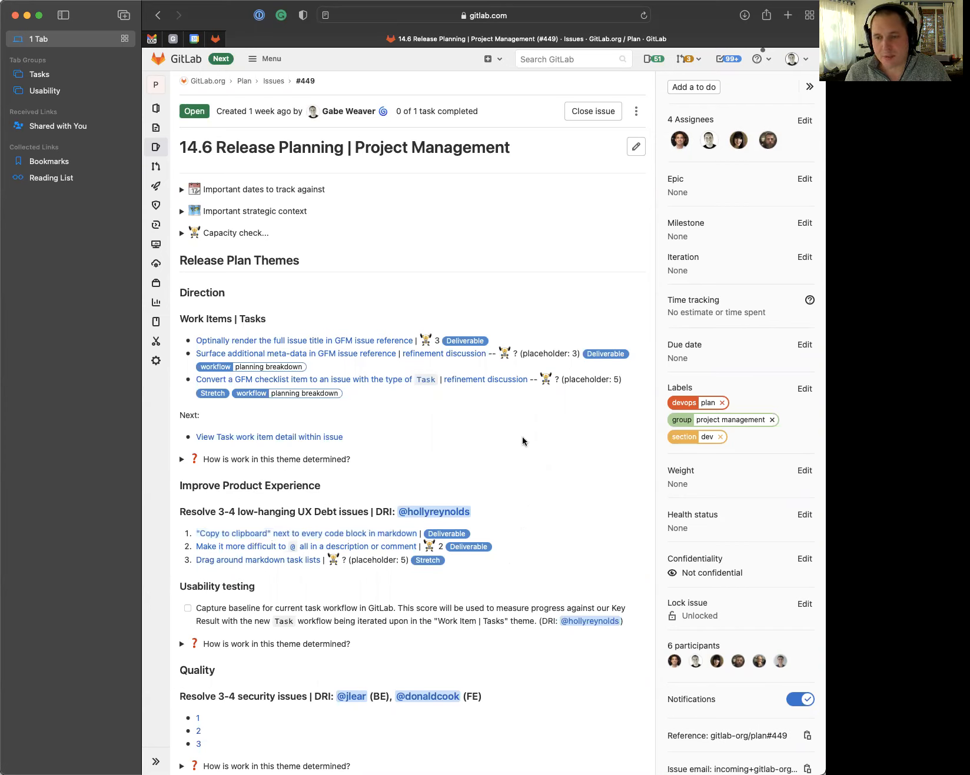
pyautogui.moveTo(304, 240)
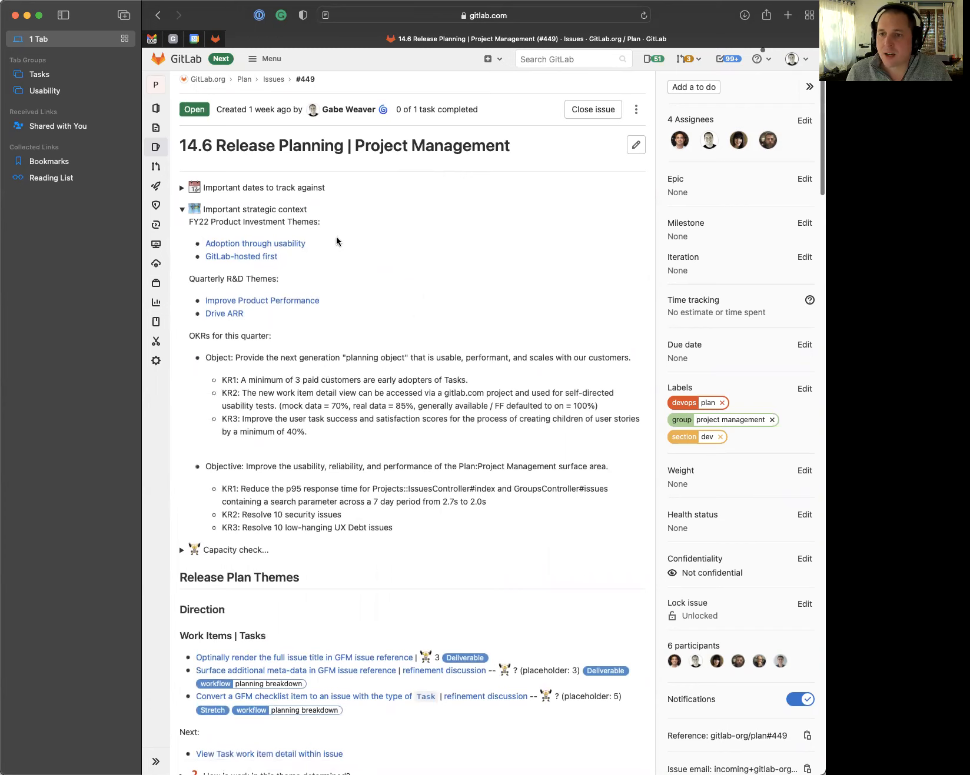
pyautogui.moveTo(325, 228)
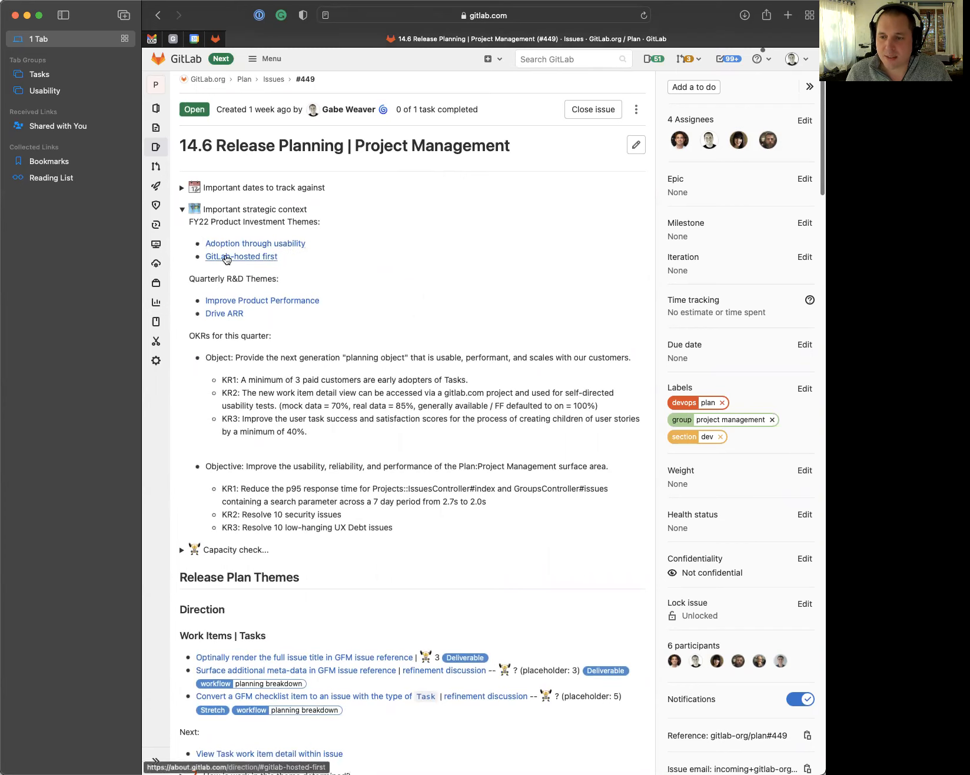
# Load the Tasks -- Roadmap epic and read down through its TL;DR and implementation path
pyautogui.doubleClick(257, 279)
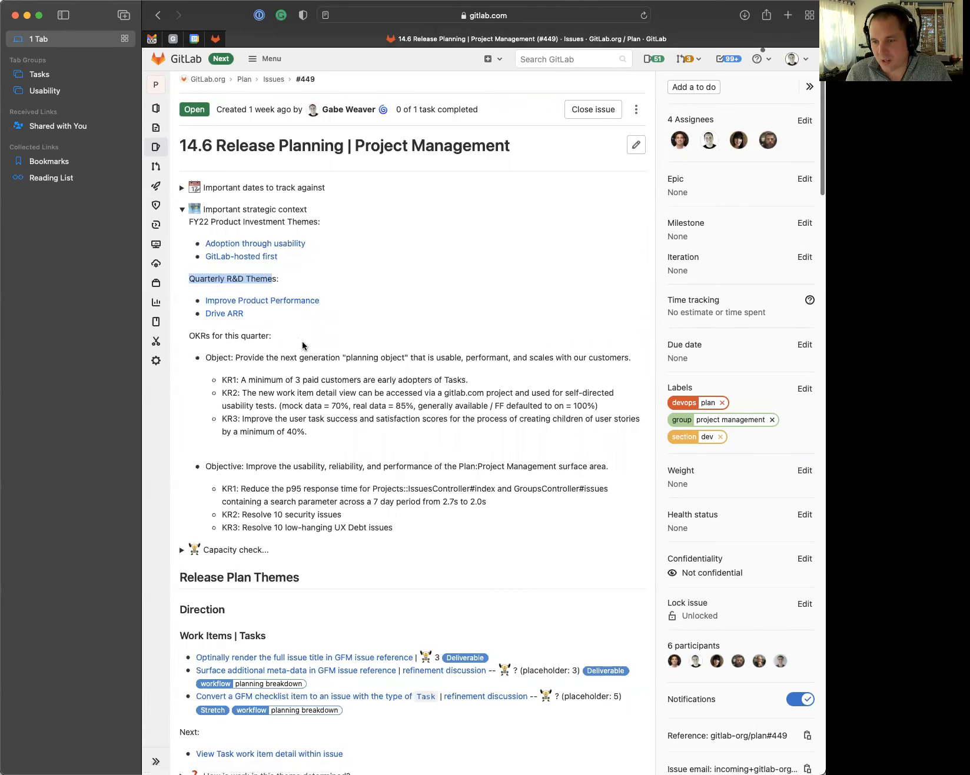
pyautogui.scroll(-3)
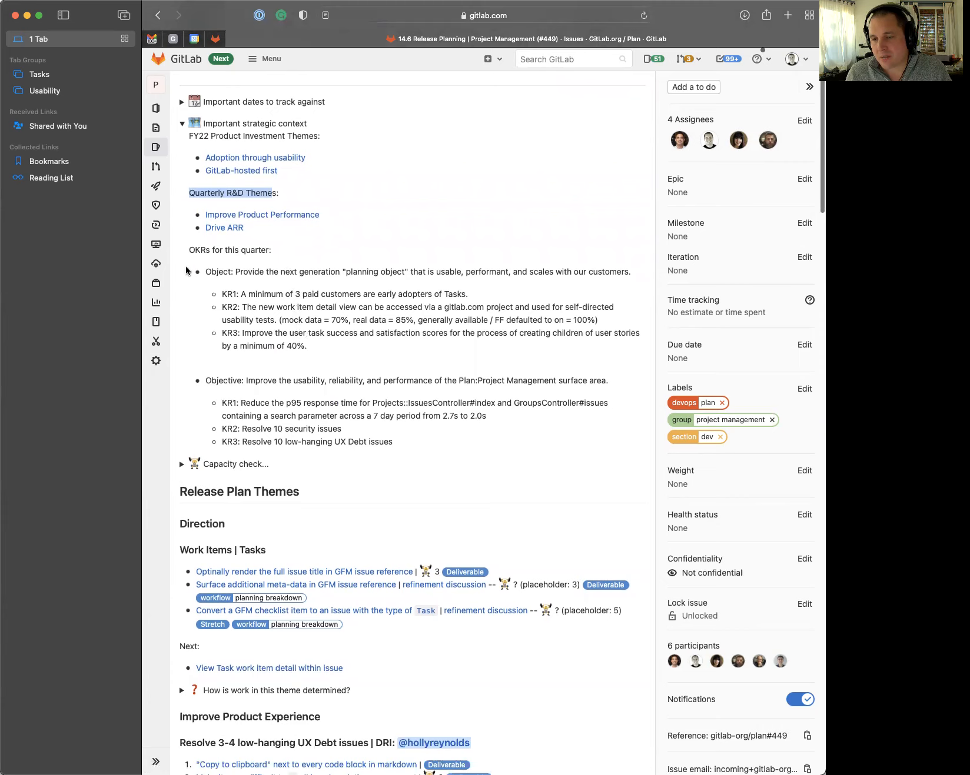
pyautogui.moveTo(192, 251)
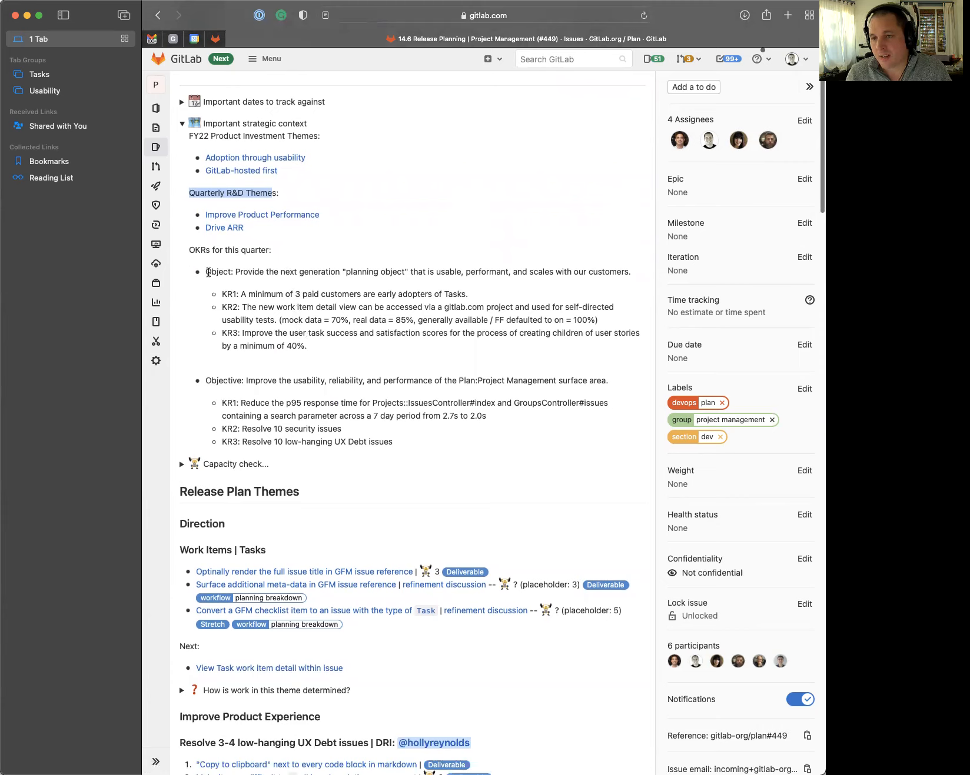
pyautogui.moveTo(290, 275)
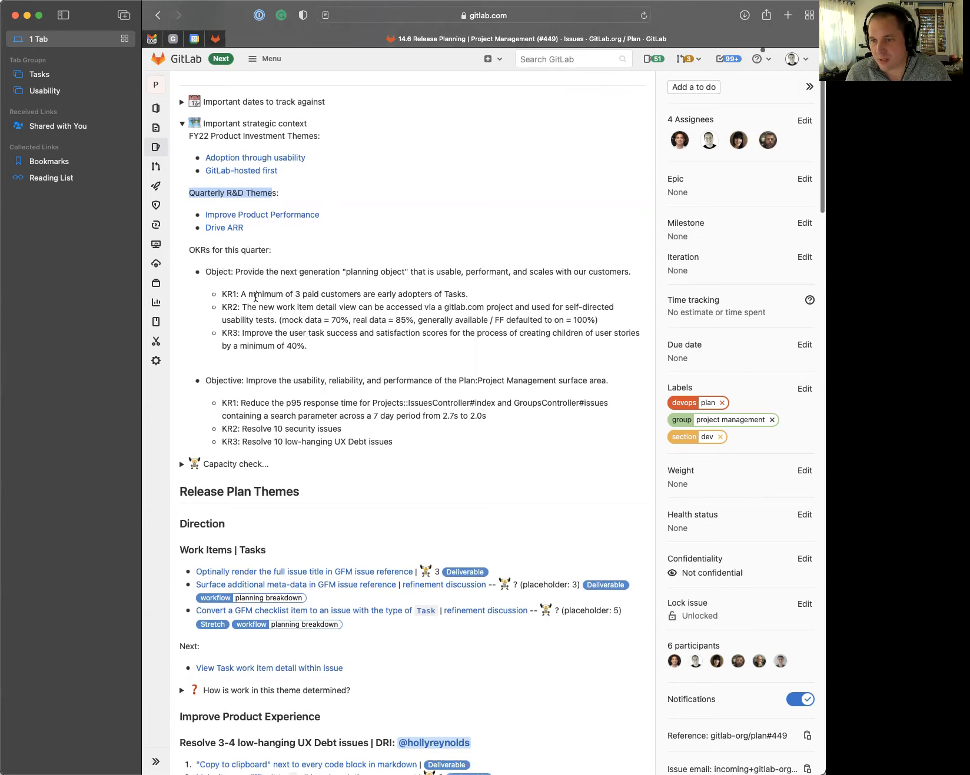
pyautogui.moveTo(287, 297)
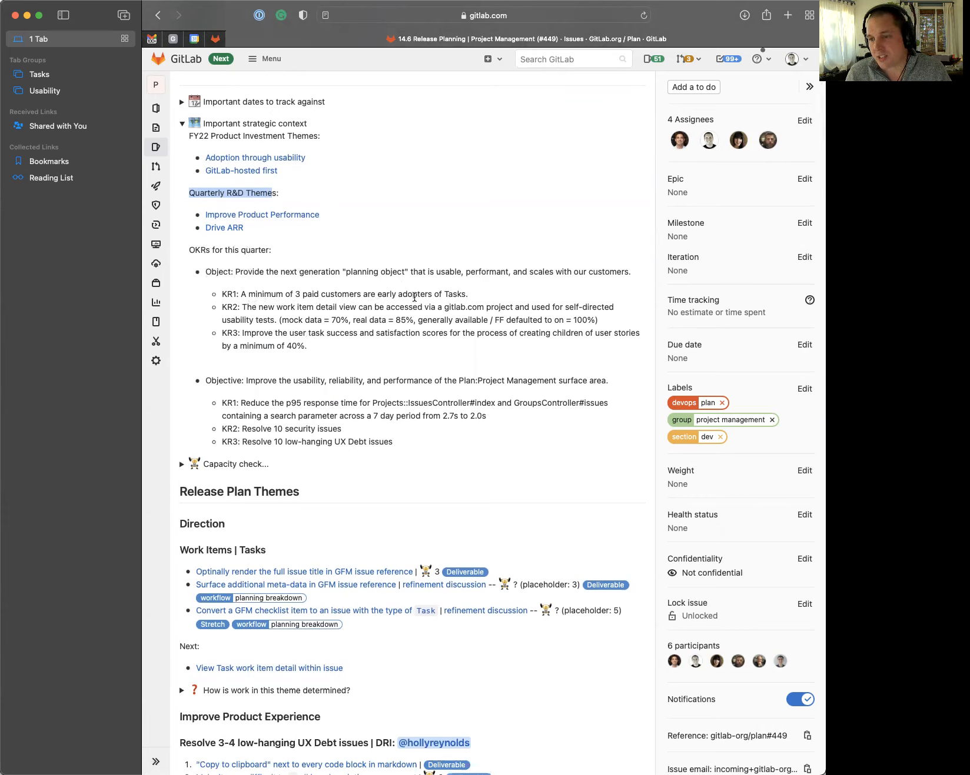
pyautogui.moveTo(471, 298)
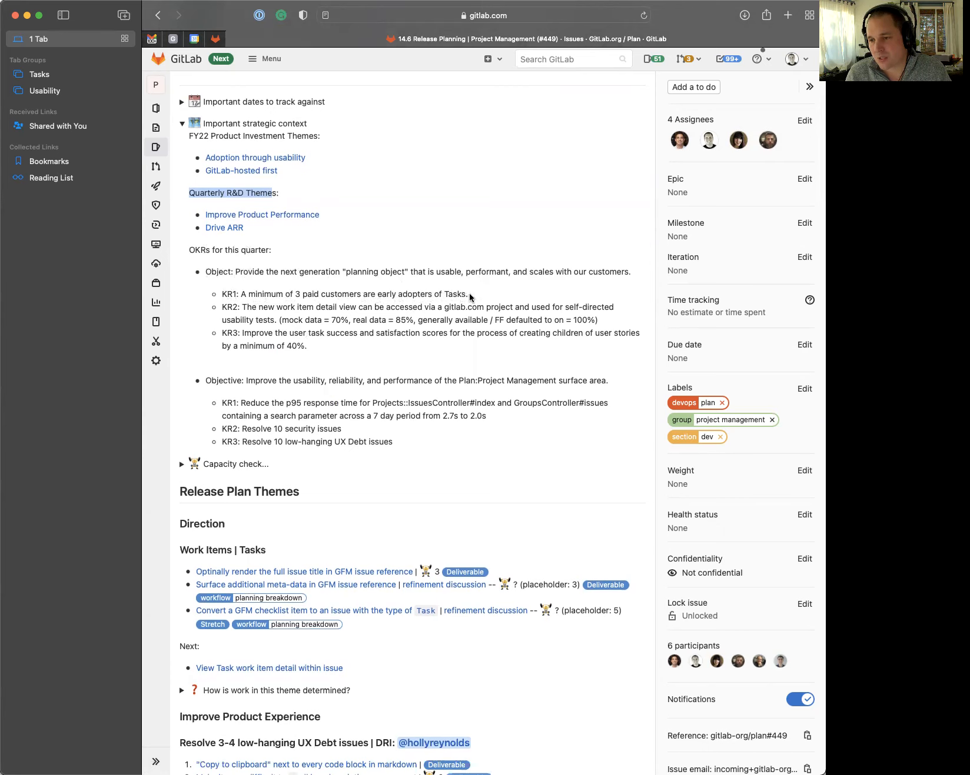
pyautogui.moveTo(468, 294)
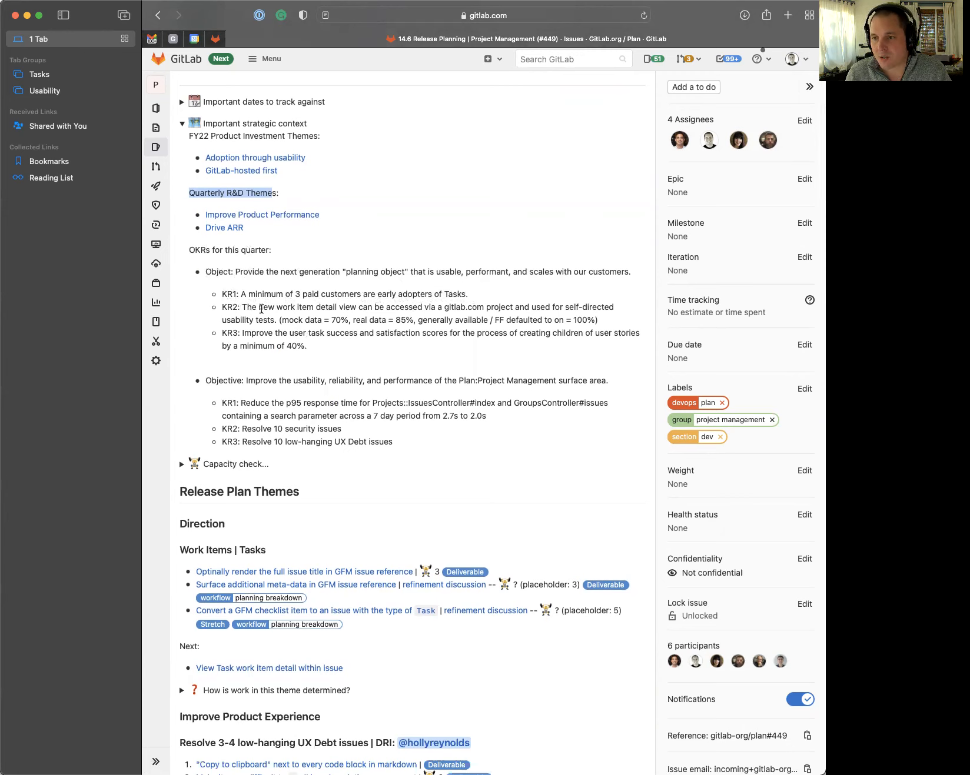
pyautogui.moveTo(407, 316)
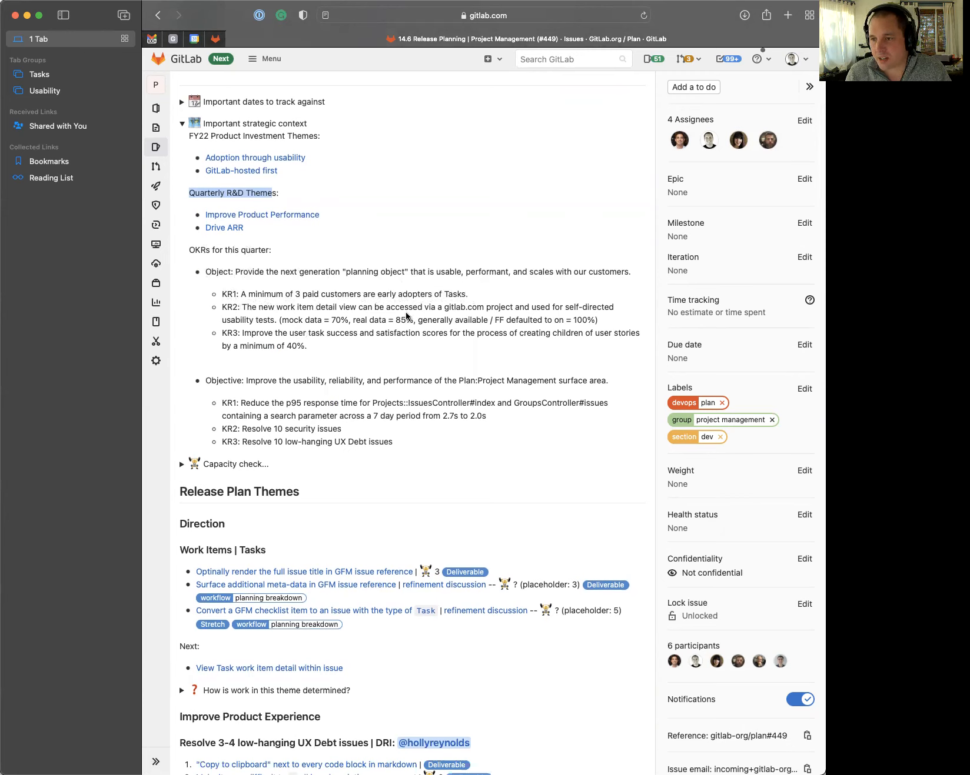
pyautogui.moveTo(536, 311)
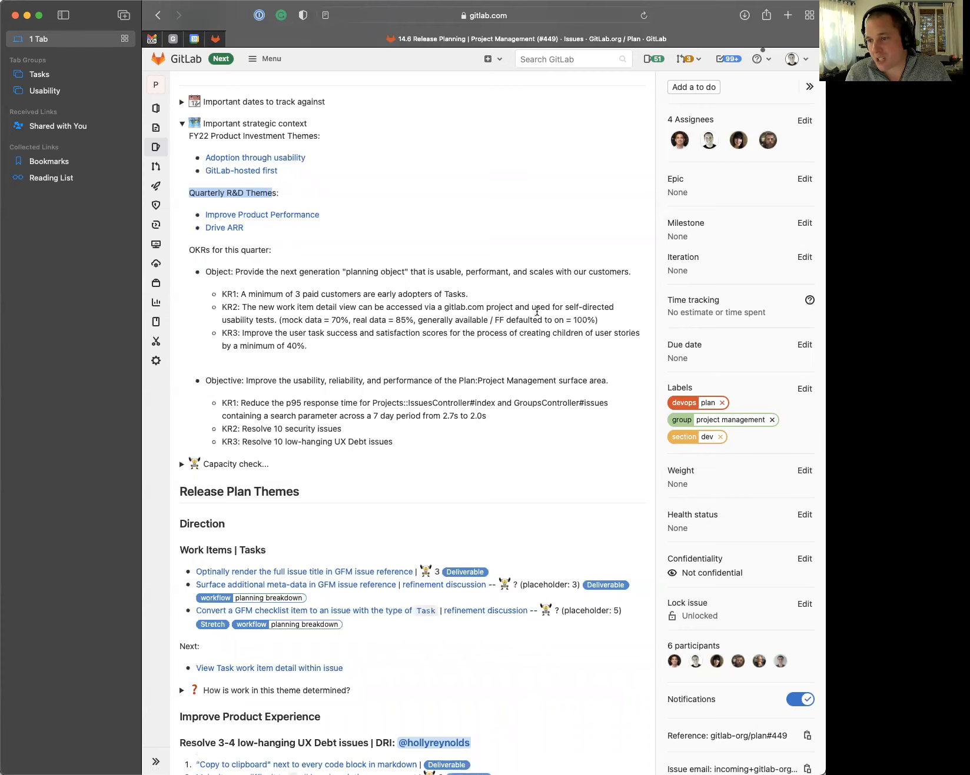
pyautogui.moveTo(254, 323)
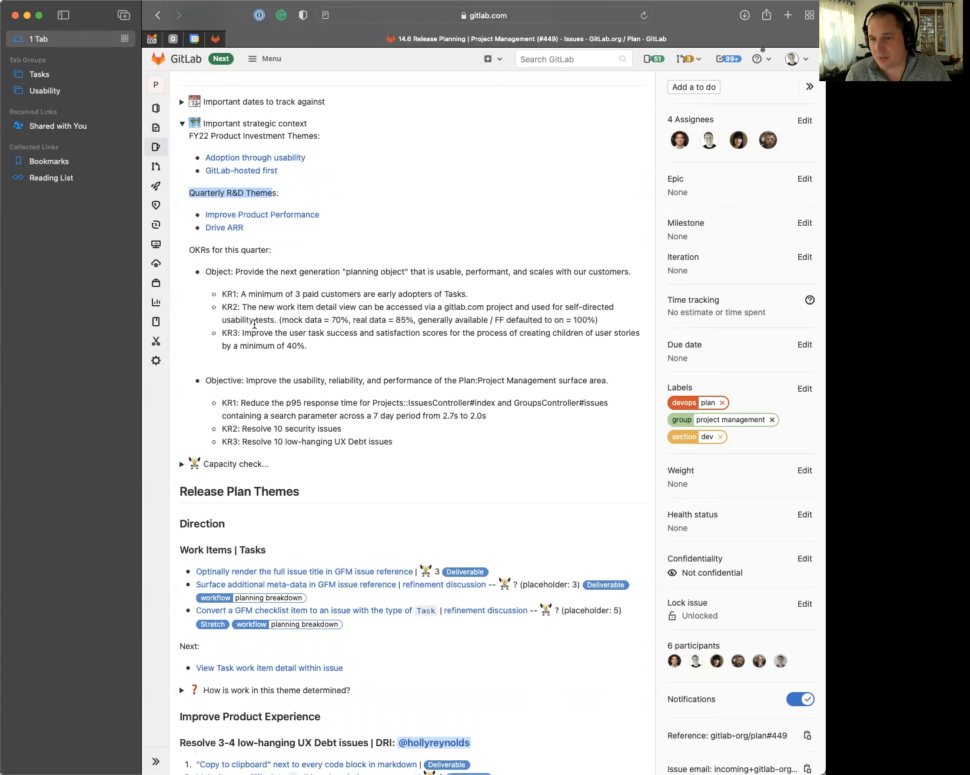
pyautogui.moveTo(233, 336)
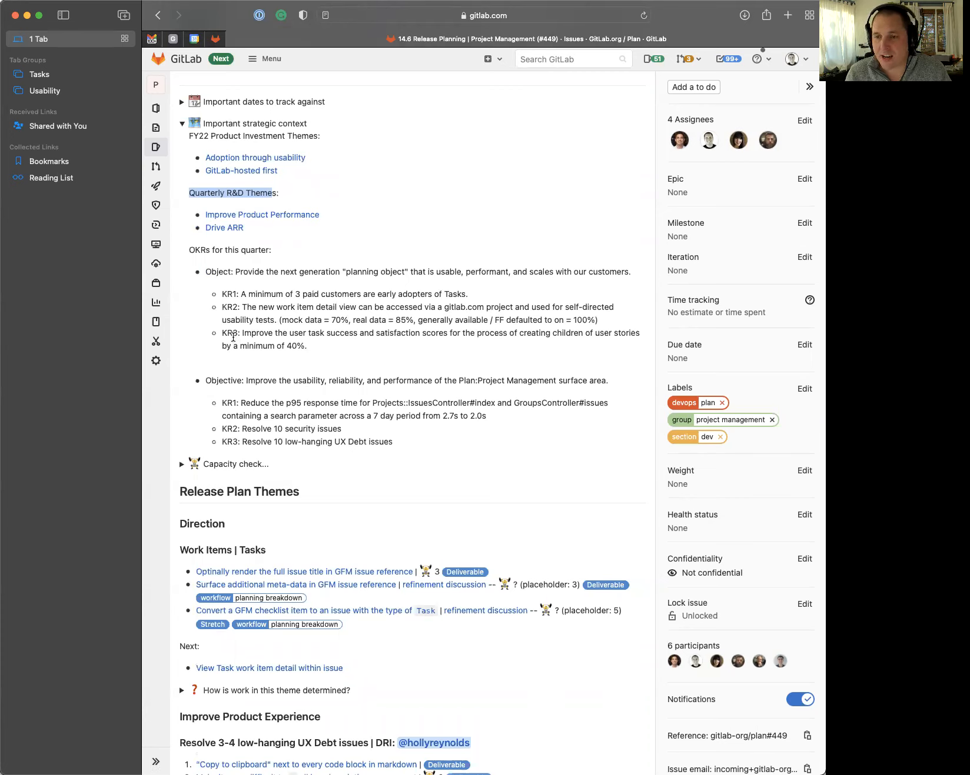
pyautogui.moveTo(279, 337)
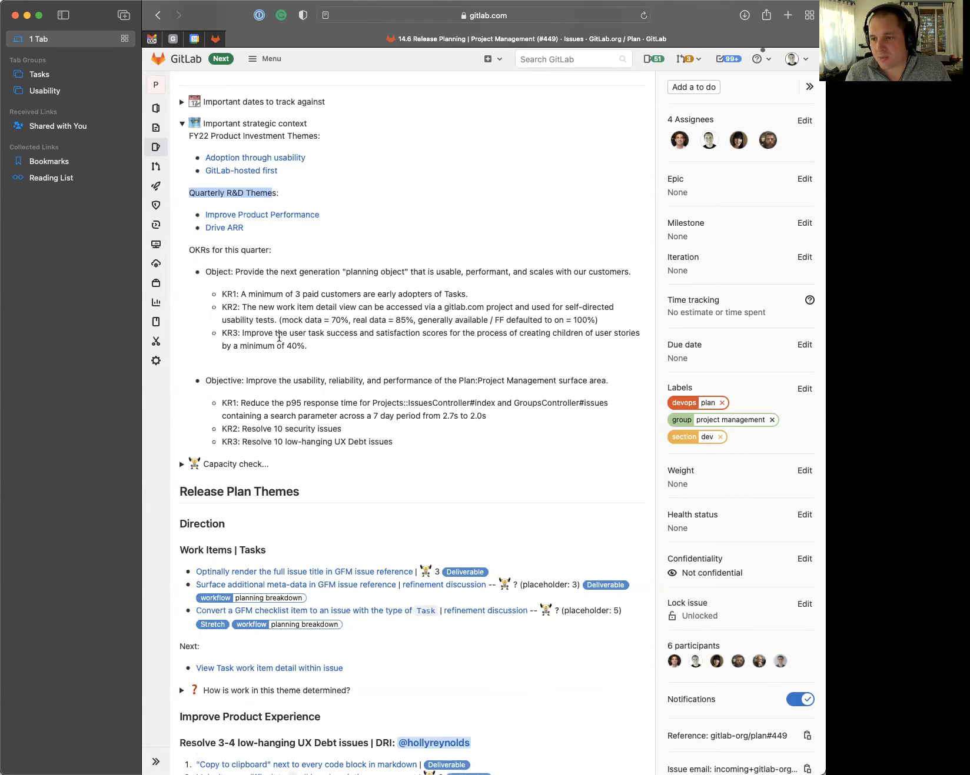
pyautogui.moveTo(453, 338)
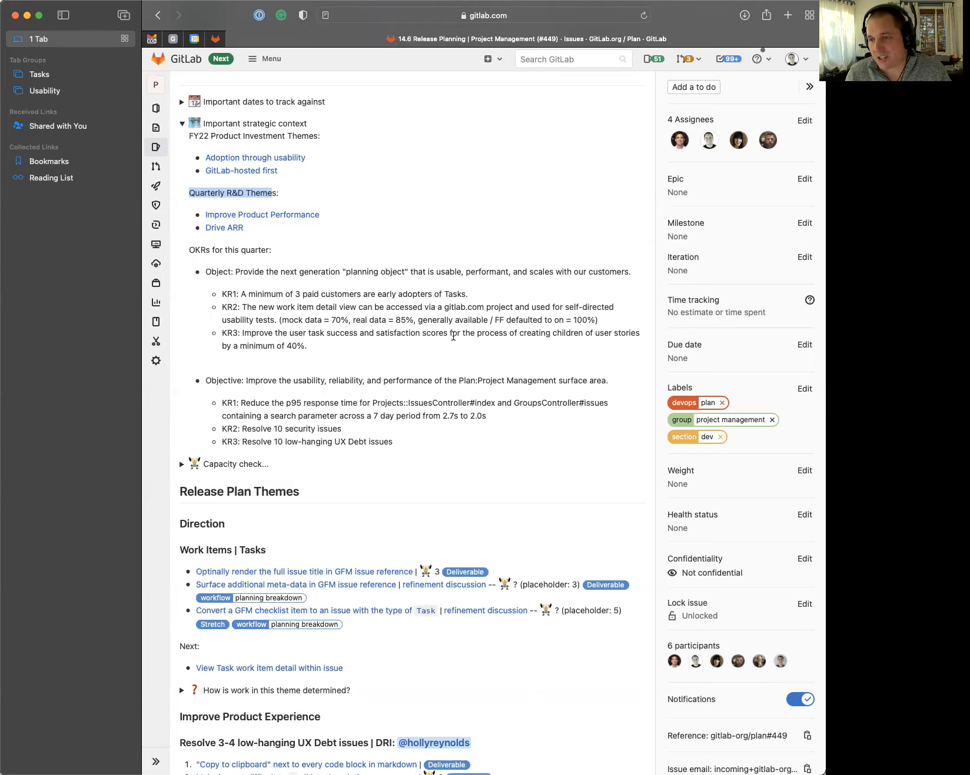
pyautogui.moveTo(510, 333)
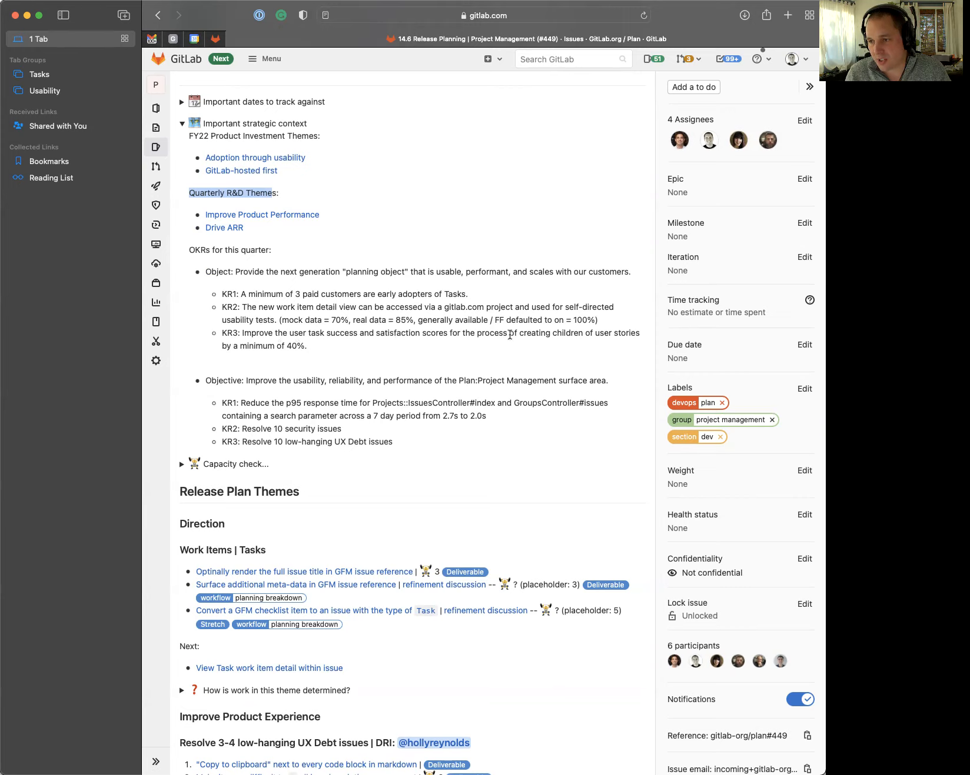
pyautogui.moveTo(310, 352)
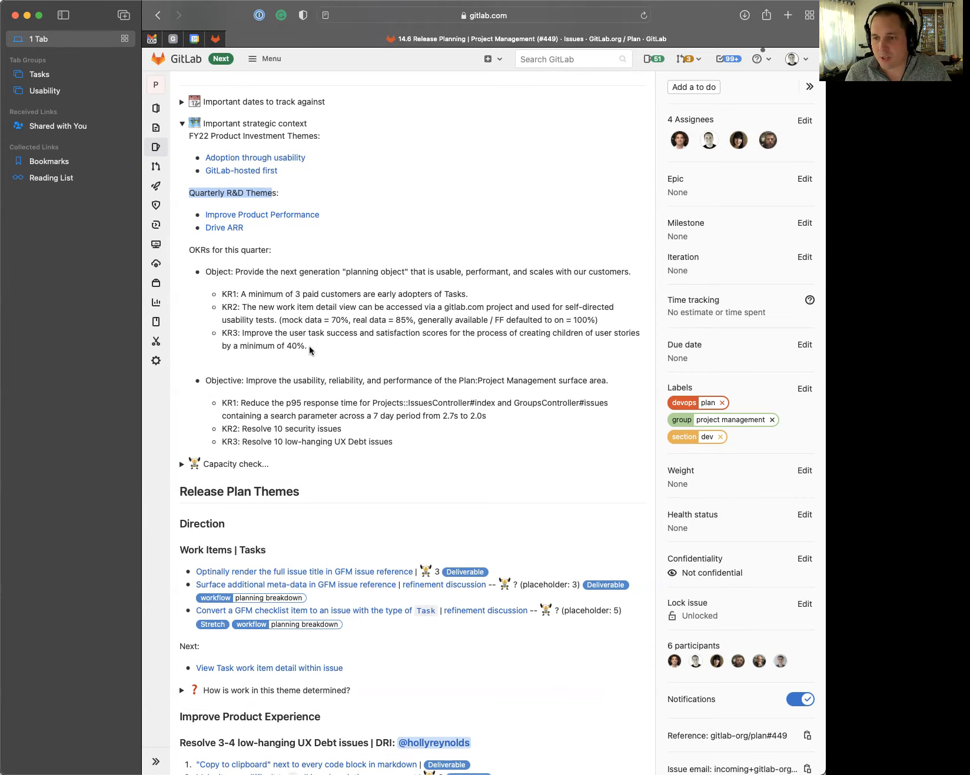
pyautogui.scroll(-3)
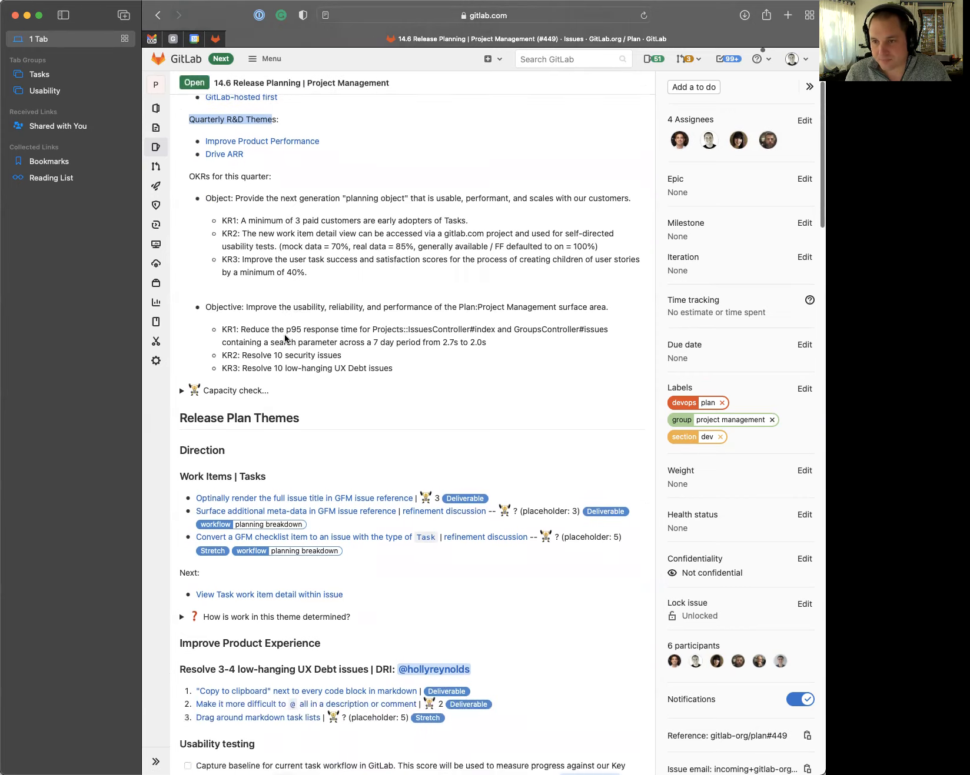
pyautogui.scroll(-3)
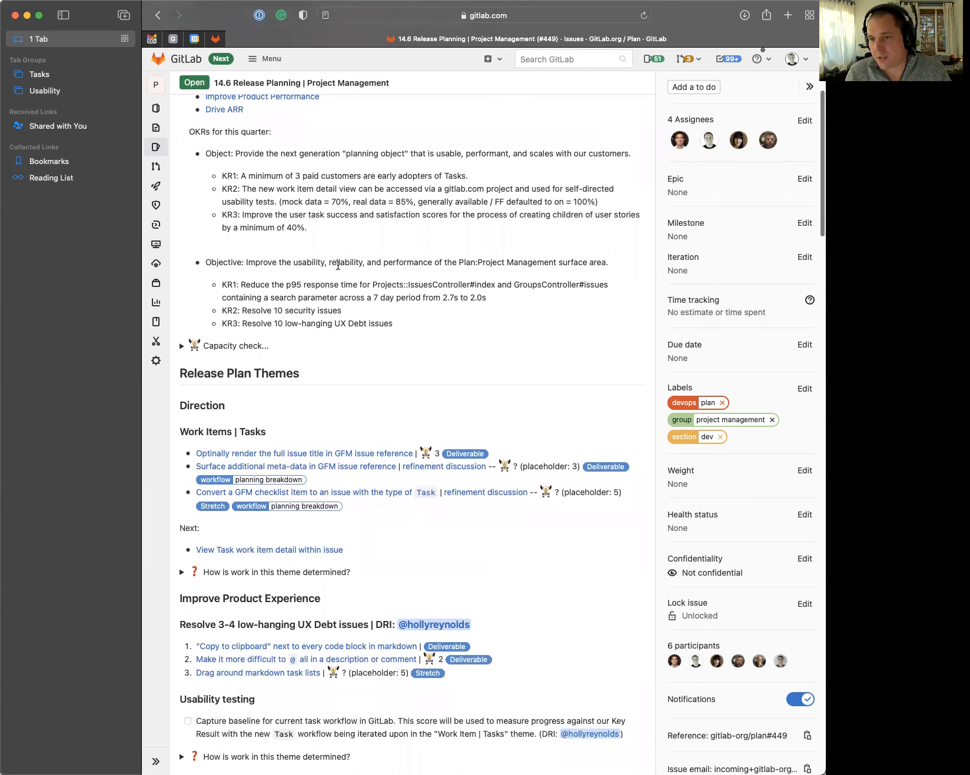
pyautogui.moveTo(554, 263)
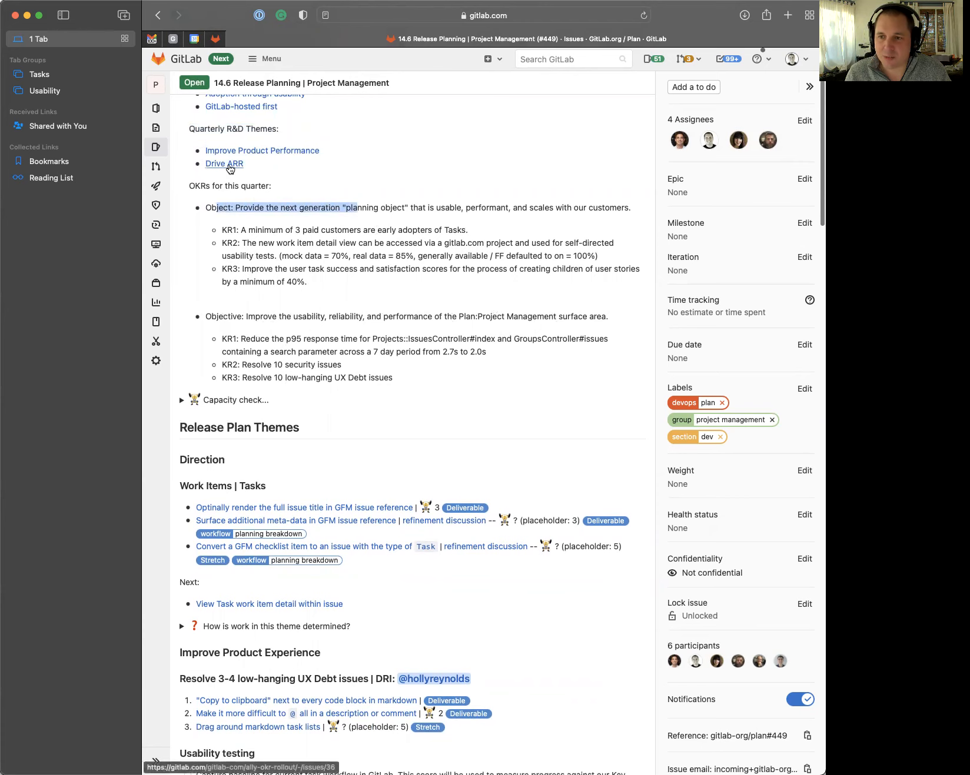
pyautogui.scroll(-3)
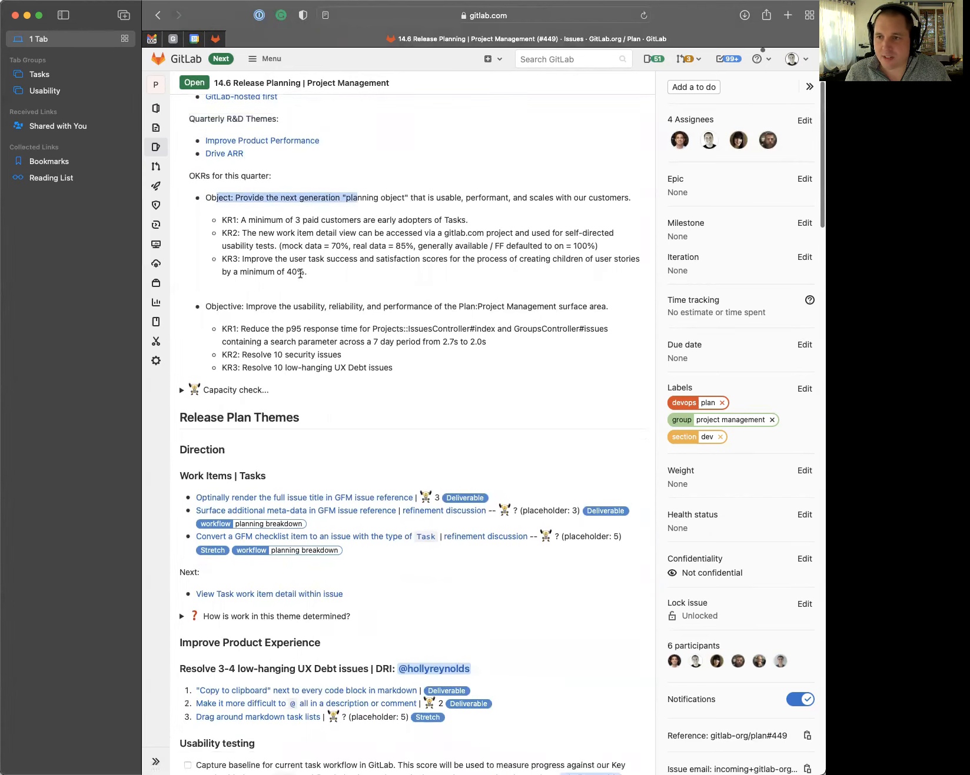
pyautogui.scroll(-3)
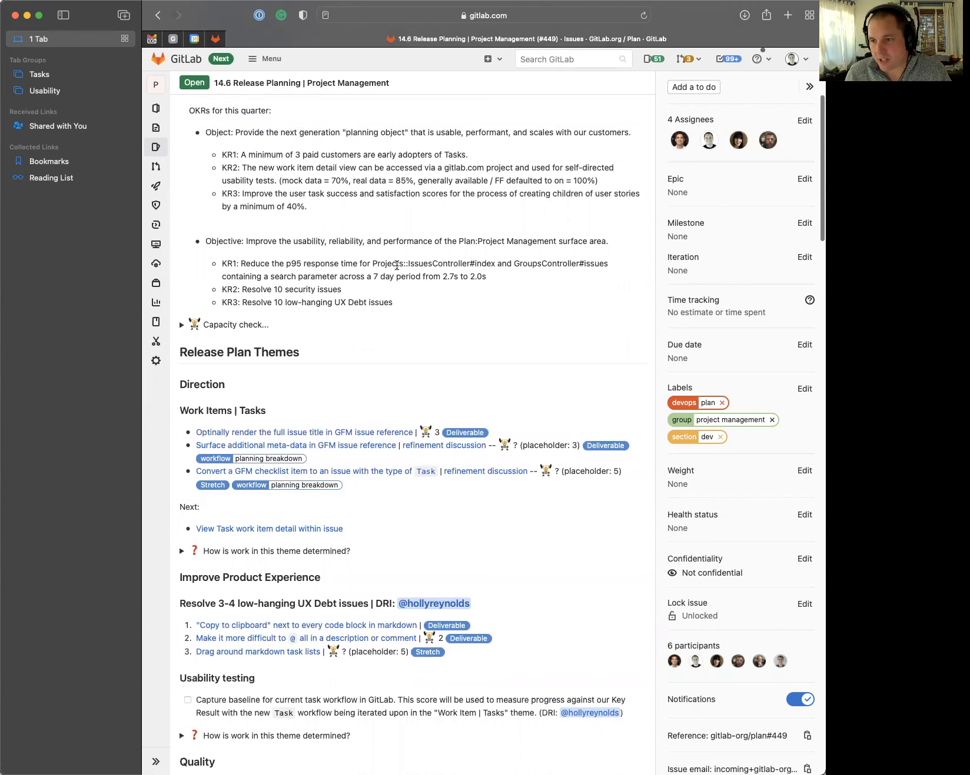
pyautogui.moveTo(526, 267)
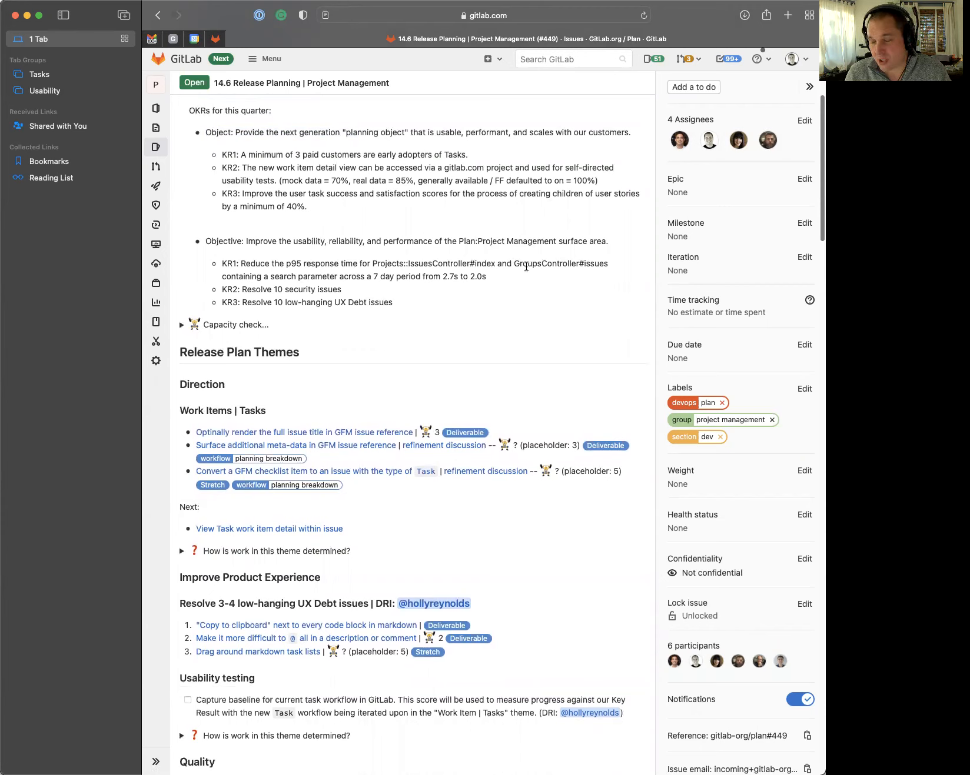
pyautogui.moveTo(253, 273)
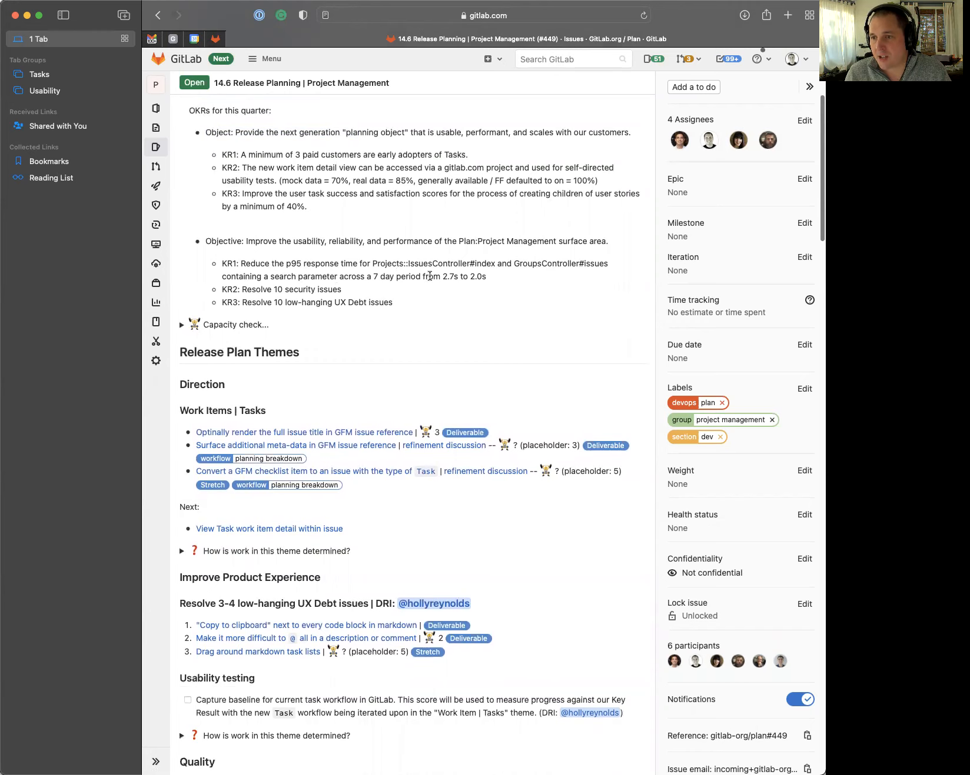
pyautogui.moveTo(471, 279)
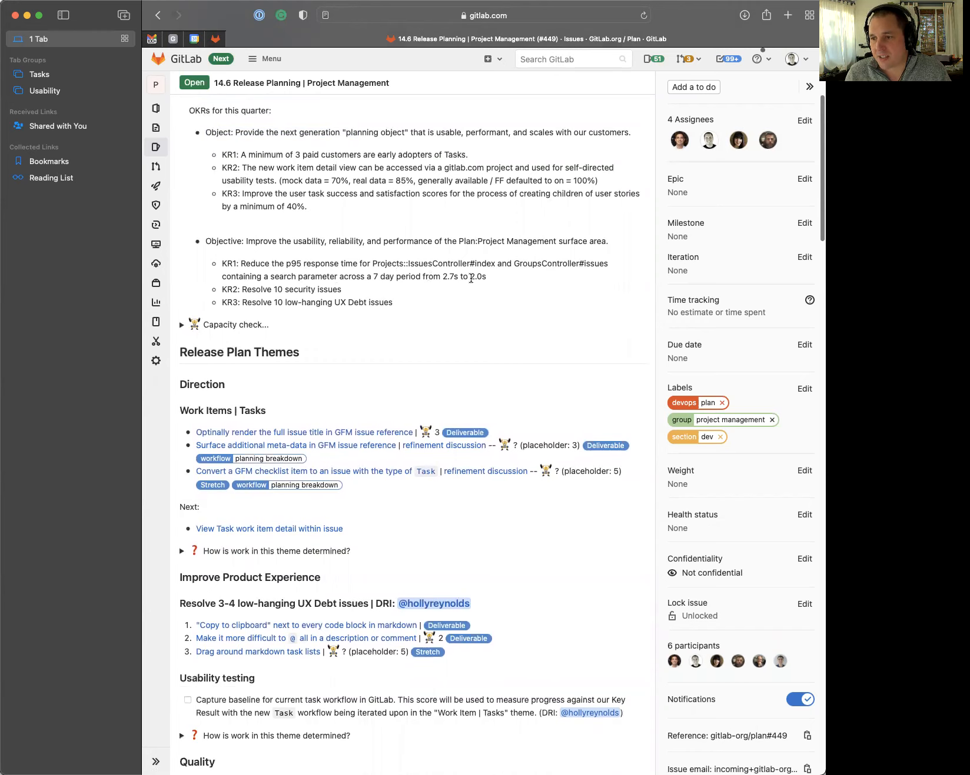
pyautogui.moveTo(253, 314)
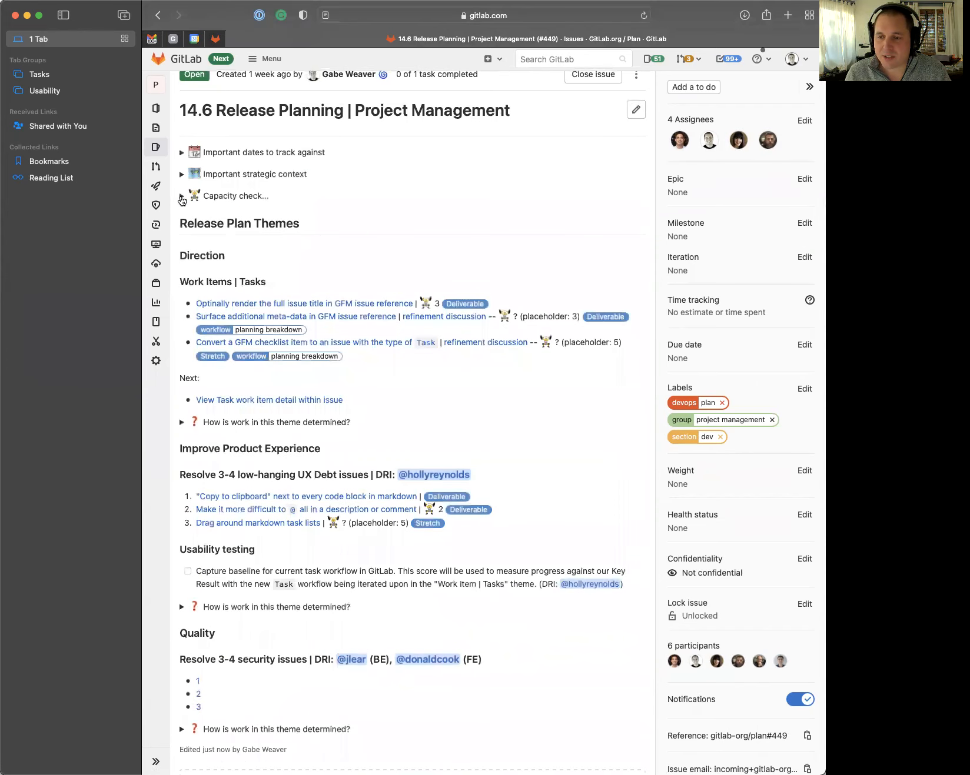
# Expand and collapse the capacity check section, then continue down to the child epics and issues
pyautogui.click(182, 197)
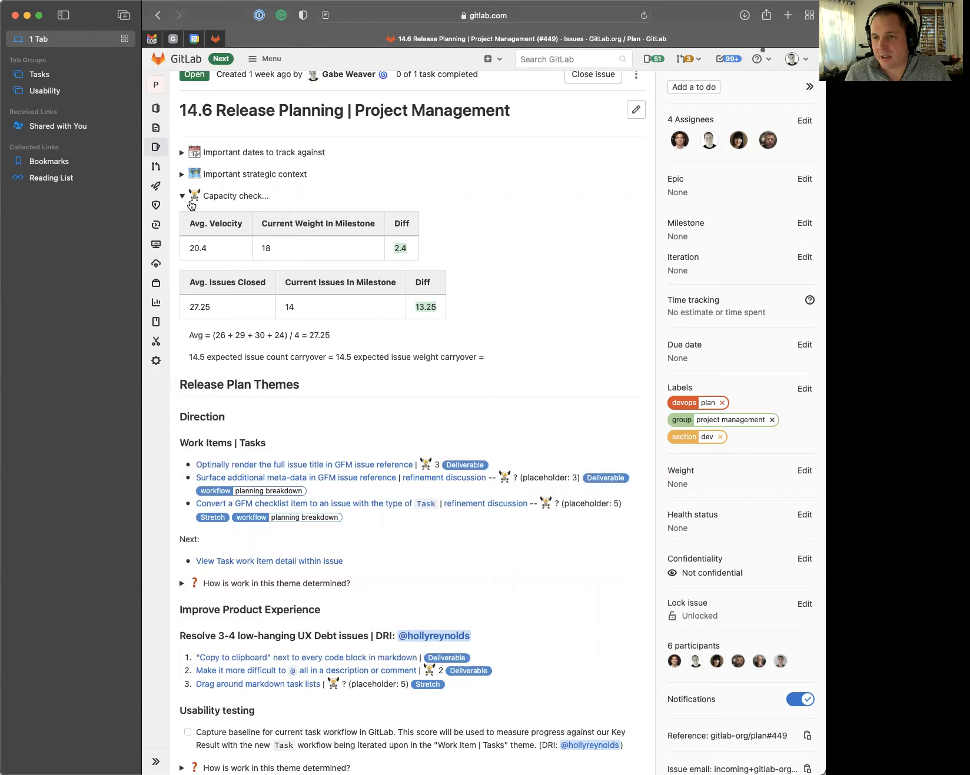
pyautogui.click(183, 197)
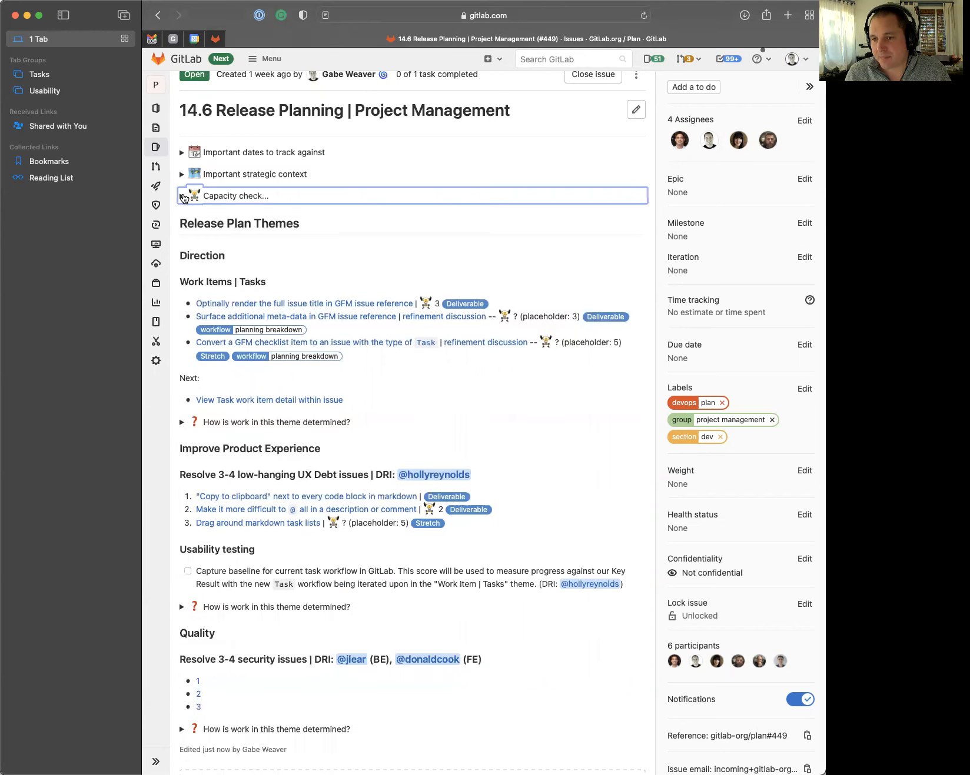
pyautogui.scroll(-3)
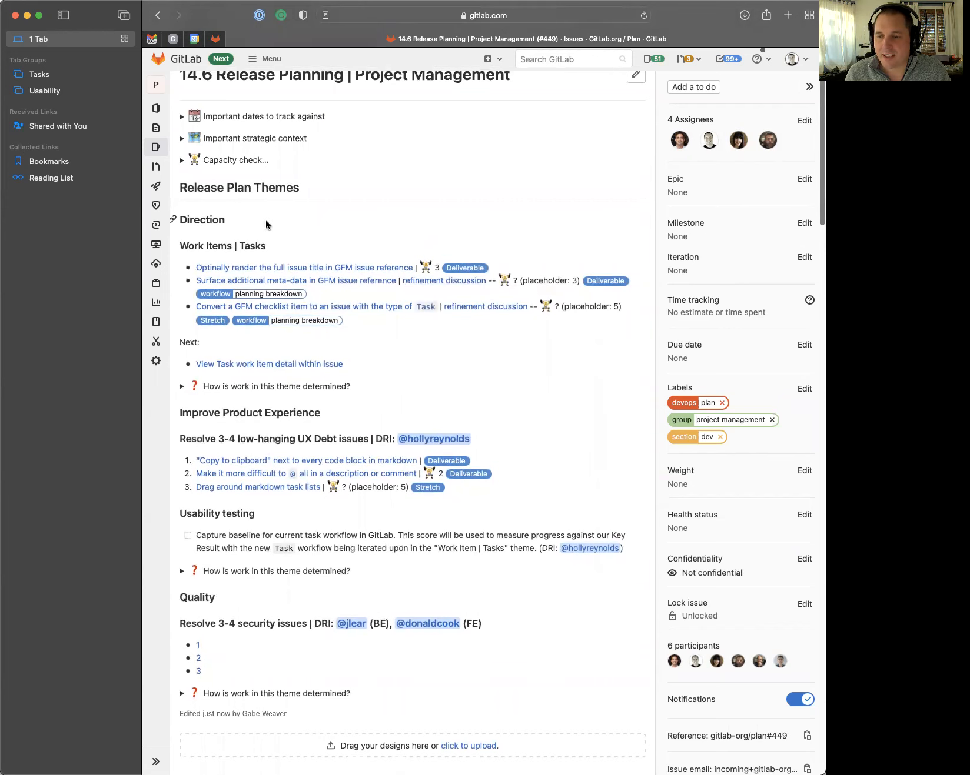
pyautogui.scroll(-3)
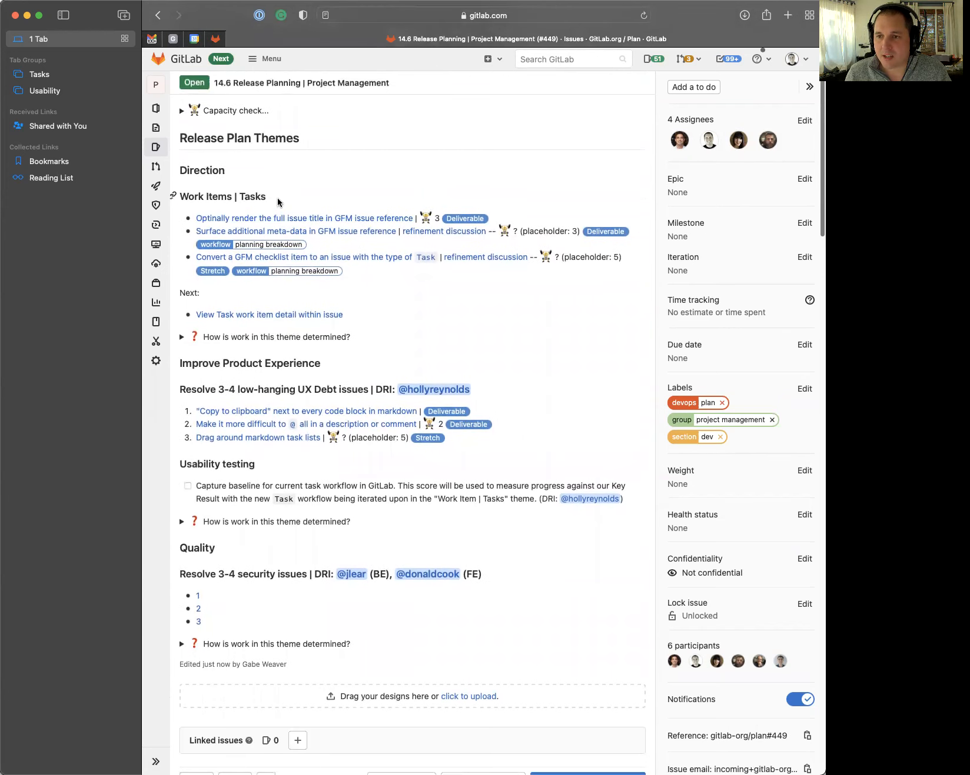
pyautogui.doubleClick(191, 197)
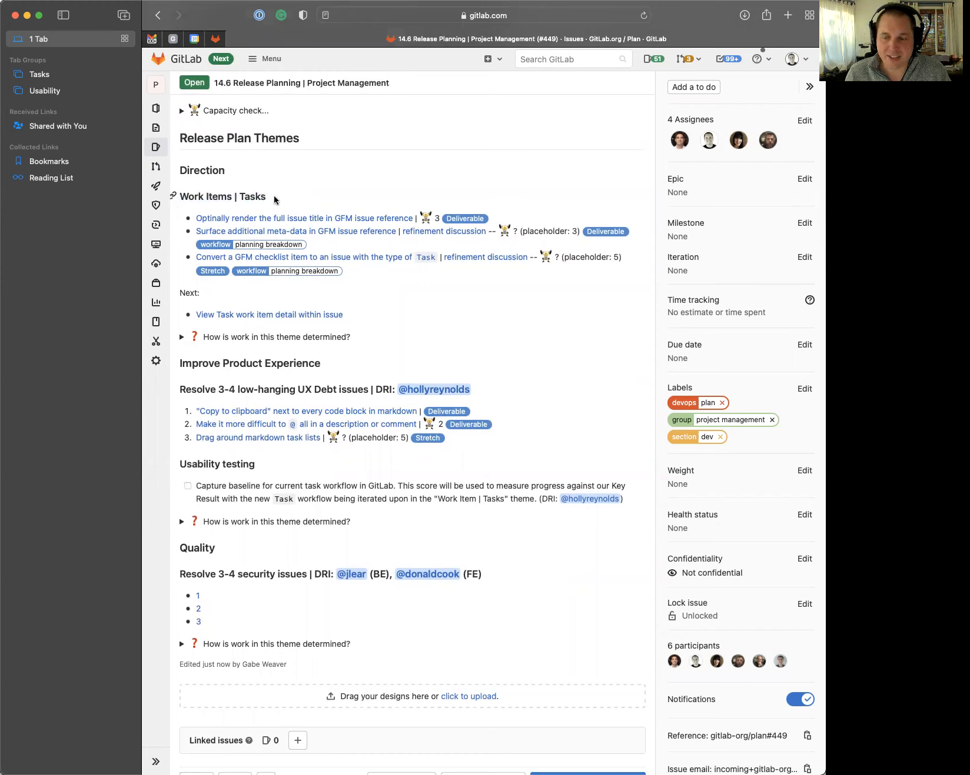
pyautogui.moveTo(257, 196)
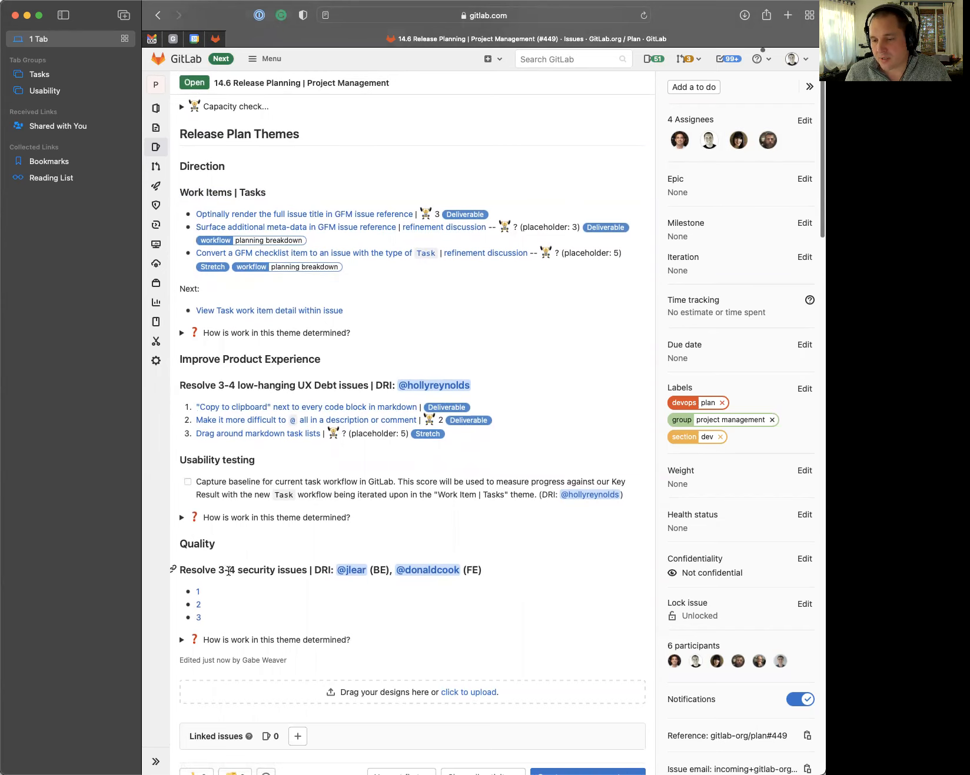
pyautogui.moveTo(340, 492)
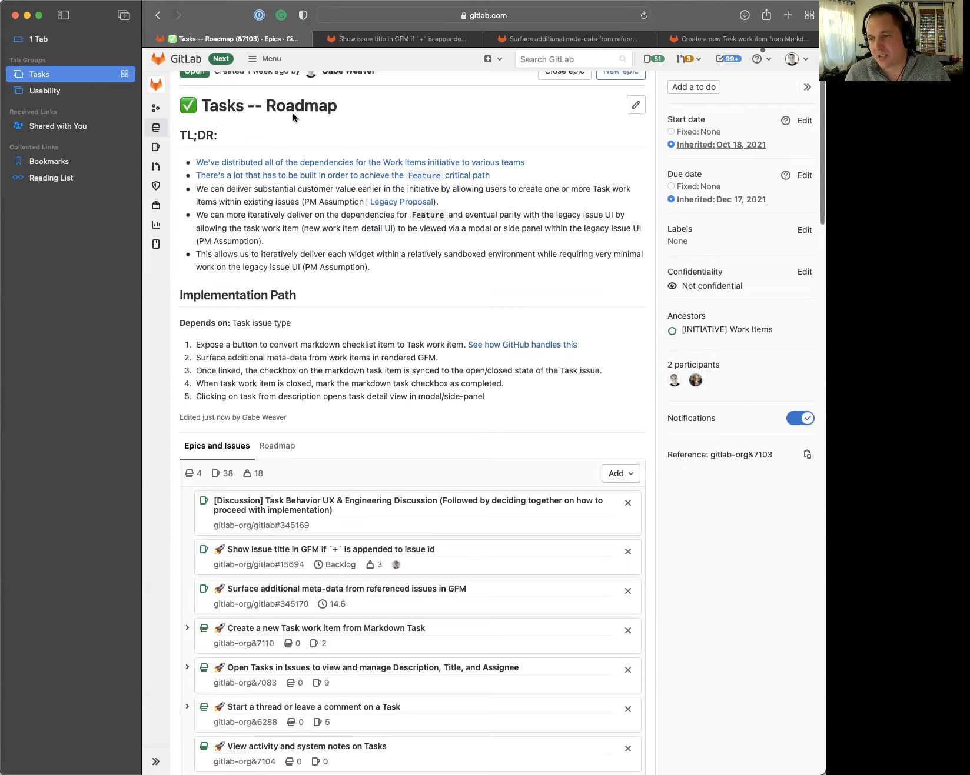
pyautogui.moveTo(300, 131)
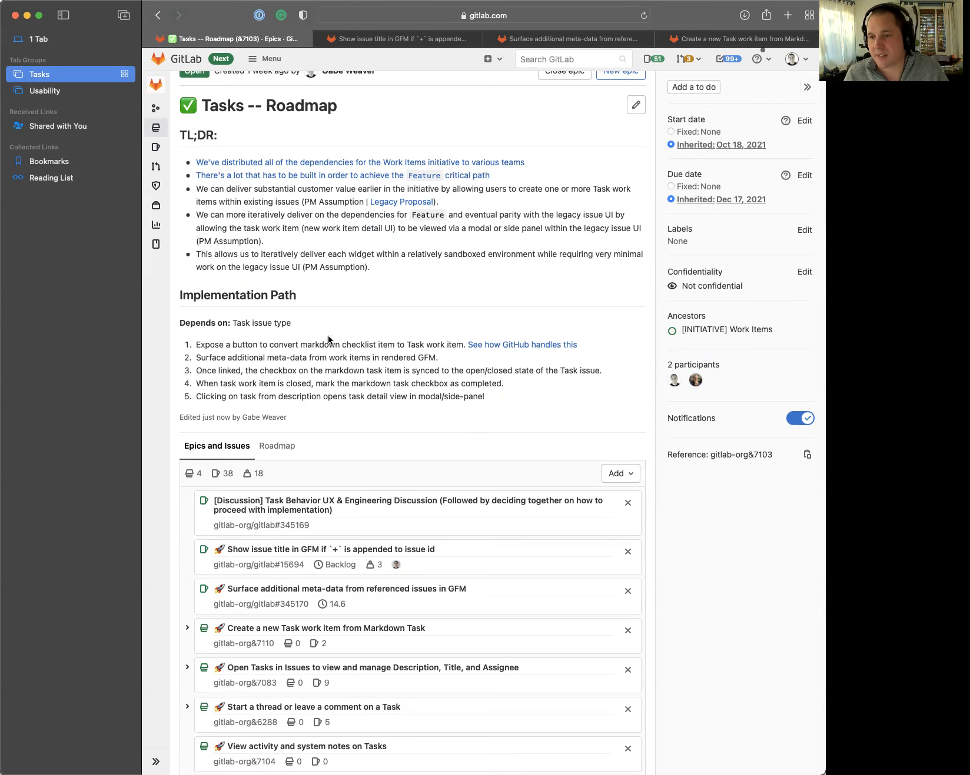
pyautogui.scroll(-3)
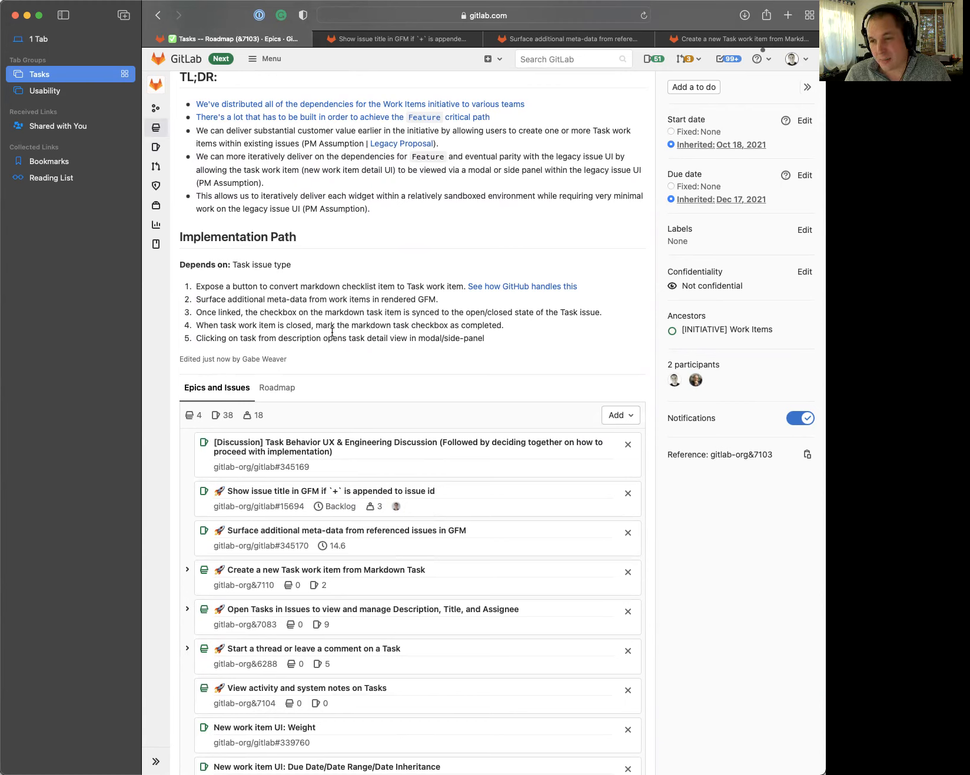
pyautogui.moveTo(492, 293)
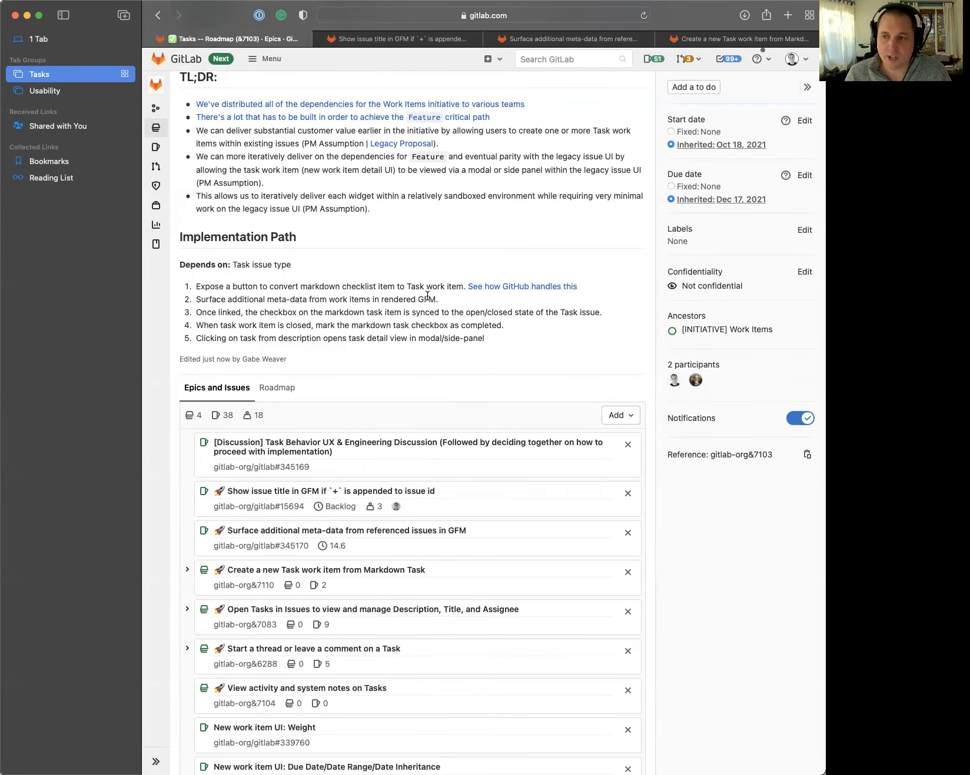
pyautogui.moveTo(442, 301)
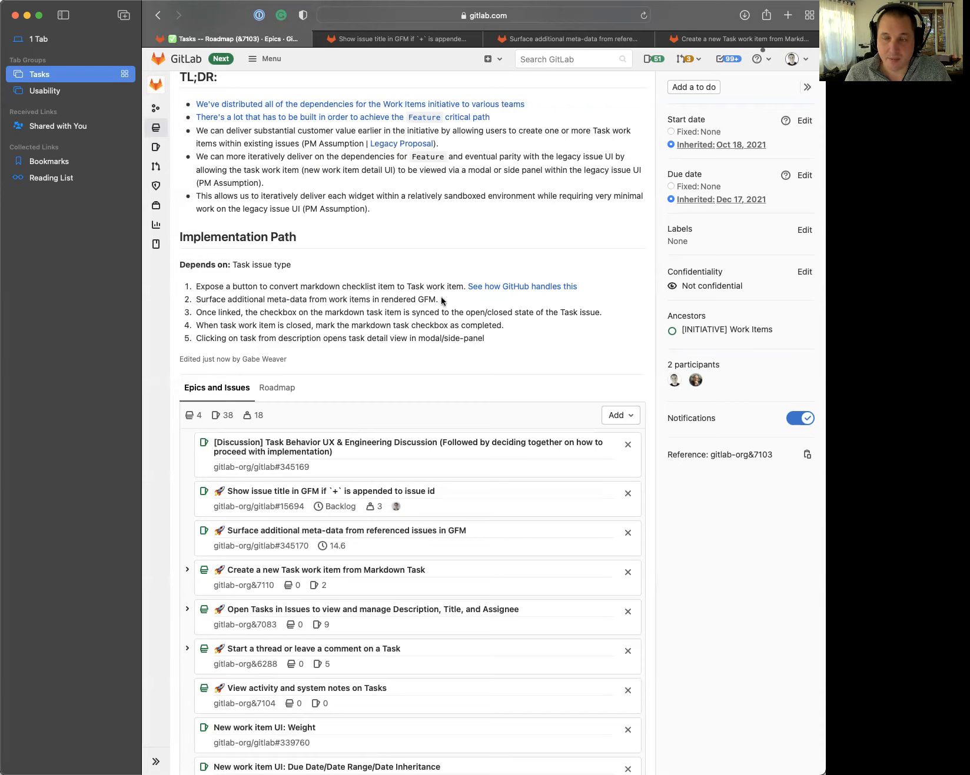
pyautogui.moveTo(203, 287)
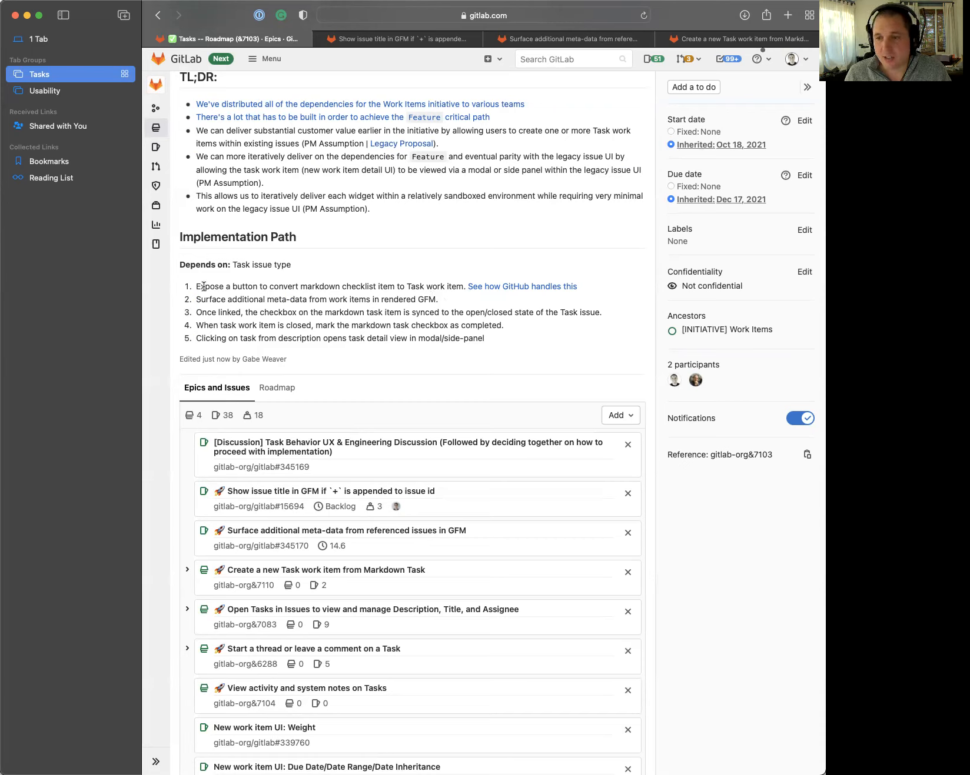
pyautogui.moveTo(195, 292)
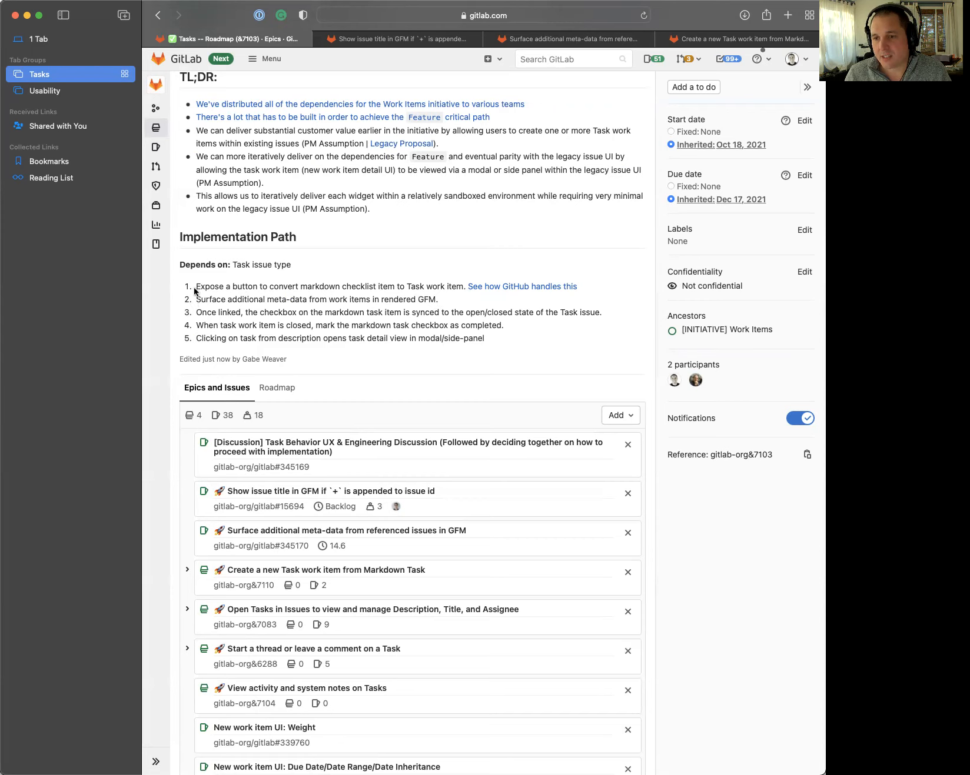
pyautogui.moveTo(372, 287)
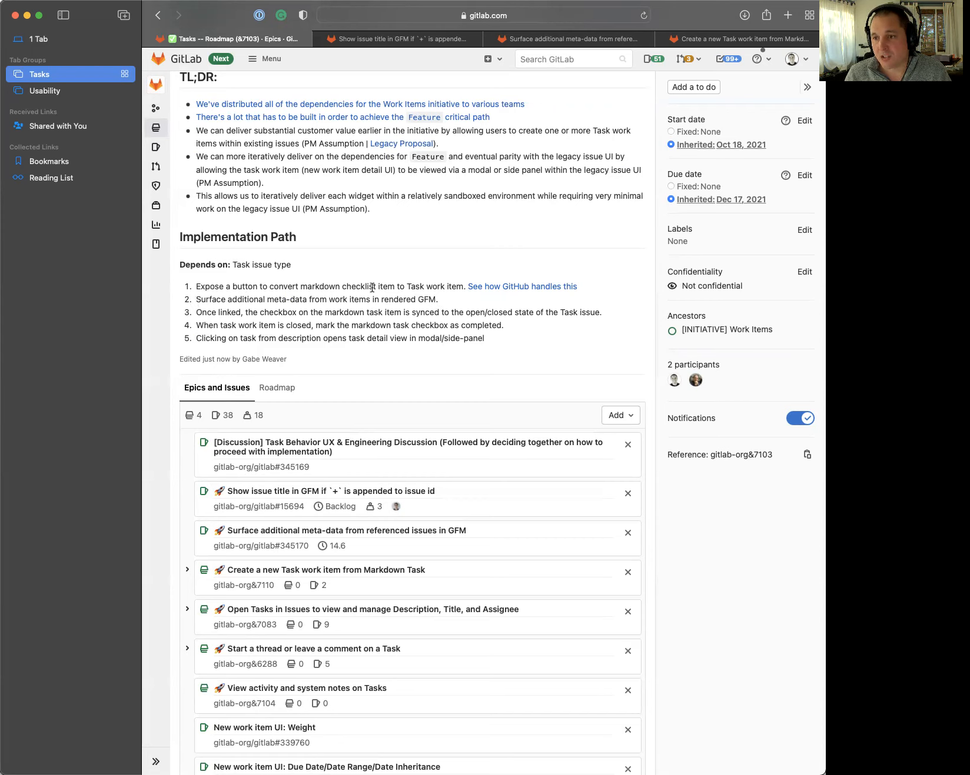
pyautogui.moveTo(453, 288)
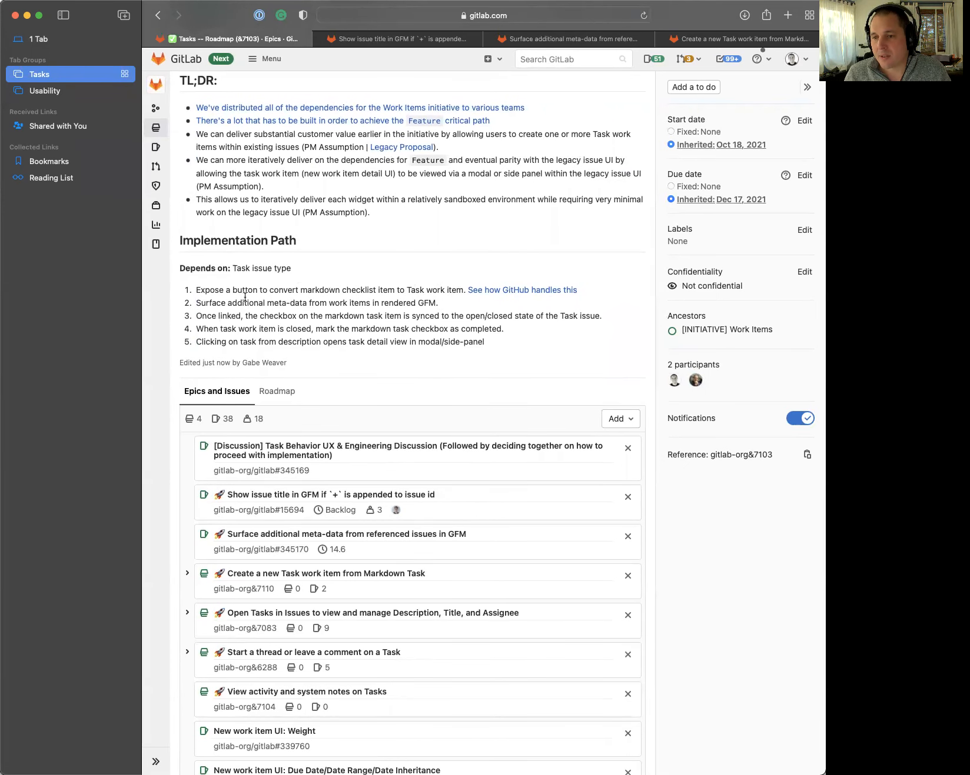
pyautogui.moveTo(376, 303)
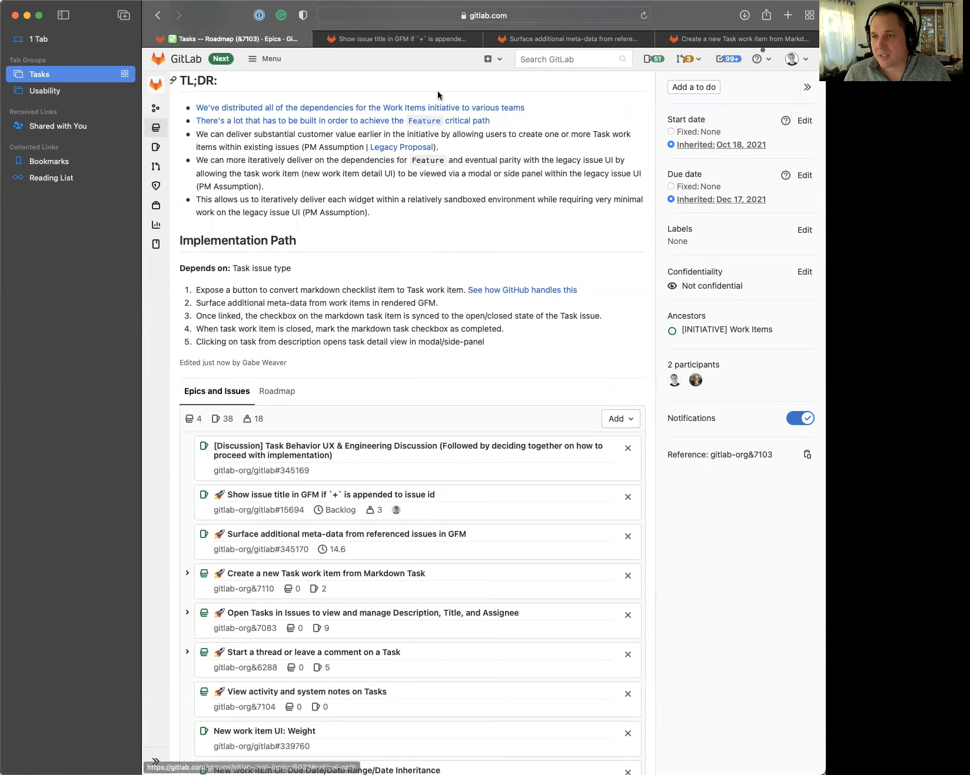
# Review the Show issue title in GFM issue, then the Surface additional meta-data issue down to its Proposal mockup
pyautogui.click(397, 38)
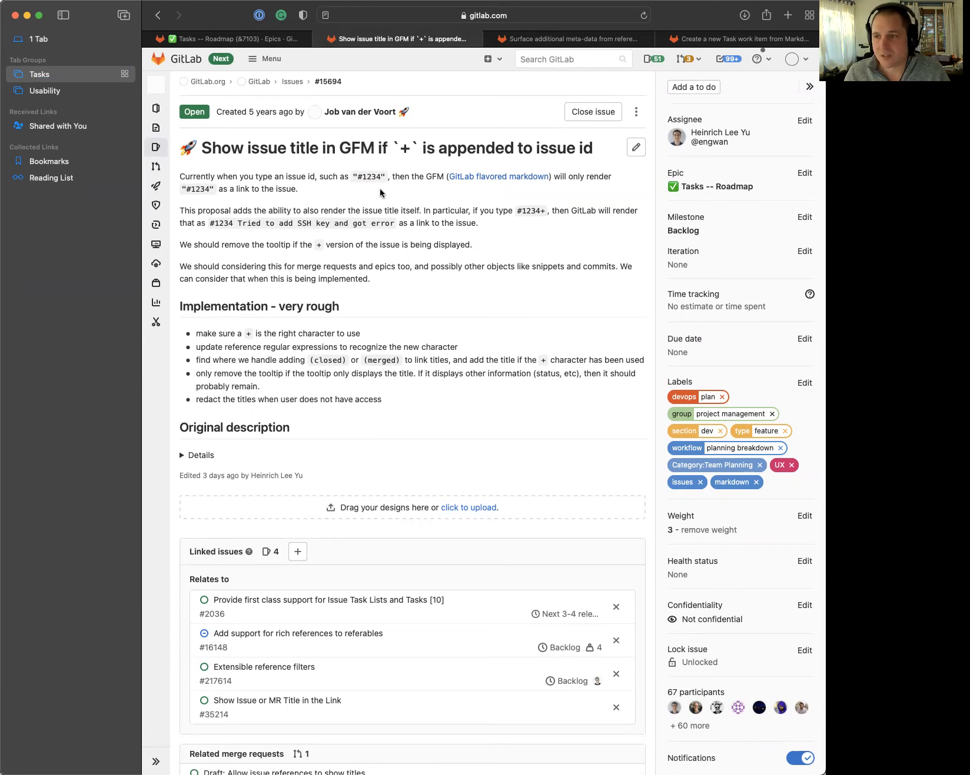
pyautogui.moveTo(379, 178)
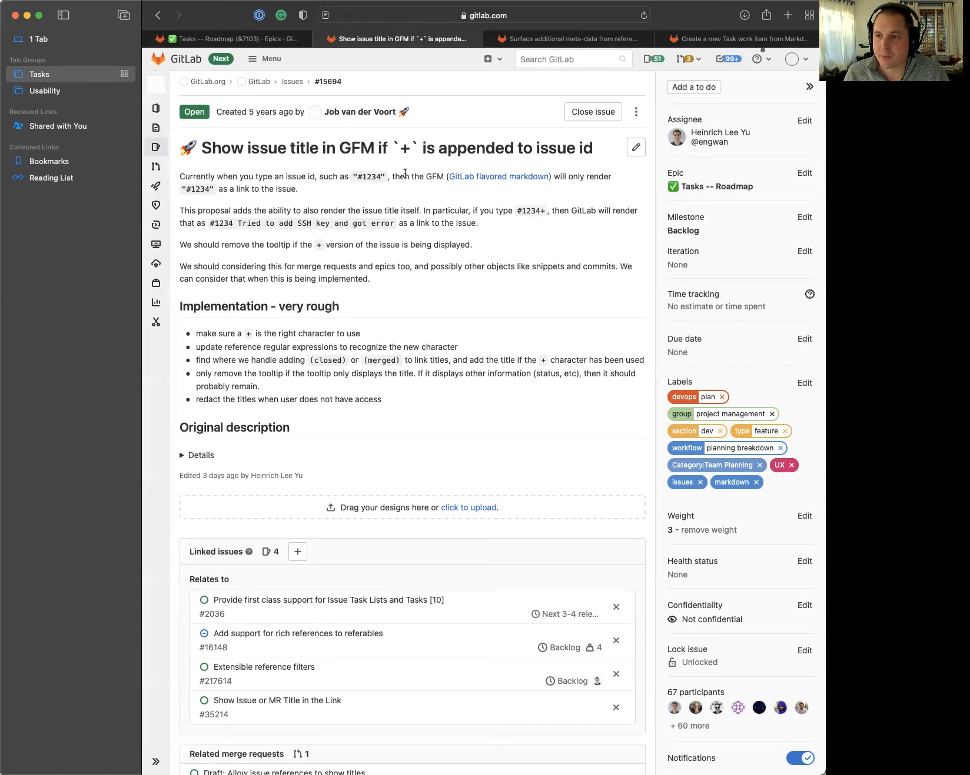
pyautogui.click(572, 39)
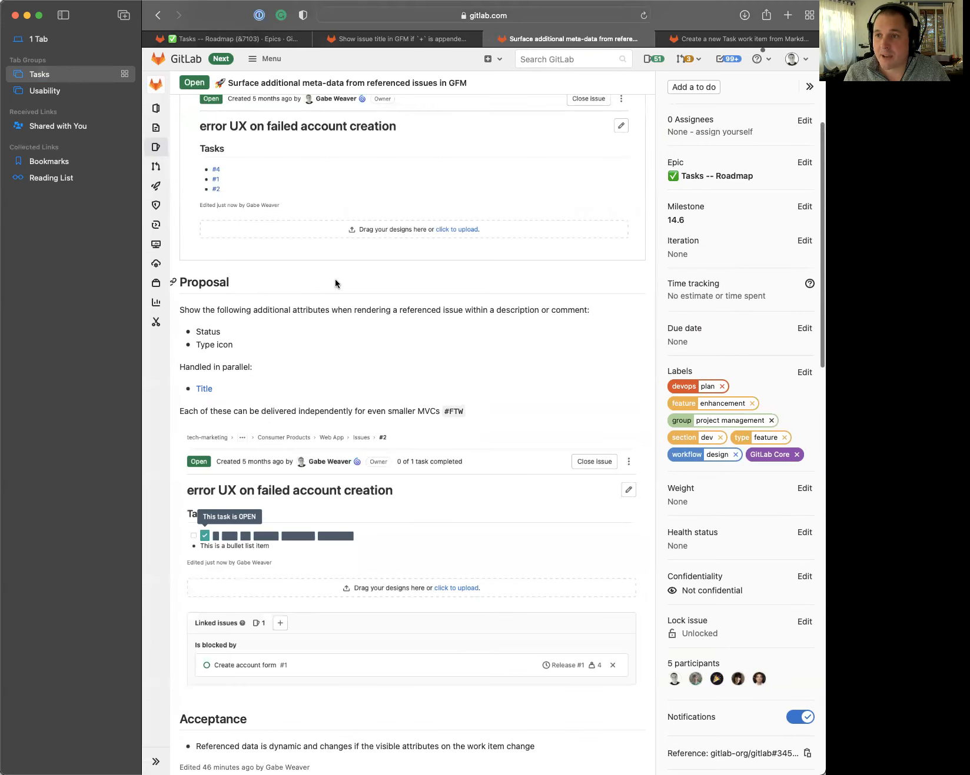
pyautogui.scroll(-3)
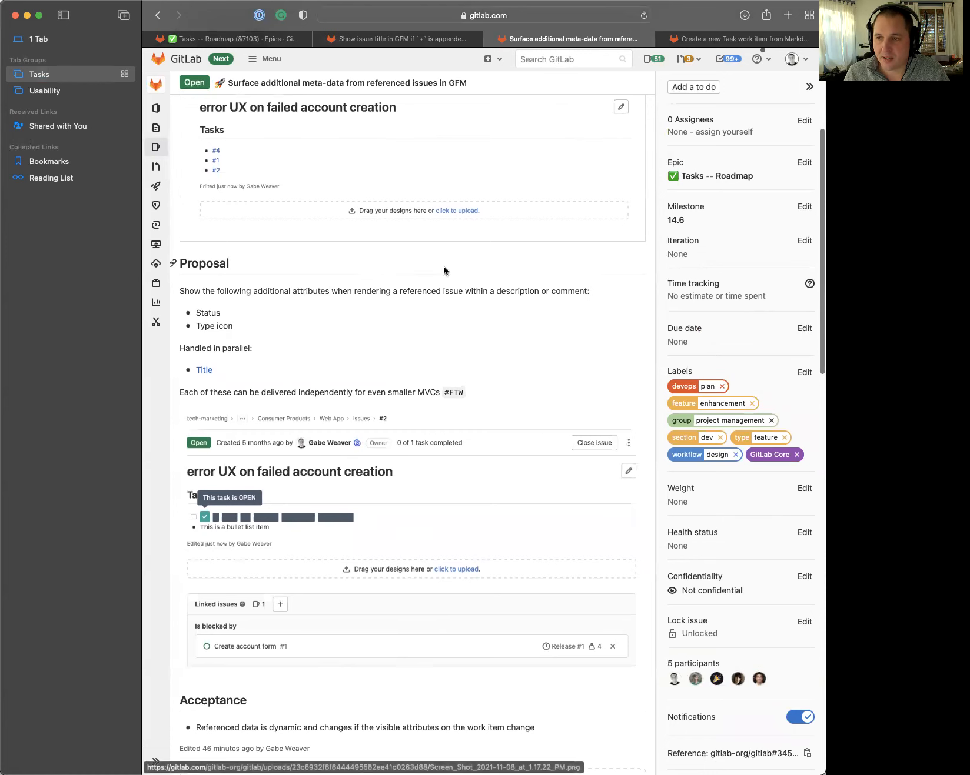
pyautogui.scroll(-3)
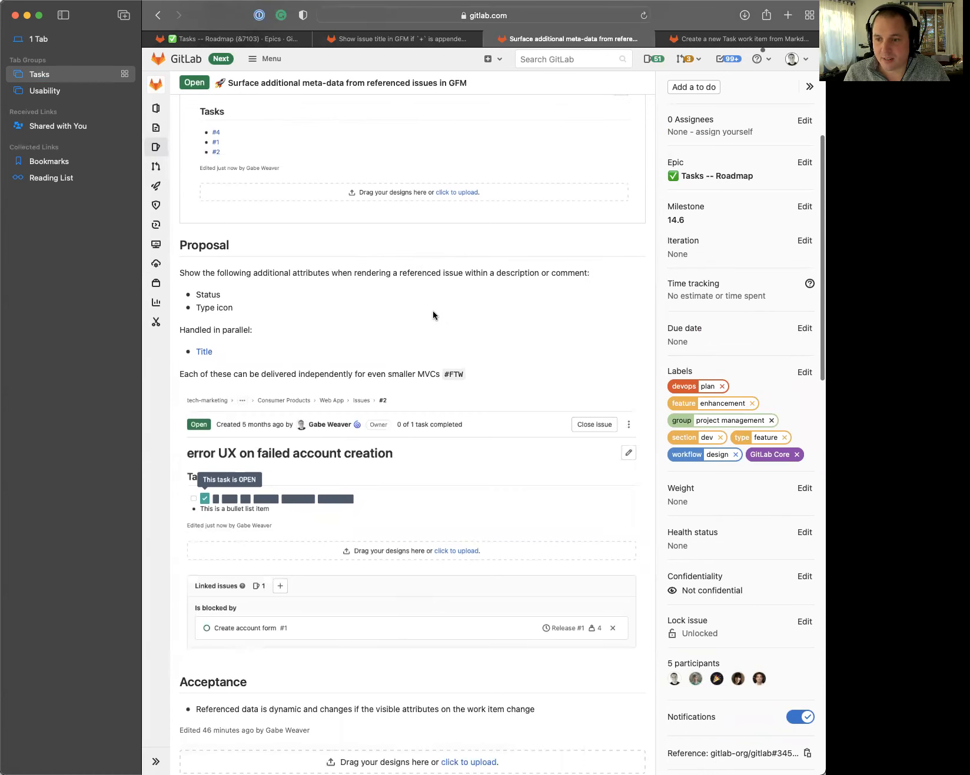
pyautogui.scroll(-3)
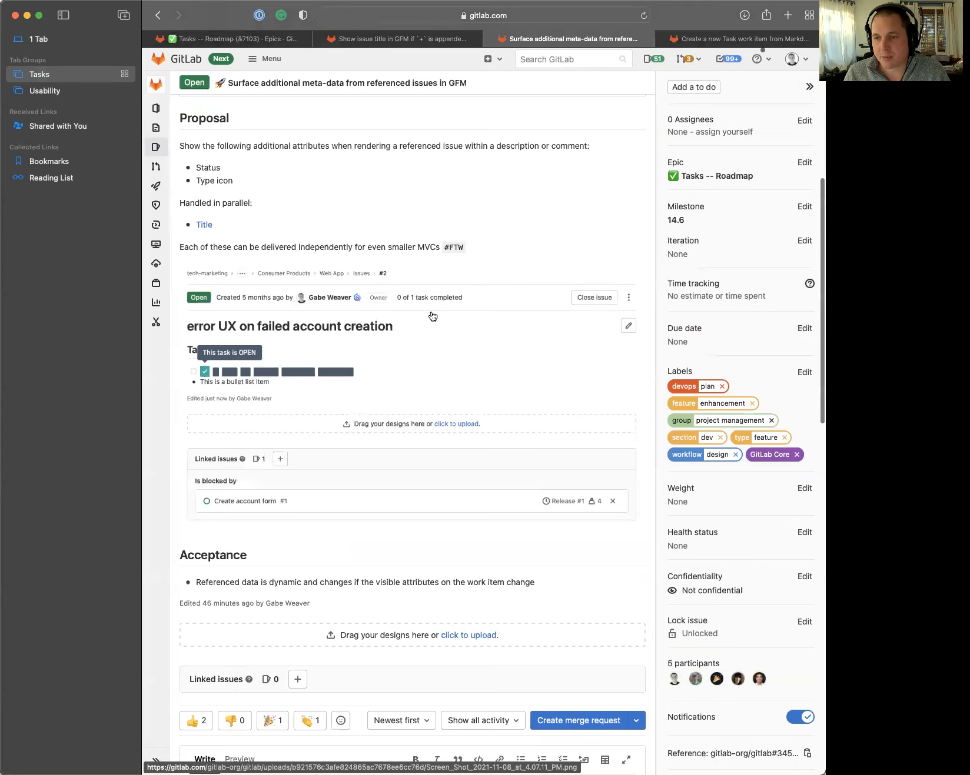
pyautogui.scroll(-3)
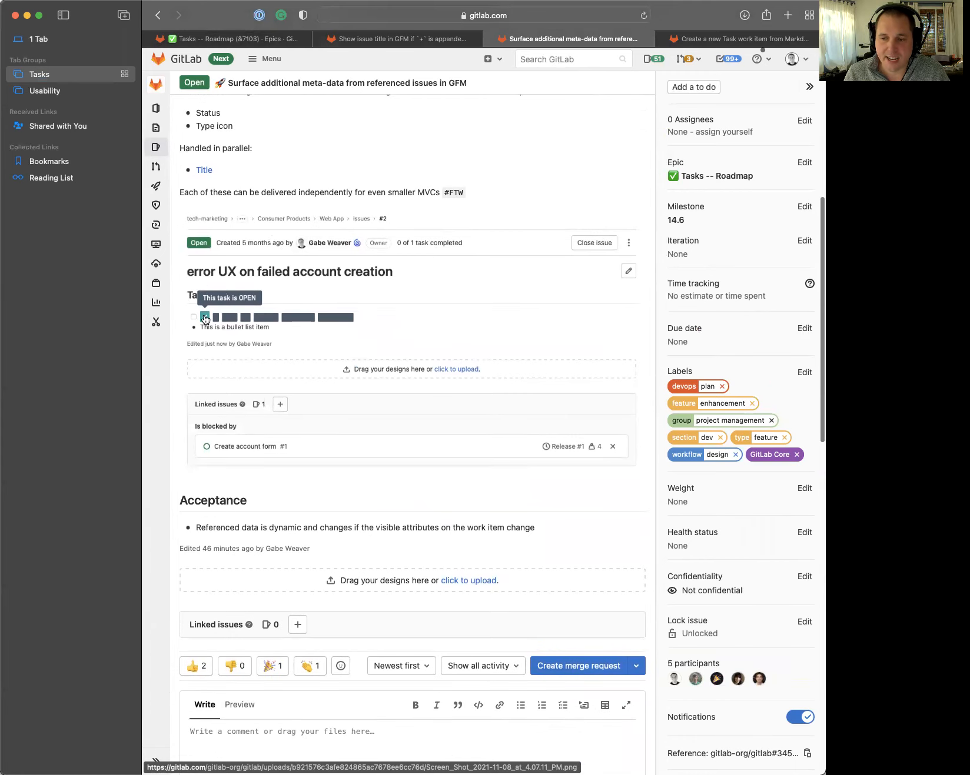
pyautogui.click(204, 318)
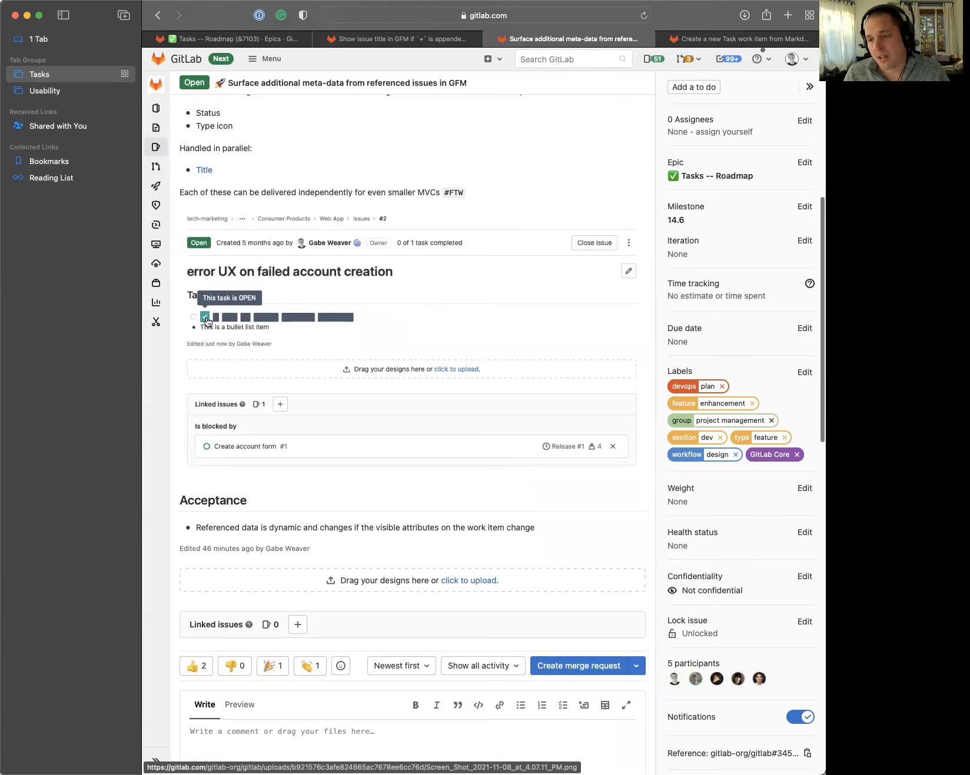
pyautogui.moveTo(314, 318)
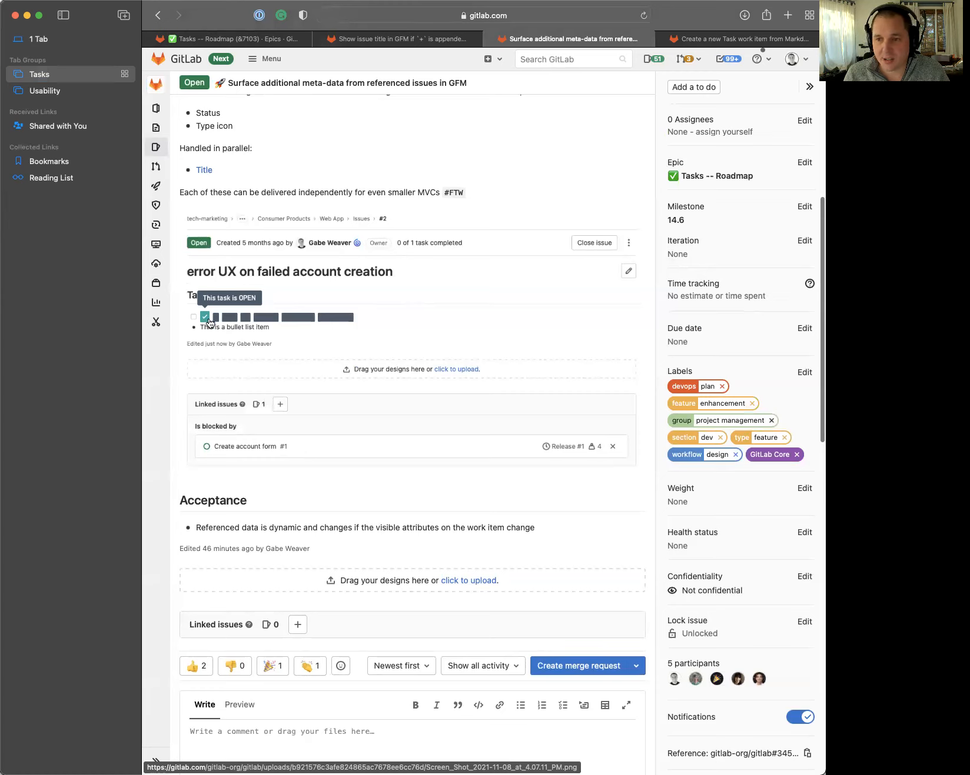
pyautogui.moveTo(327, 321)
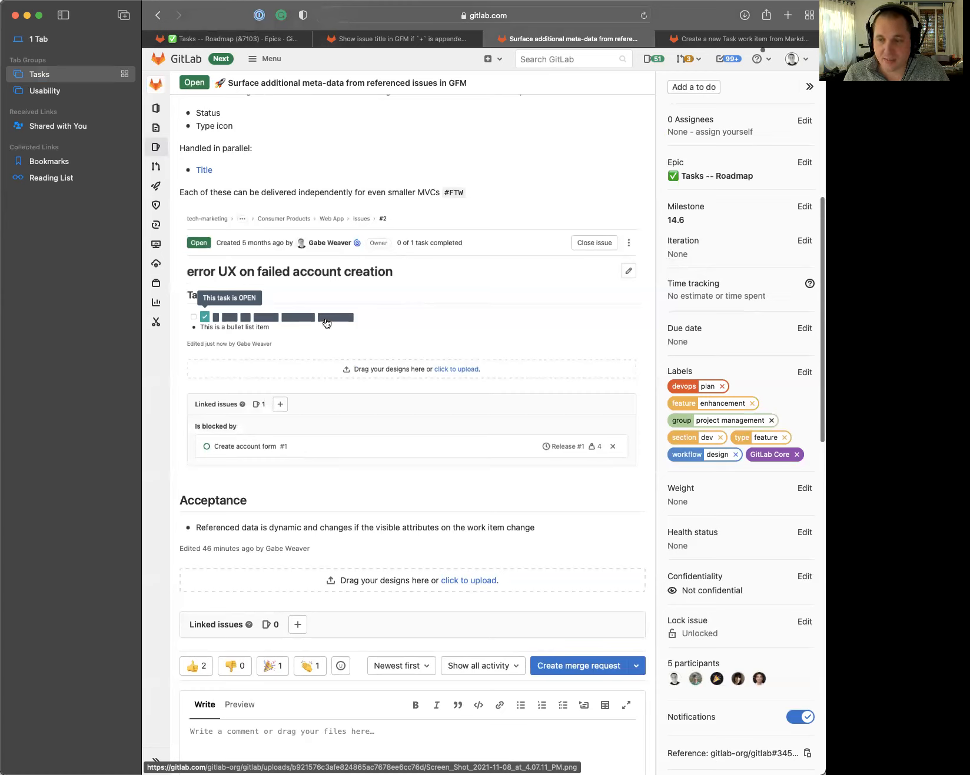
pyautogui.moveTo(269, 319)
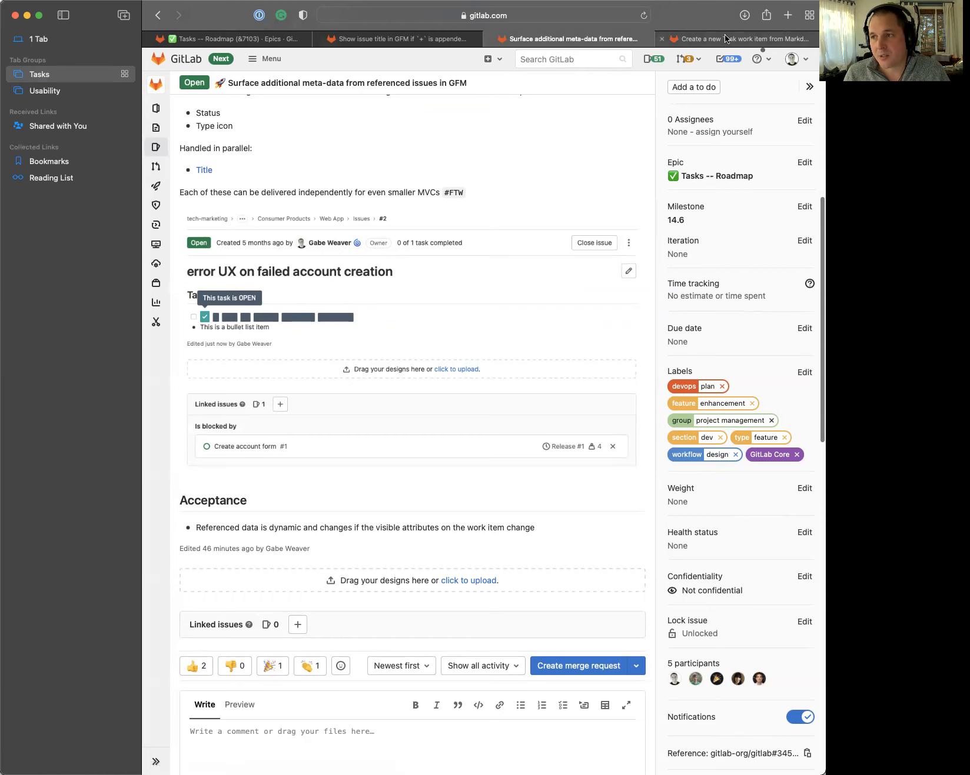
pyautogui.click(735, 39)
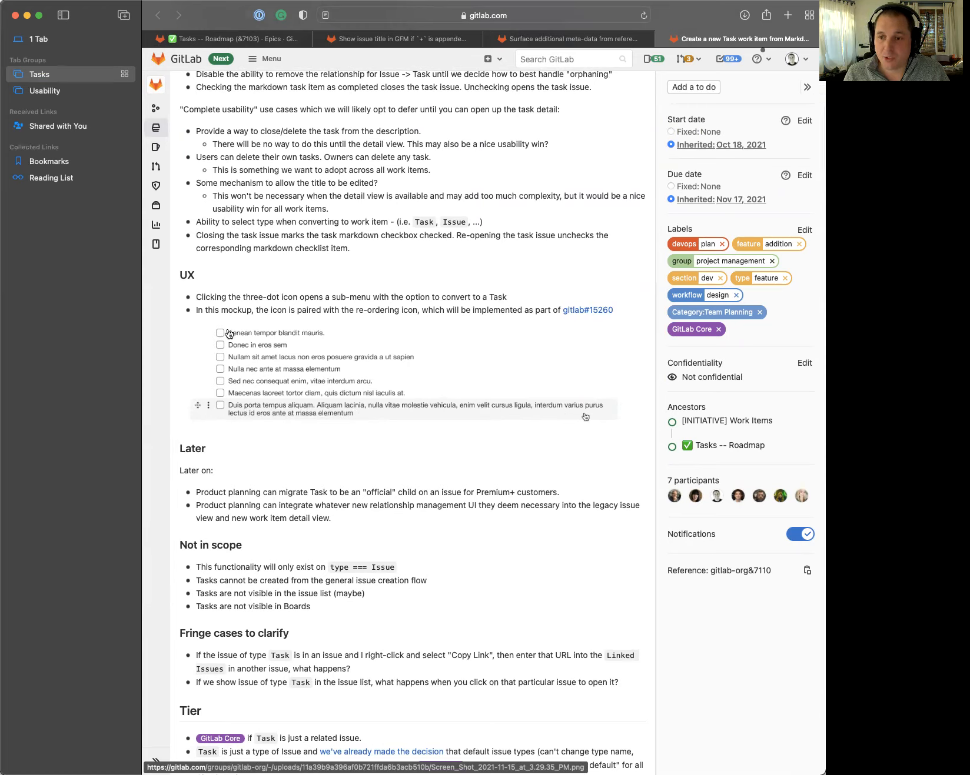
pyautogui.moveTo(233, 387)
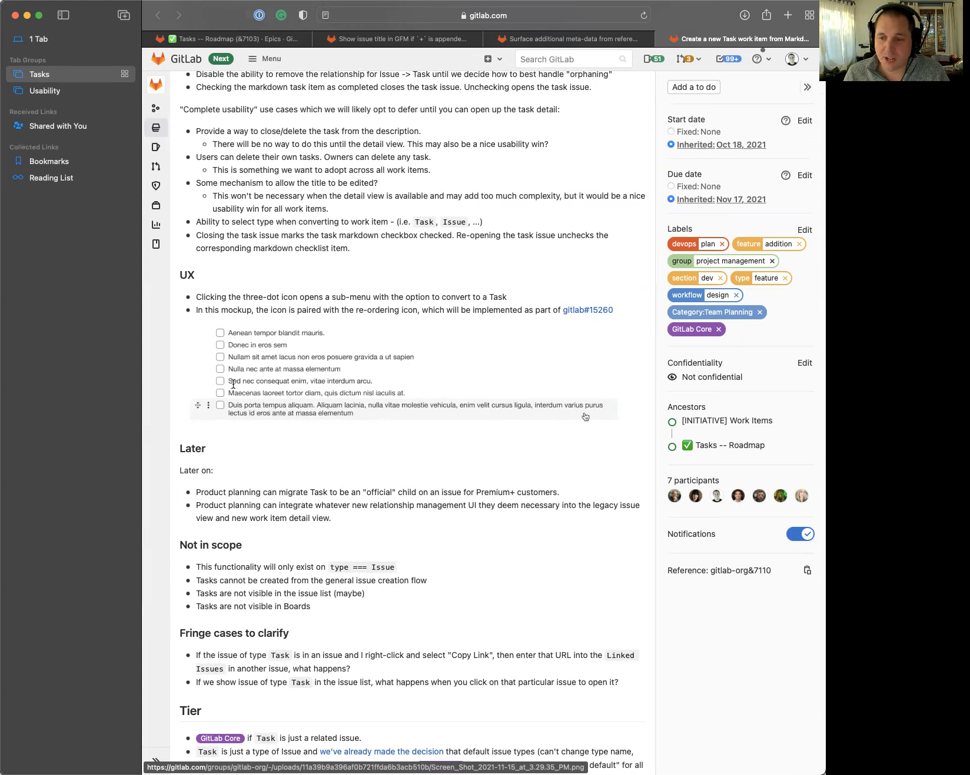
pyautogui.moveTo(203, 412)
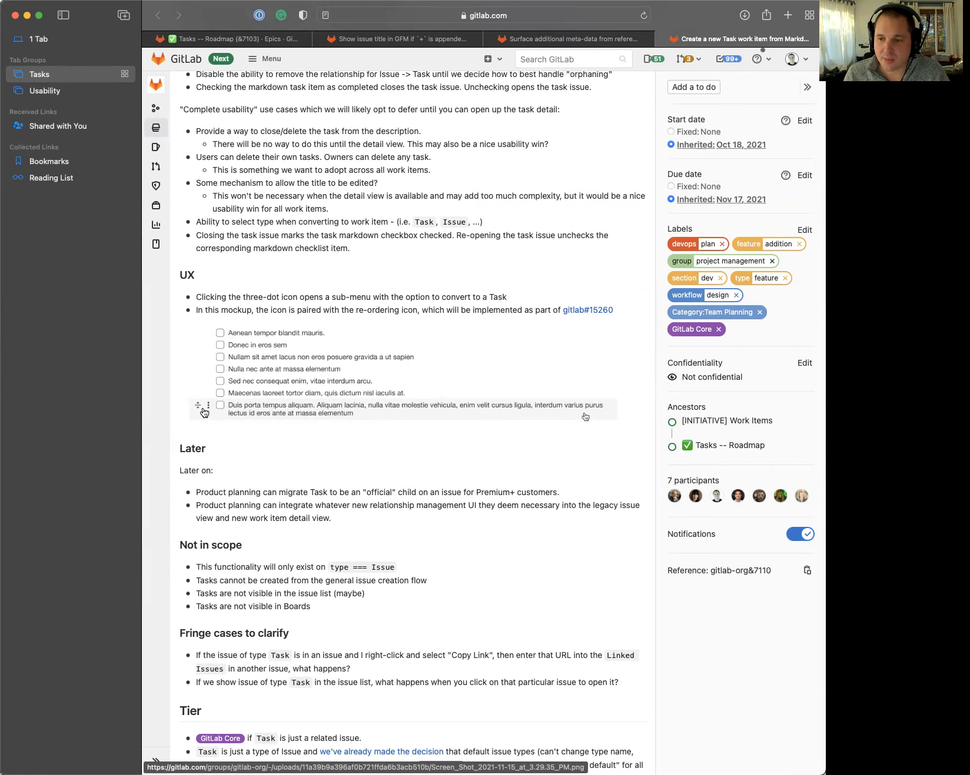
pyautogui.moveTo(209, 409)
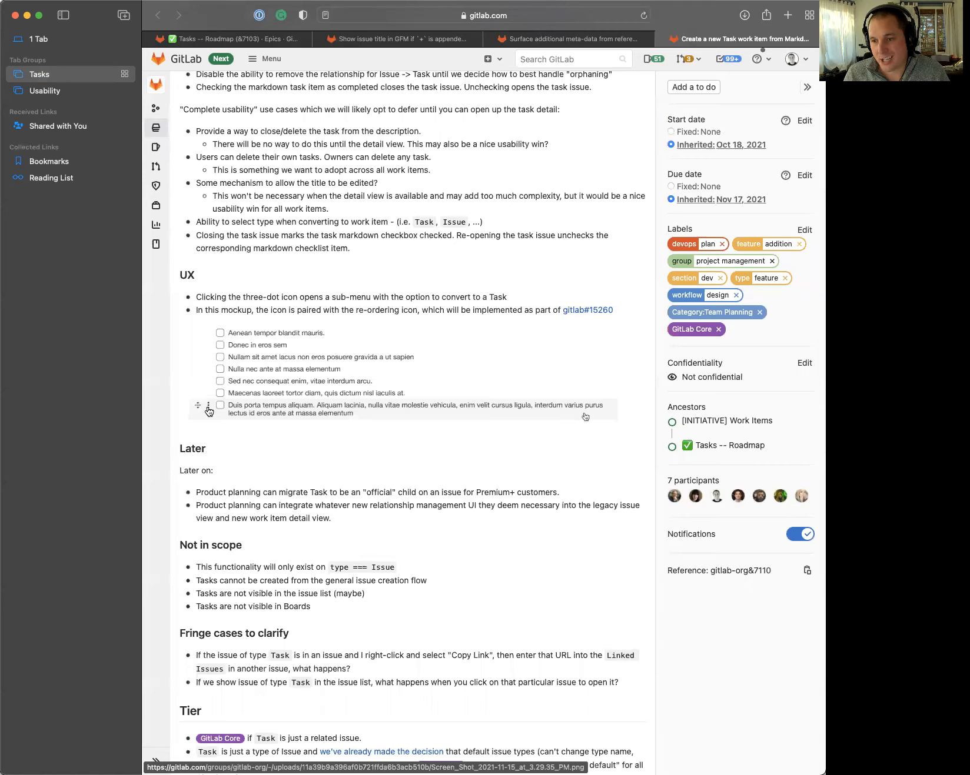
pyautogui.moveTo(224, 406)
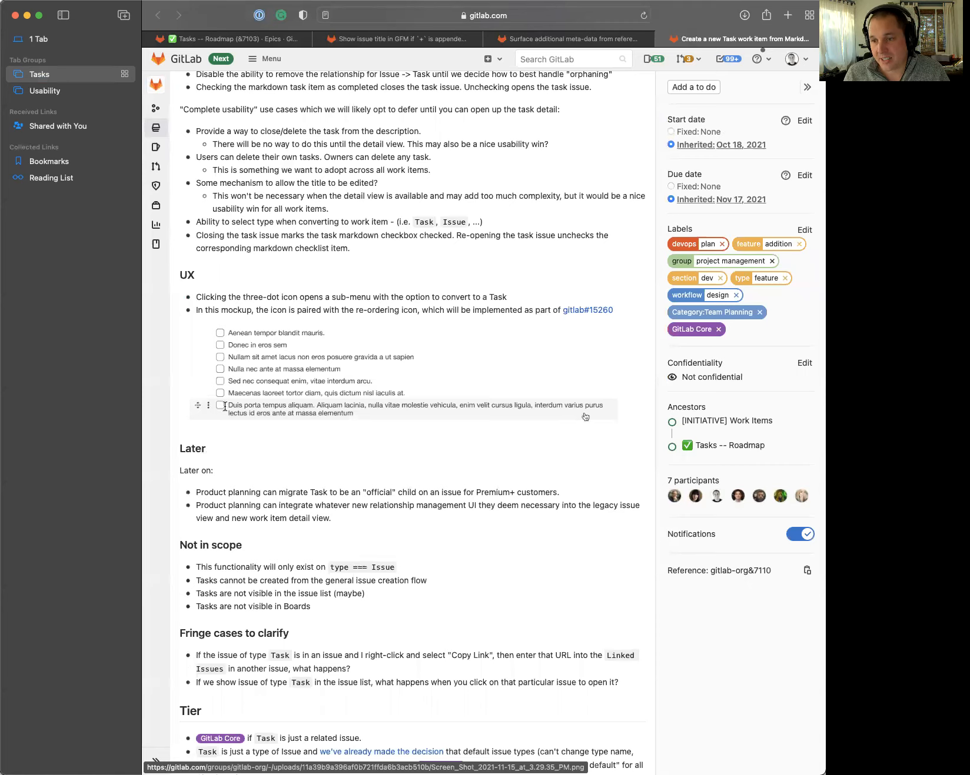
pyautogui.moveTo(417, 417)
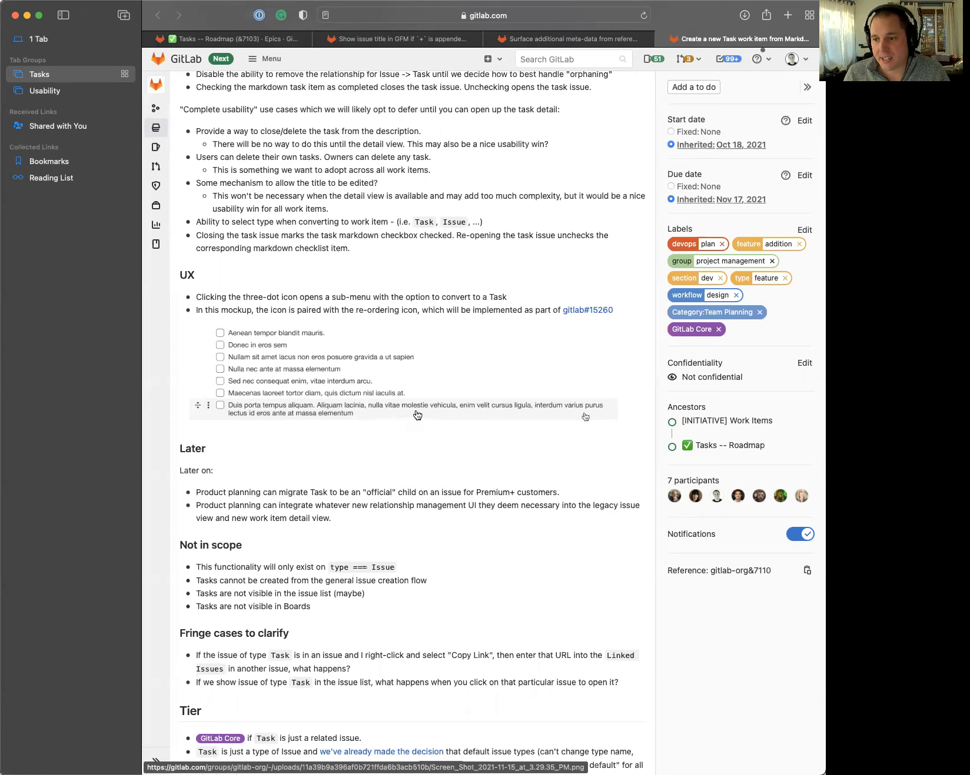
pyautogui.moveTo(210, 410)
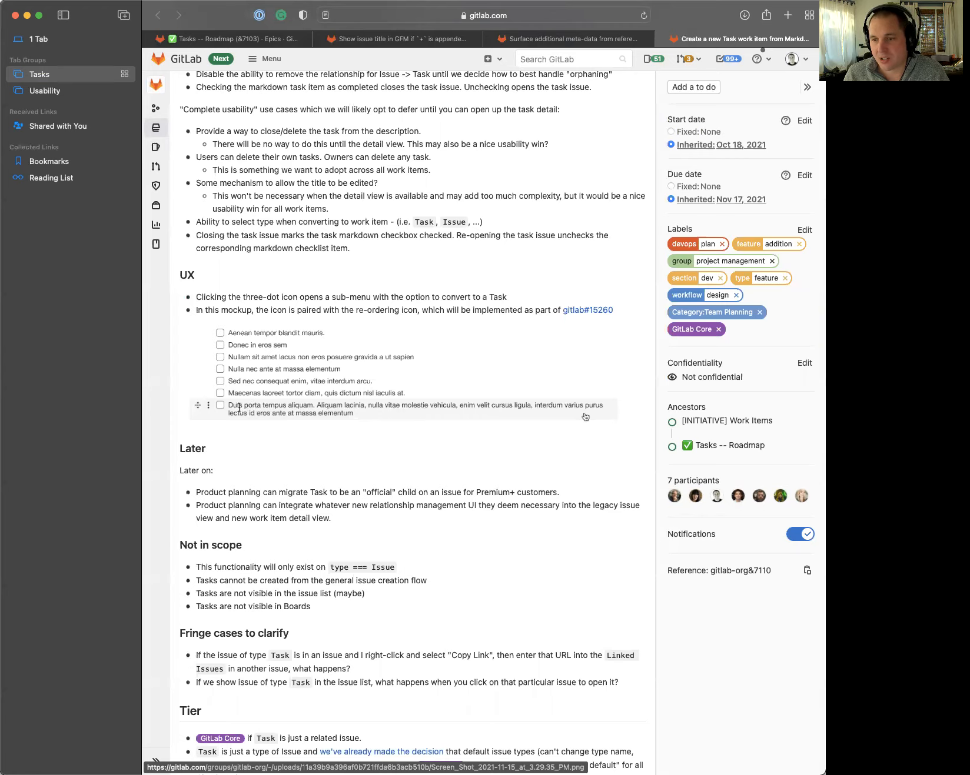
pyautogui.moveTo(193, 466)
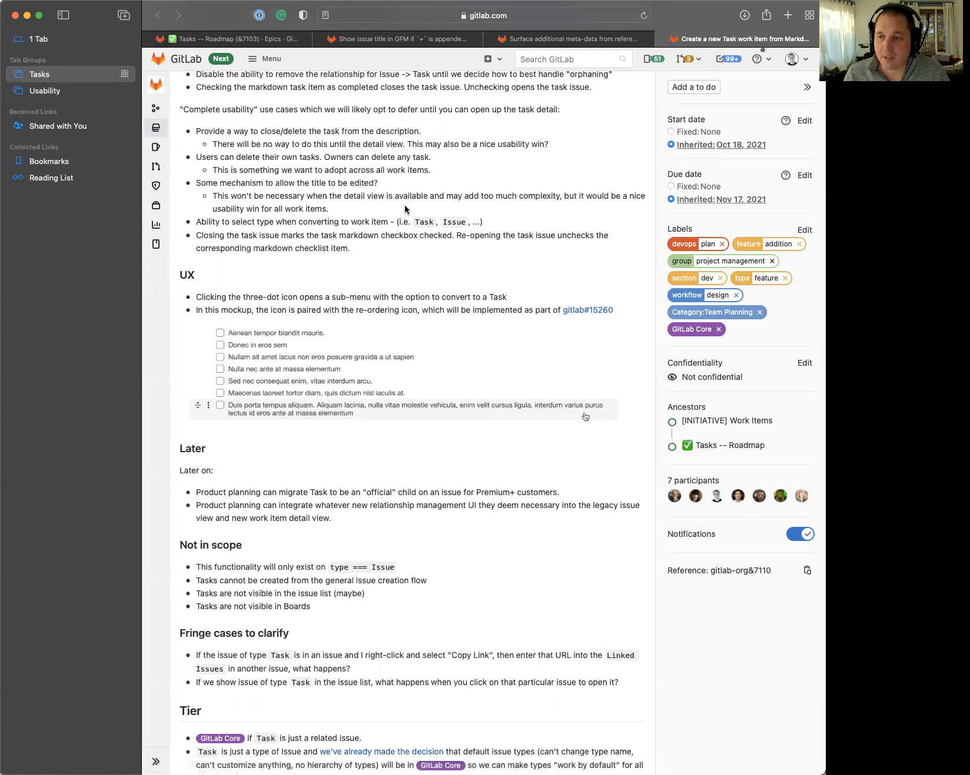
pyautogui.moveTo(382, 61)
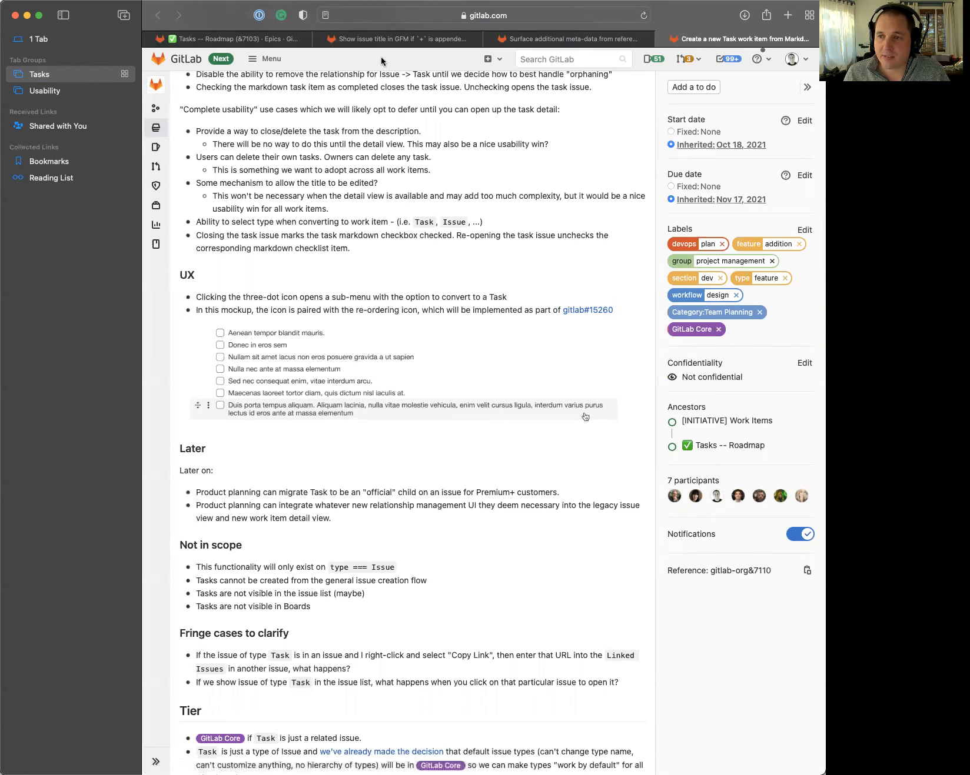
pyautogui.click(396, 39)
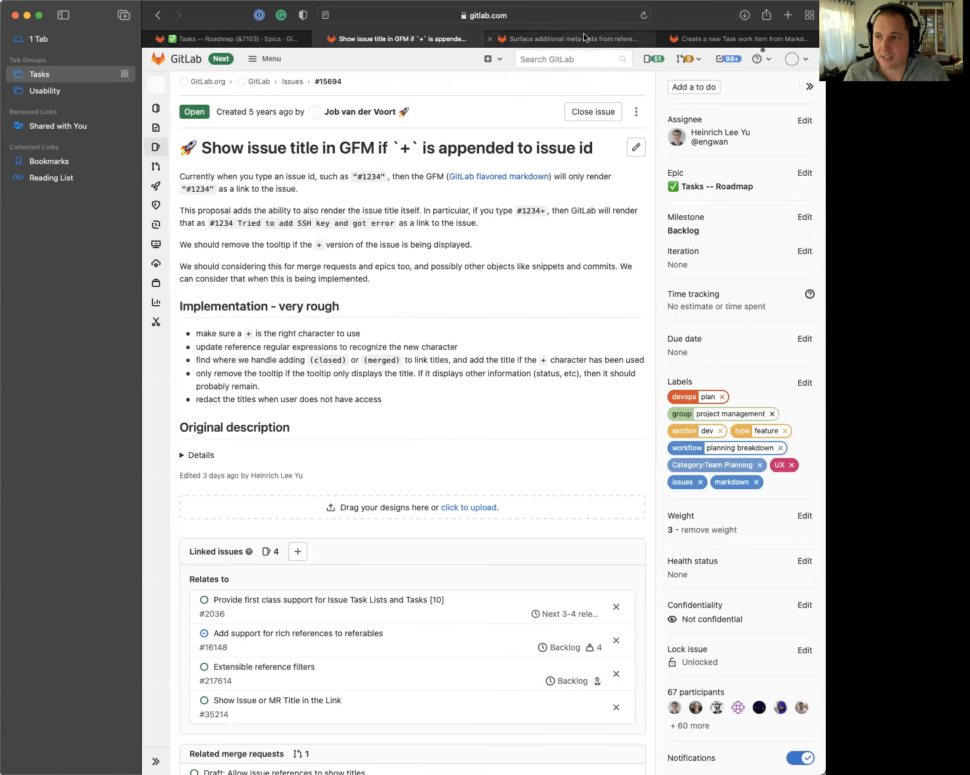
pyautogui.click(577, 39)
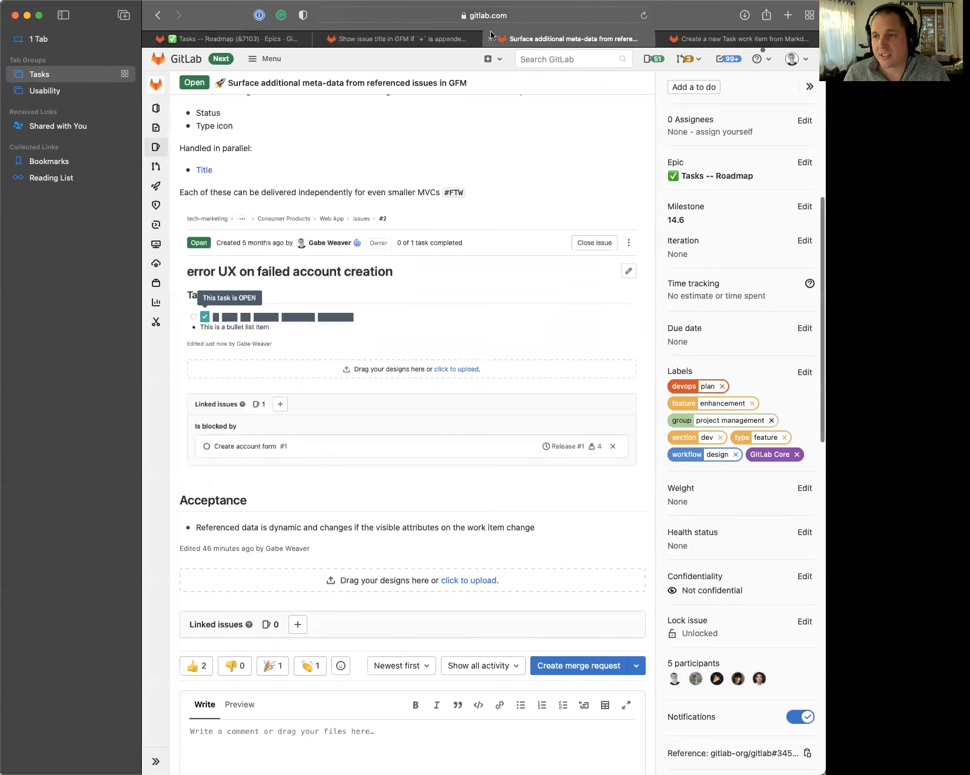
pyautogui.click(744, 39)
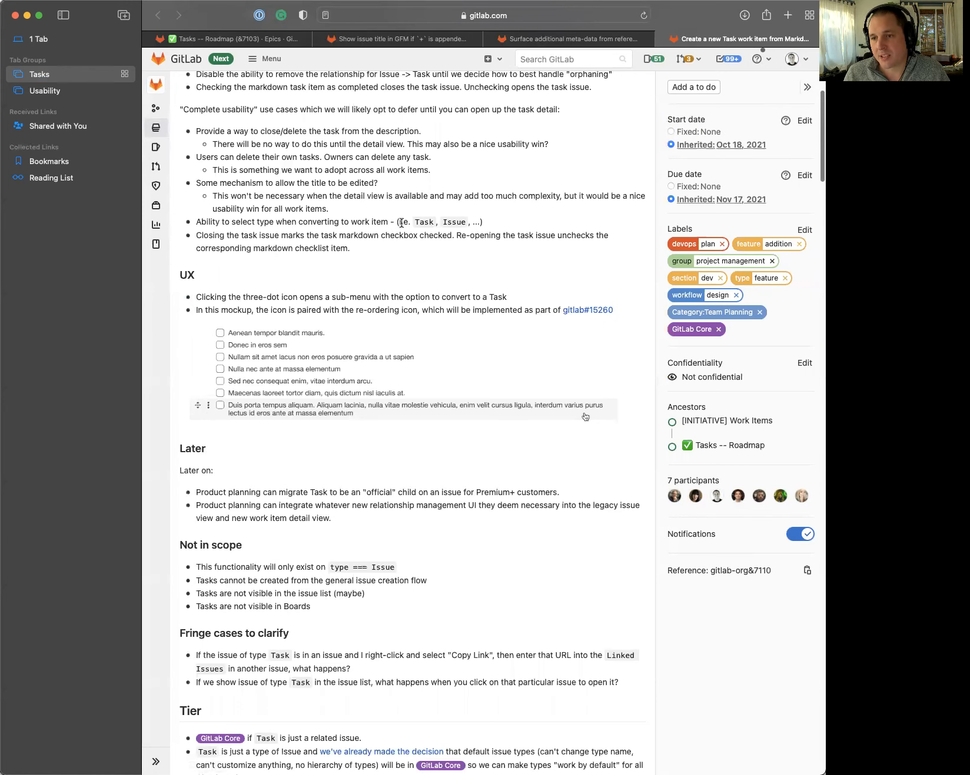
pyautogui.click(45, 91)
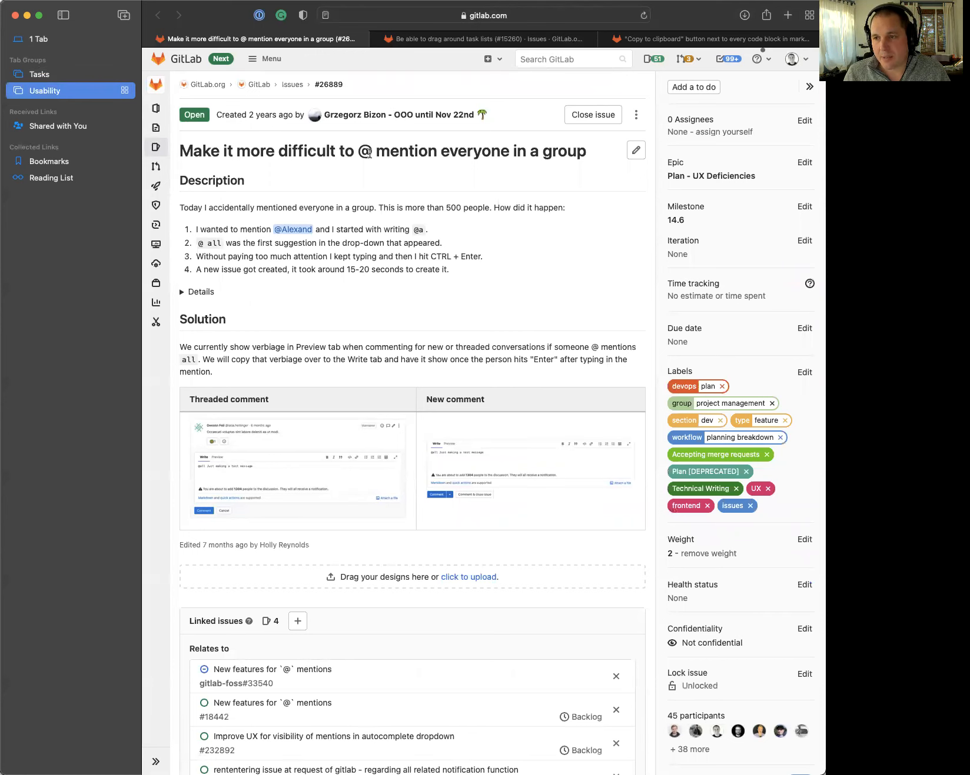
pyautogui.moveTo(484, 154)
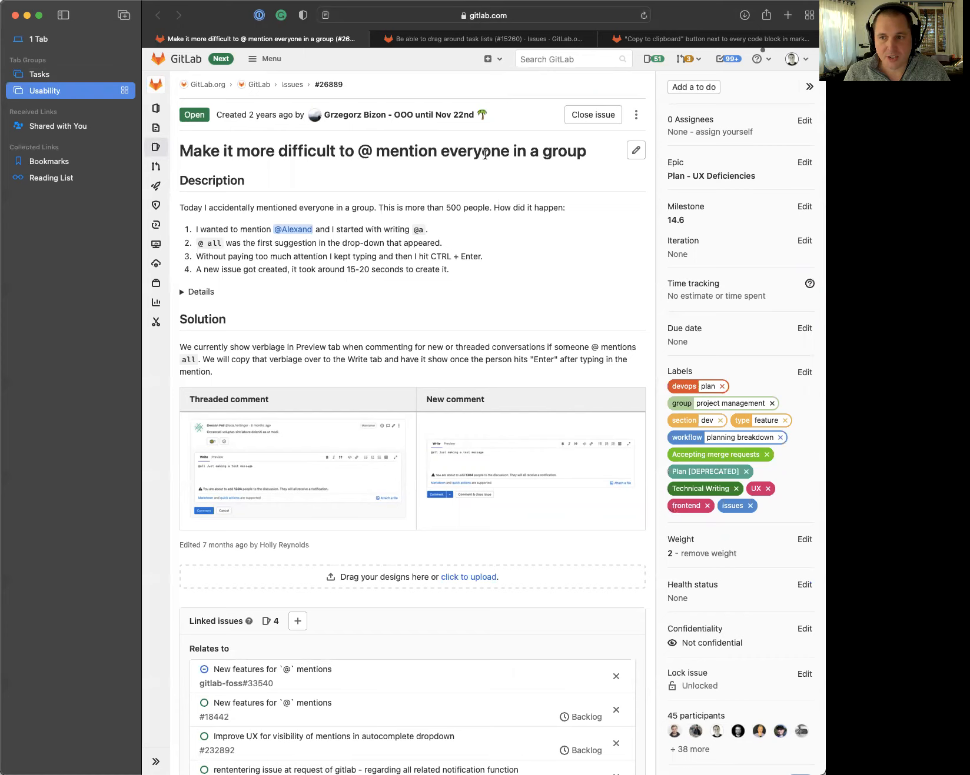
pyautogui.moveTo(360, 152)
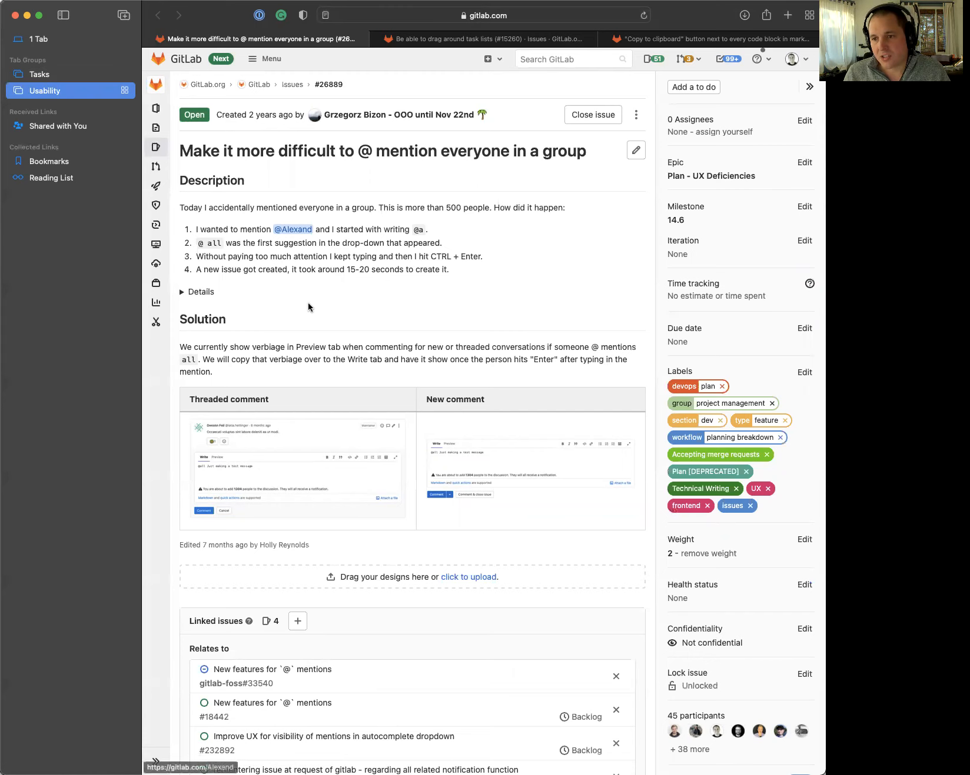
pyautogui.scroll(-3)
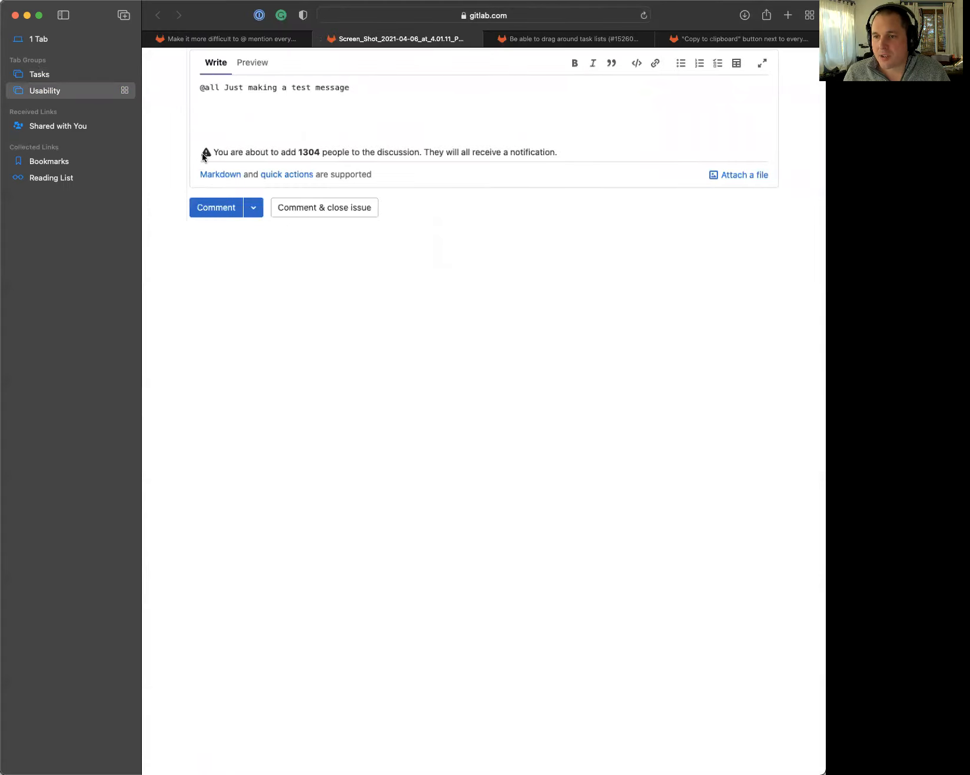
pyautogui.moveTo(399, 164)
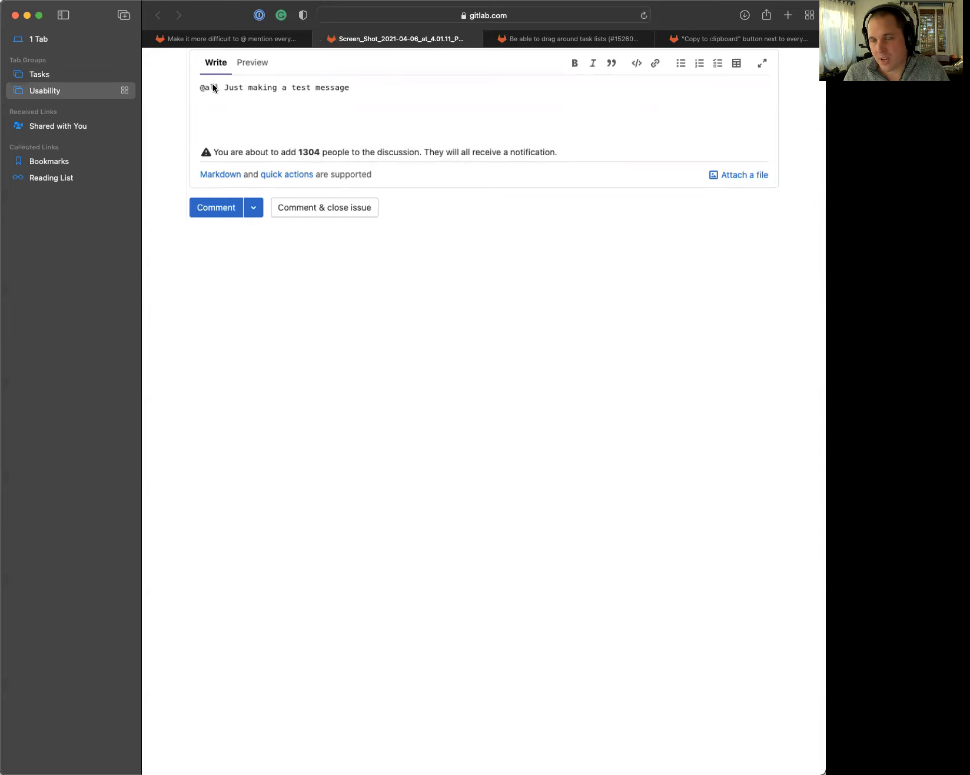
pyautogui.moveTo(195, 142)
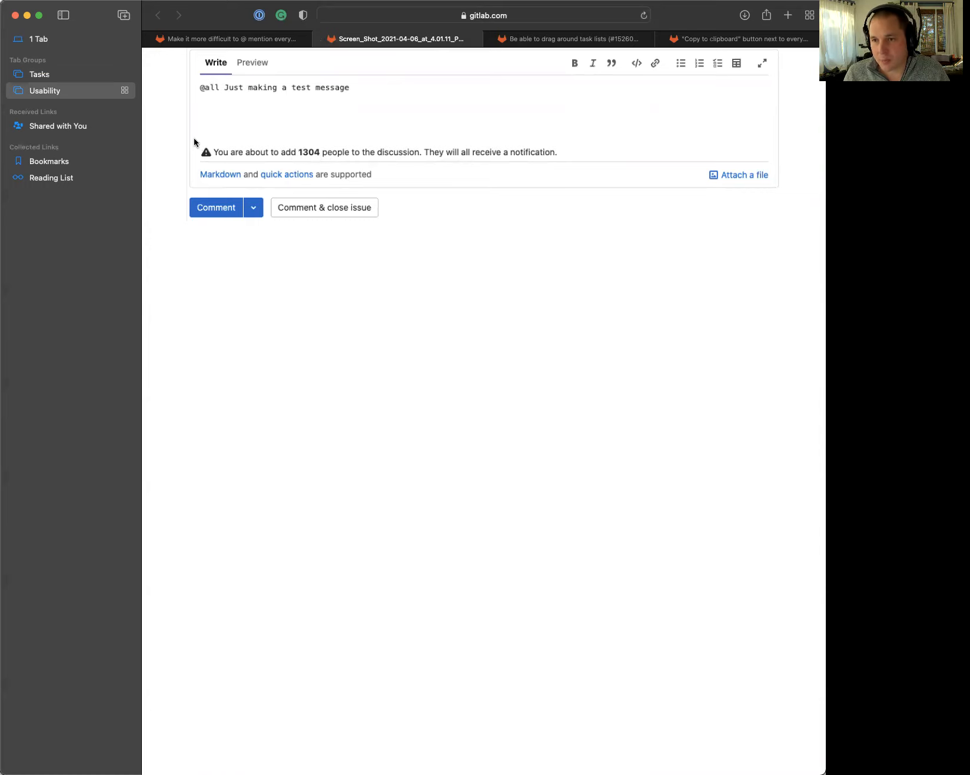
pyautogui.moveTo(181, 147)
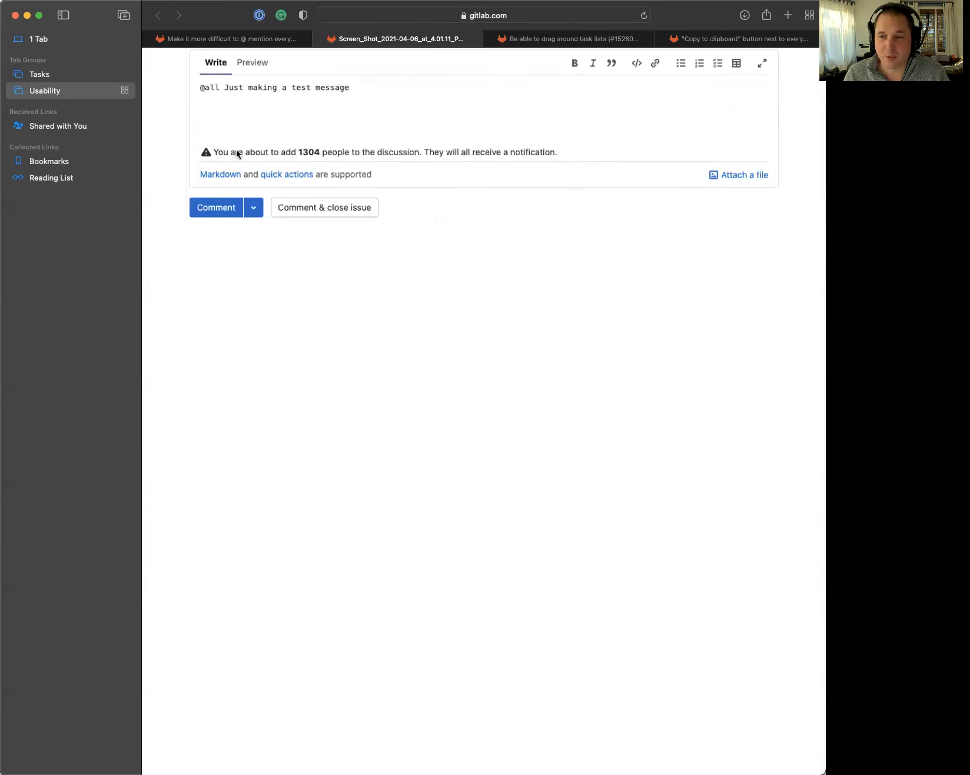
pyautogui.moveTo(499, 159)
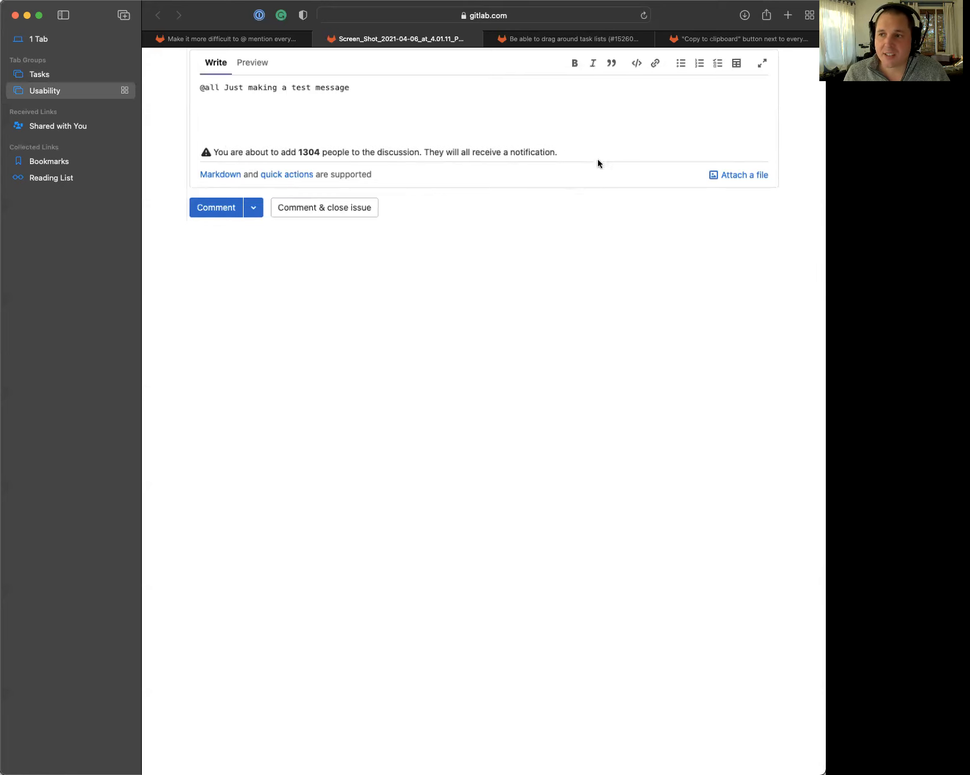
pyautogui.moveTo(216, 175)
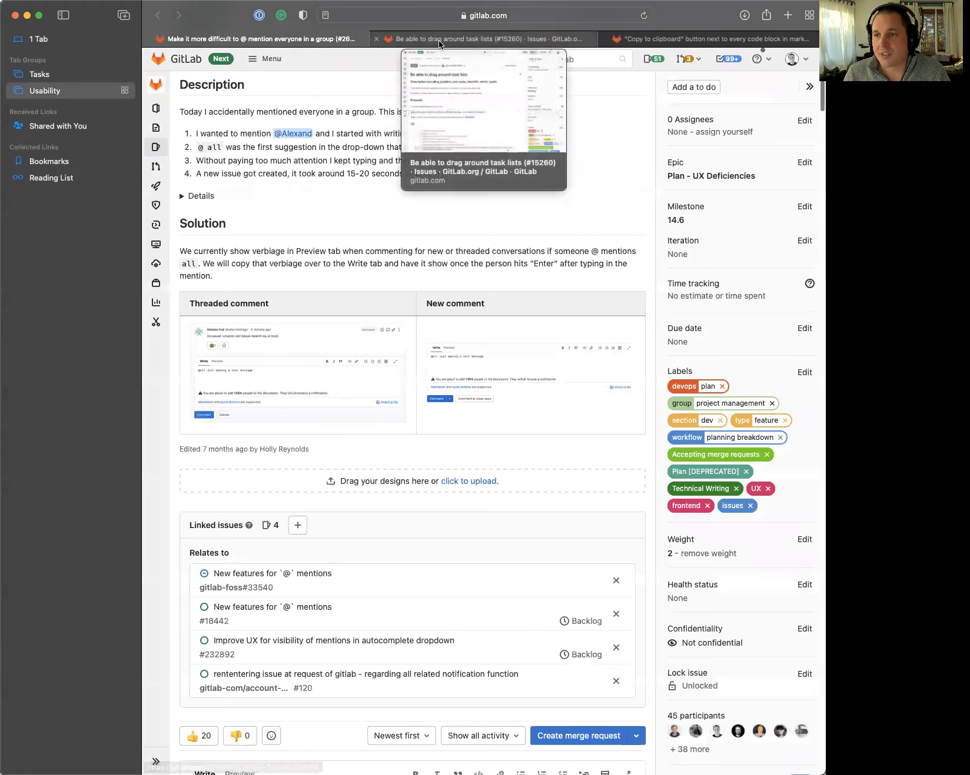
# Read the copy-to-clipboard code block issue, then switch to the dragging task lists issue
pyautogui.click(713, 39)
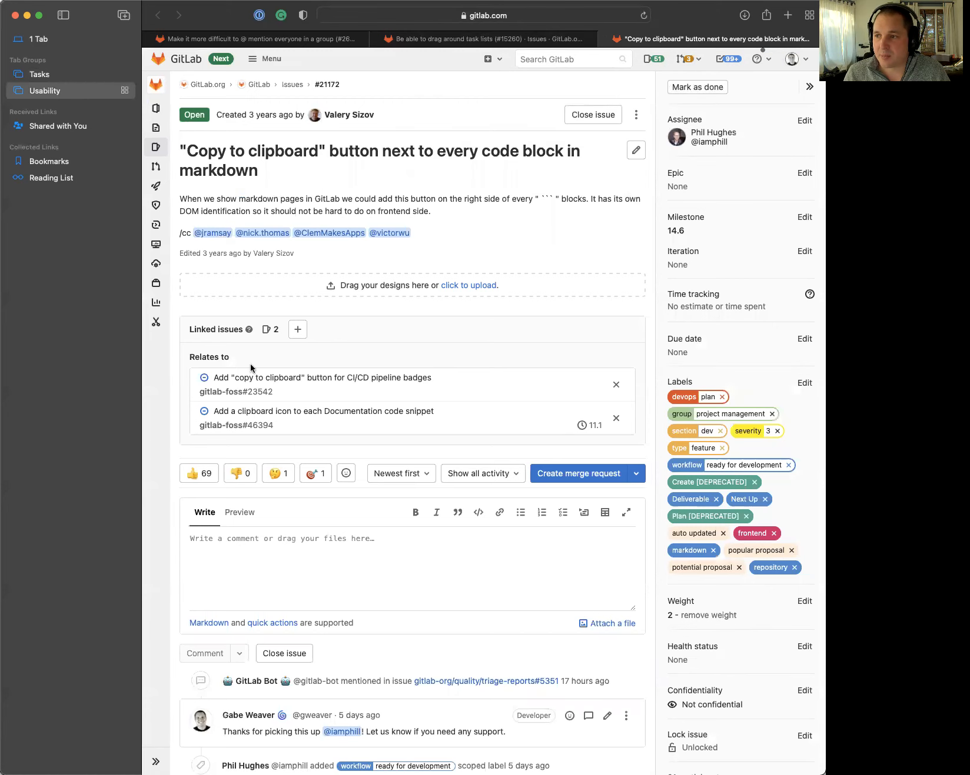
pyautogui.moveTo(471, 175)
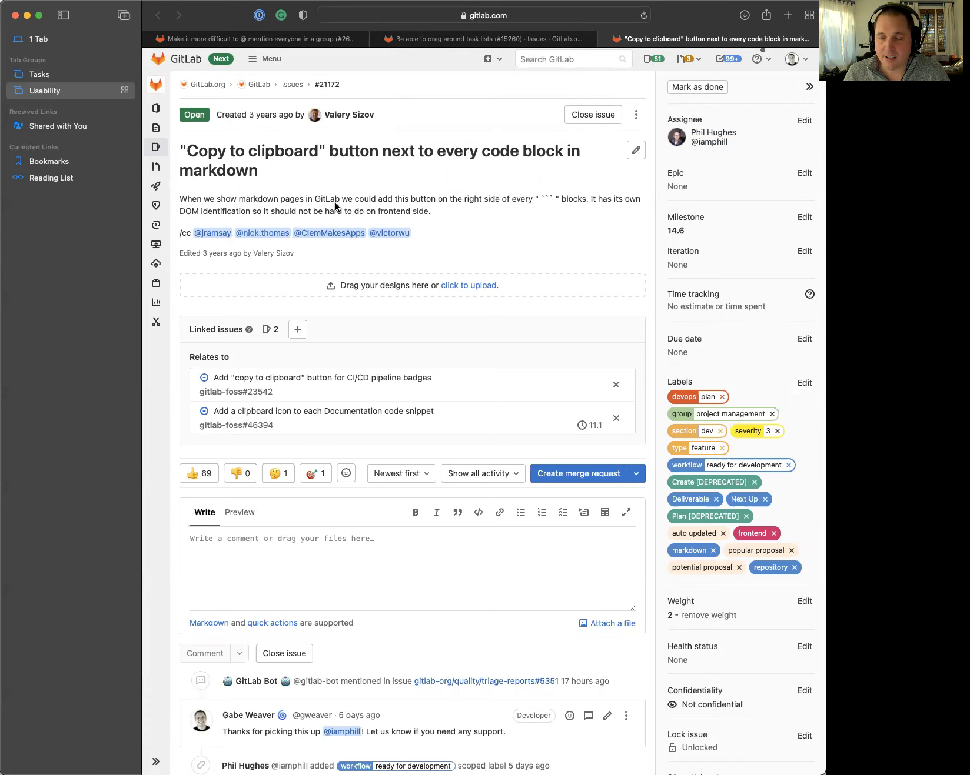
pyautogui.moveTo(285, 198)
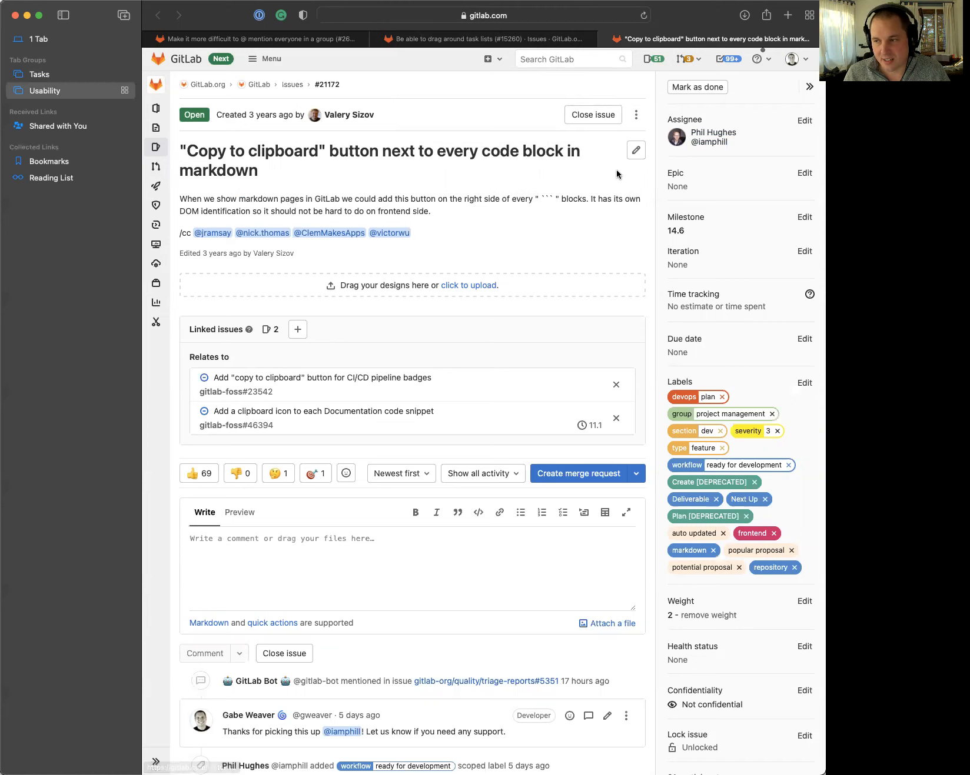
pyautogui.moveTo(454, 378)
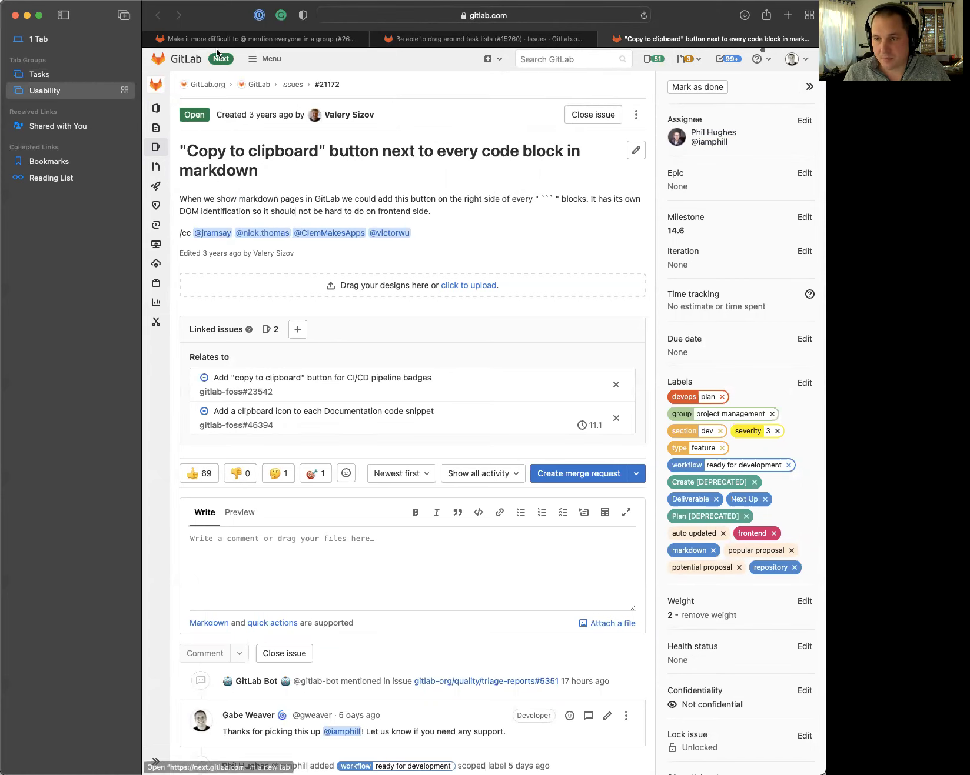
pyautogui.moveTo(369, 132)
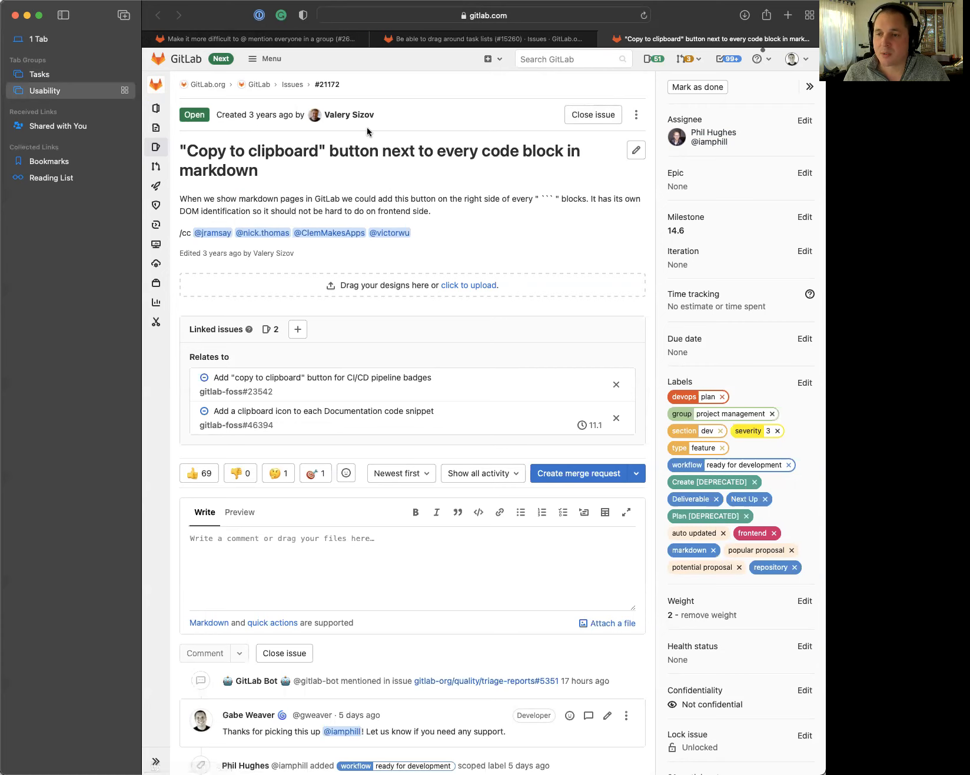
pyautogui.click(483, 39)
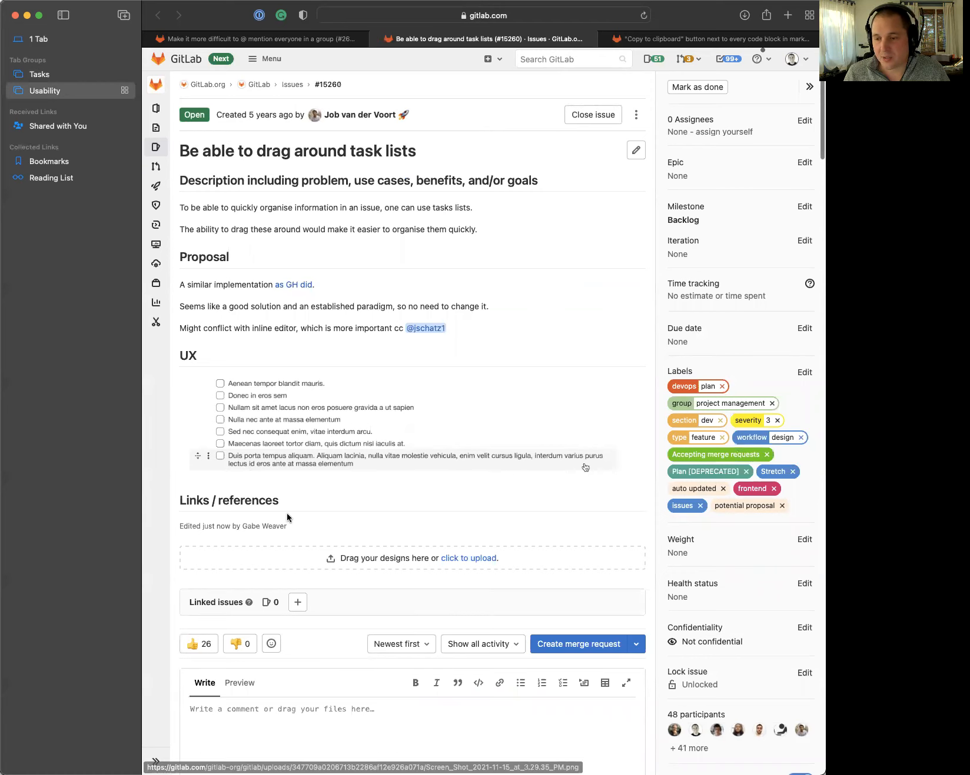
pyautogui.moveTo(197, 645)
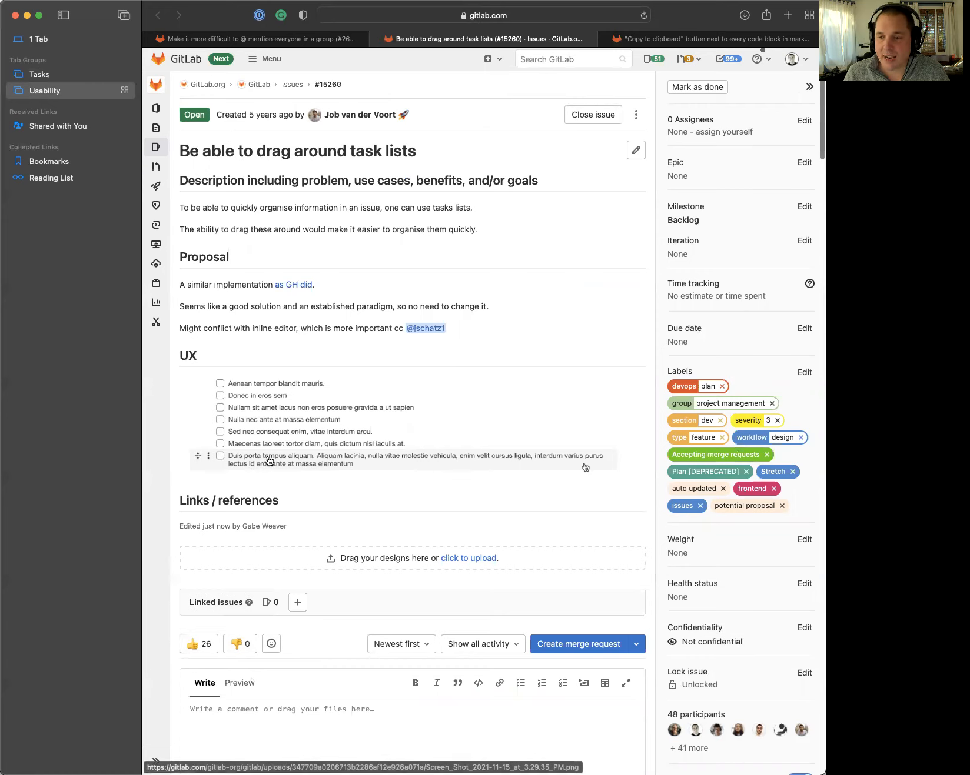
pyautogui.moveTo(280, 487)
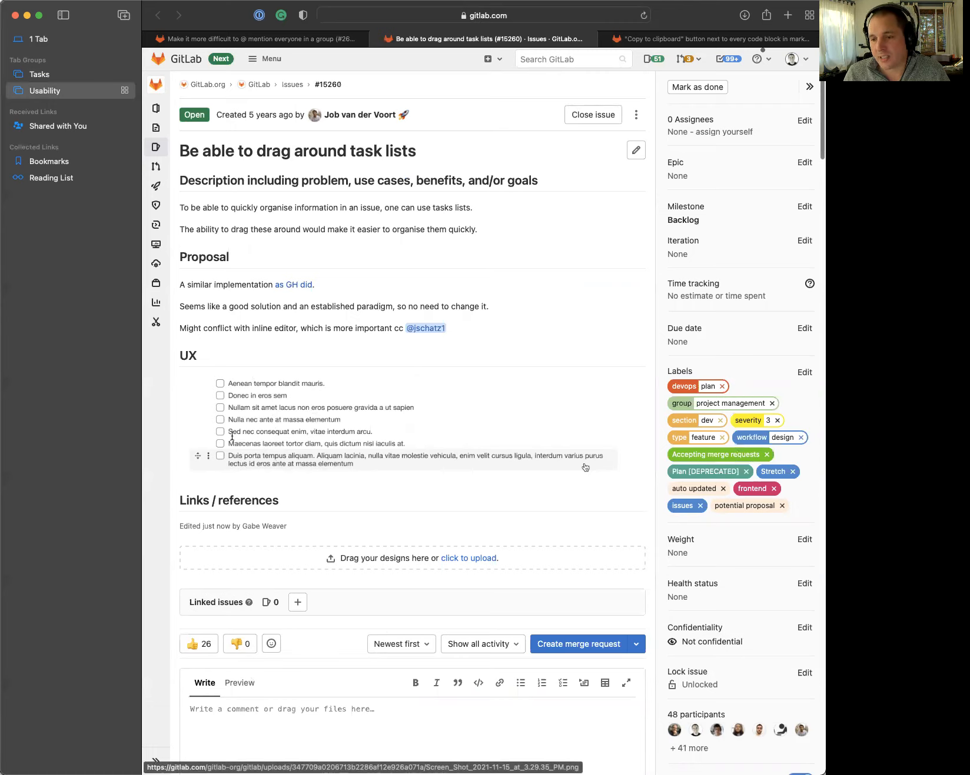
pyautogui.moveTo(285, 486)
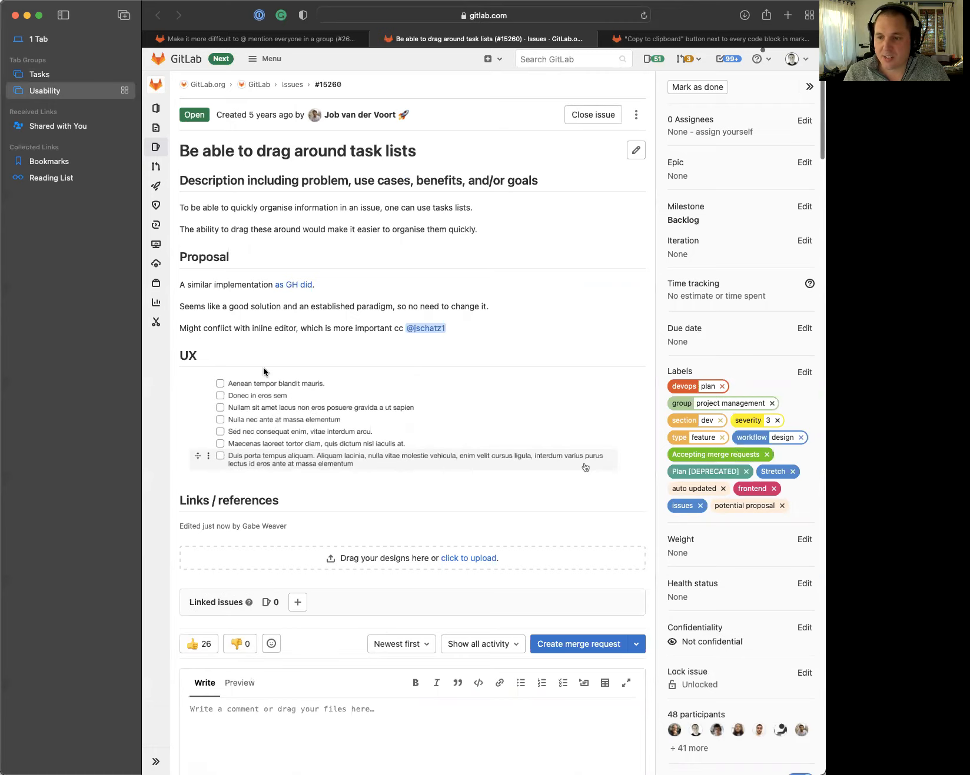
pyautogui.moveTo(228, 376)
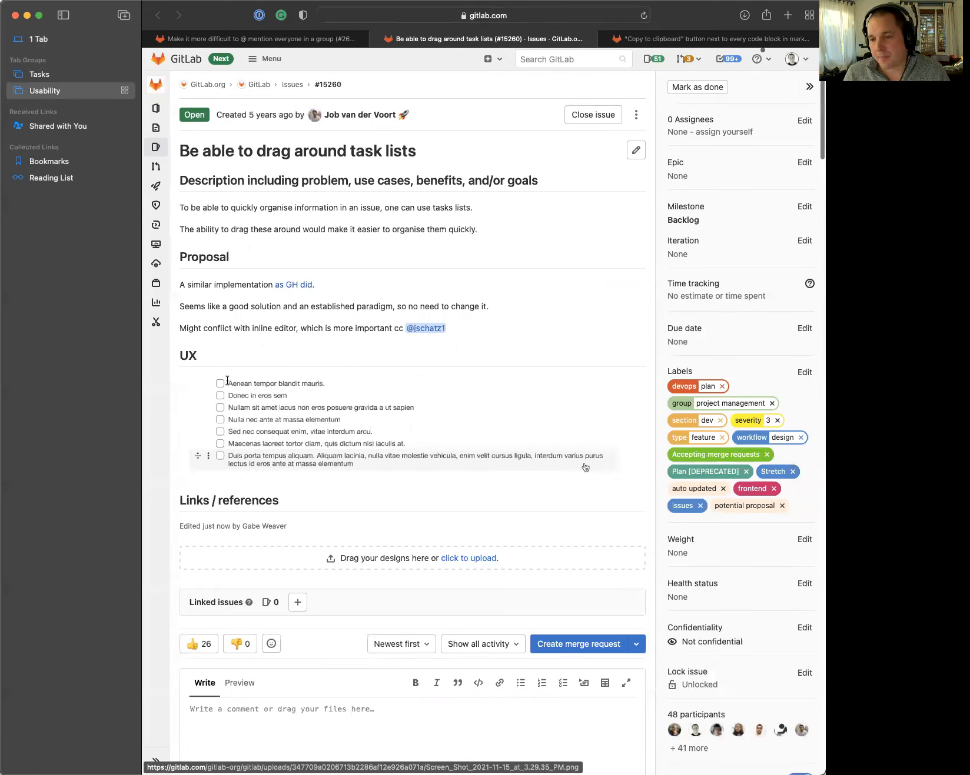
pyautogui.moveTo(379, 417)
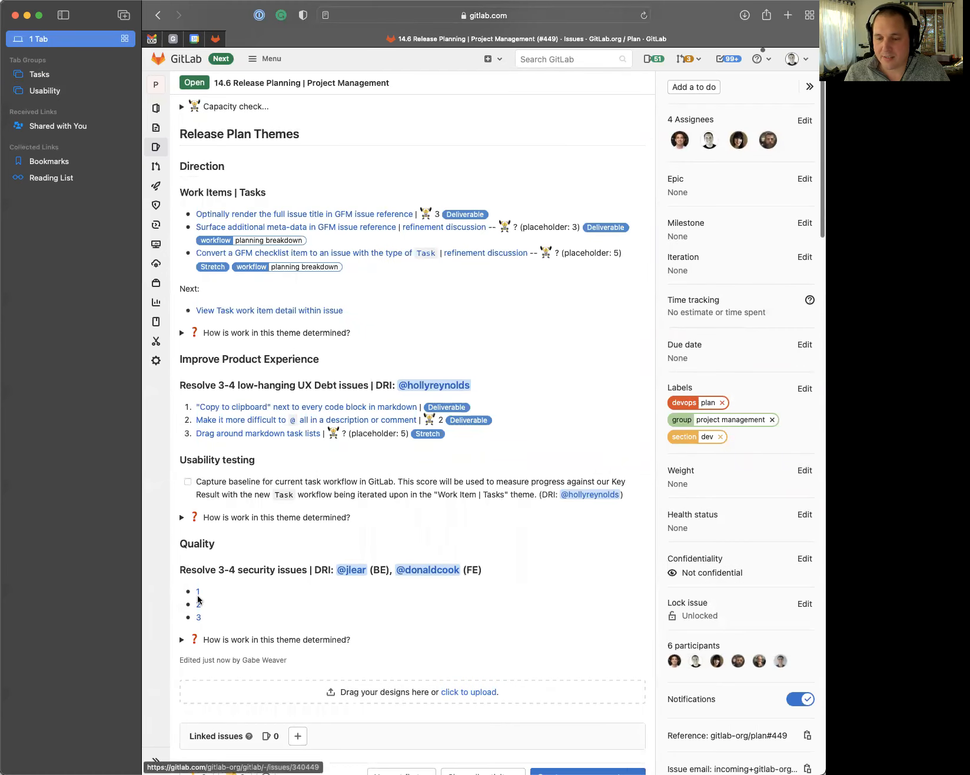
pyautogui.moveTo(220, 558)
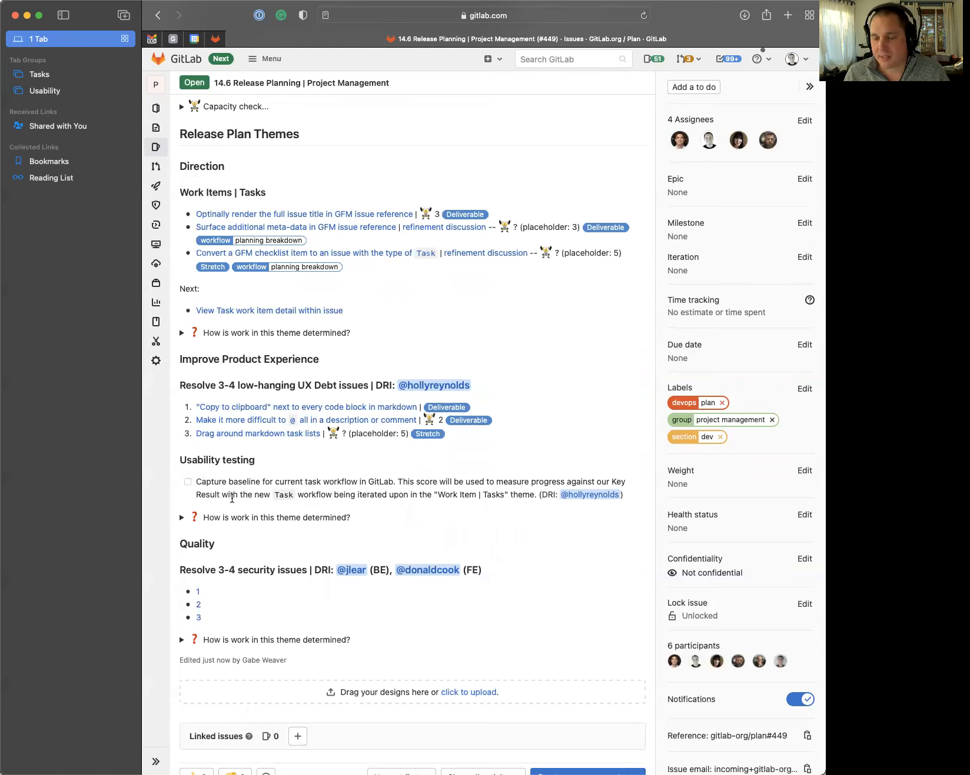
pyautogui.moveTo(417, 496)
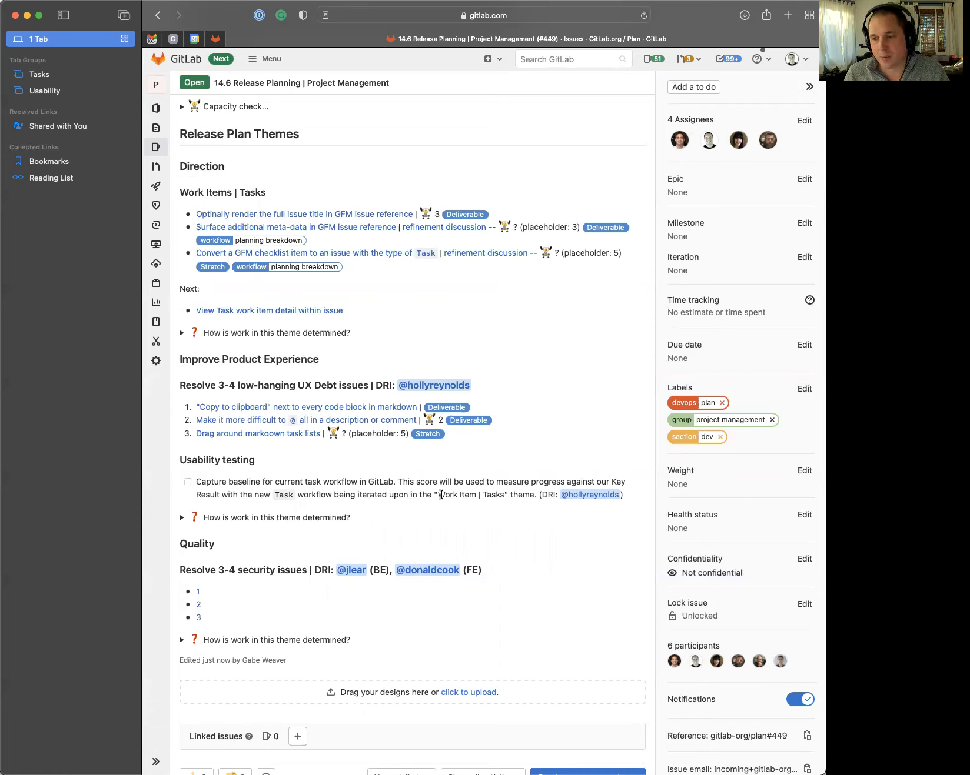
pyautogui.moveTo(472, 495)
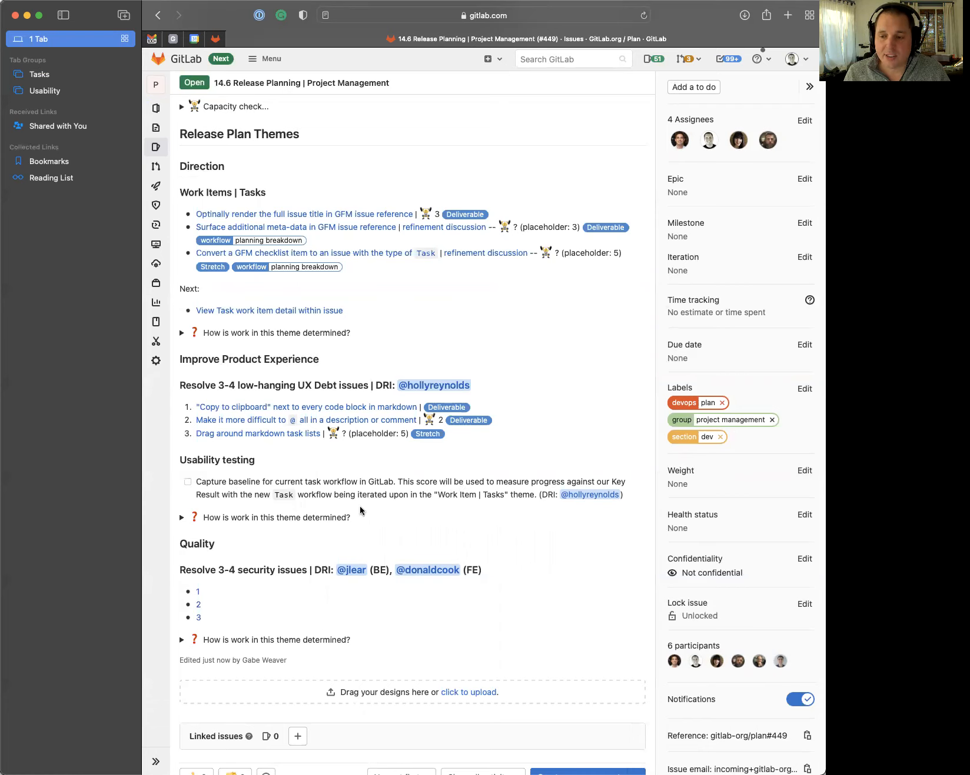
pyautogui.moveTo(291, 474)
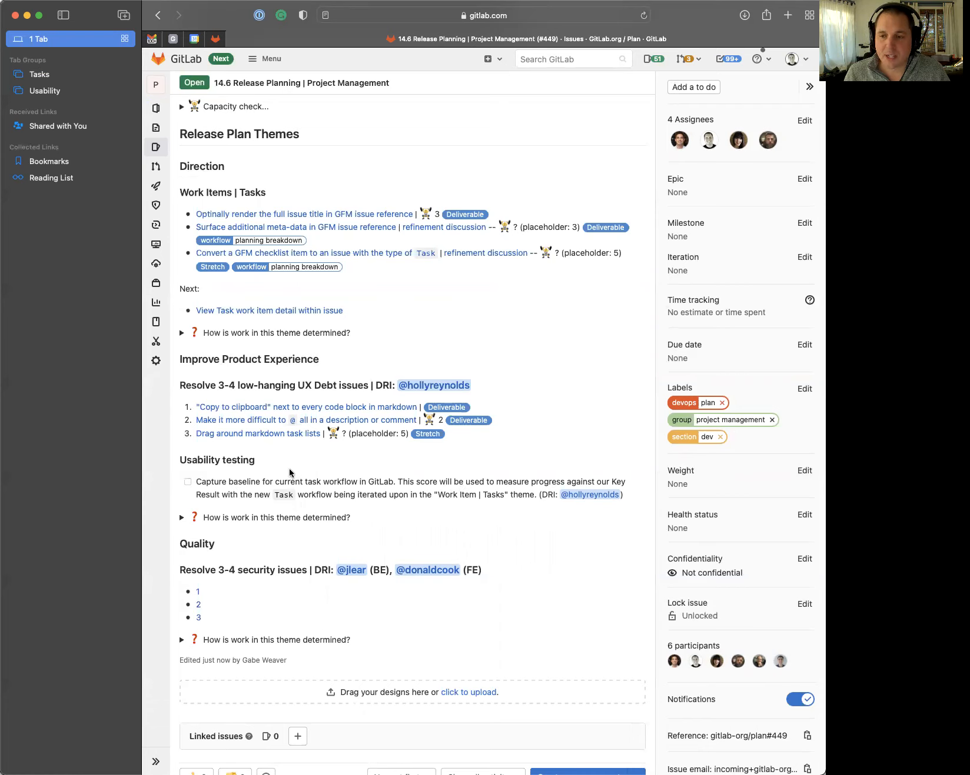
pyautogui.moveTo(267, 471)
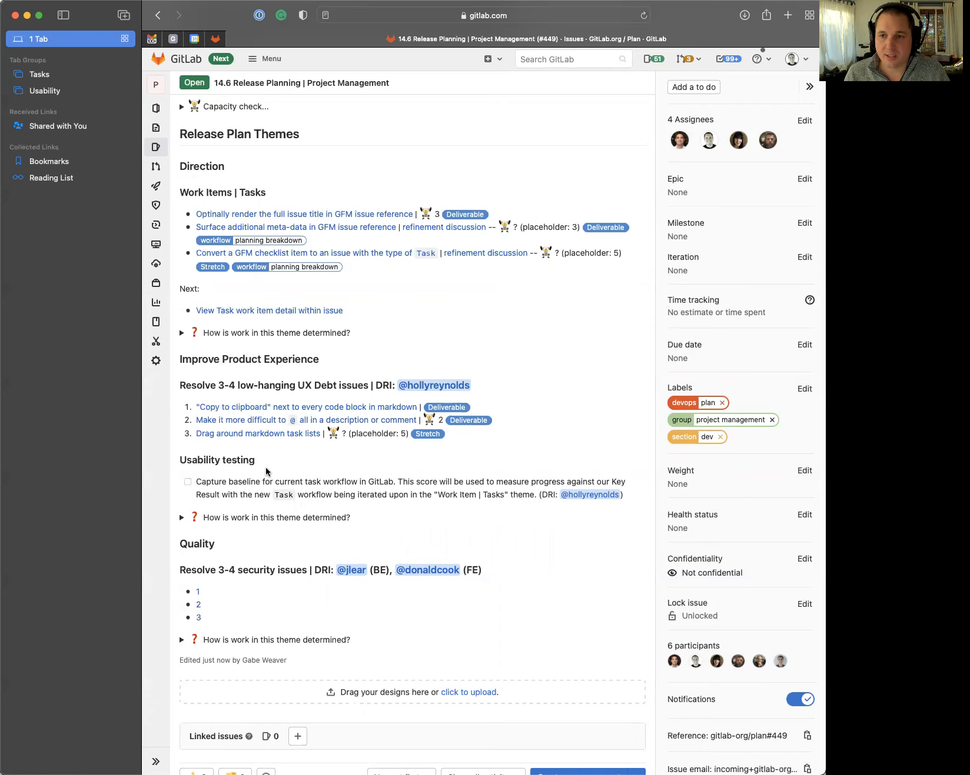